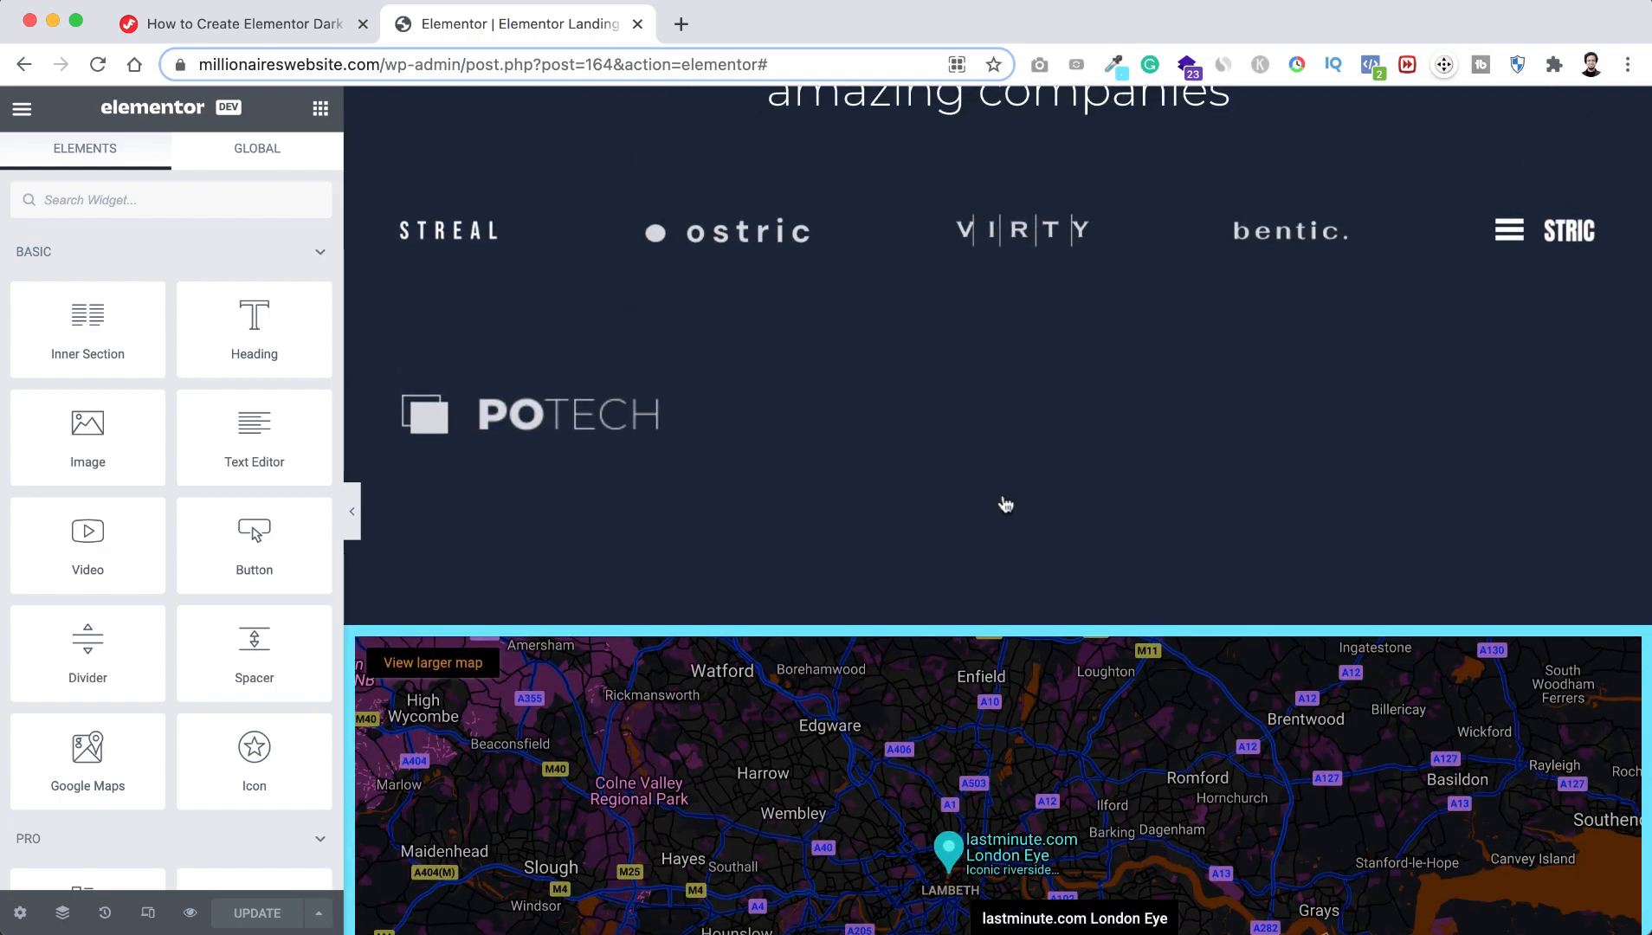
Scroll down the landing page to the dark map section below the logo row.
{"action": "scroll", "scroll_direction": "down", "scroll_amount": 3}
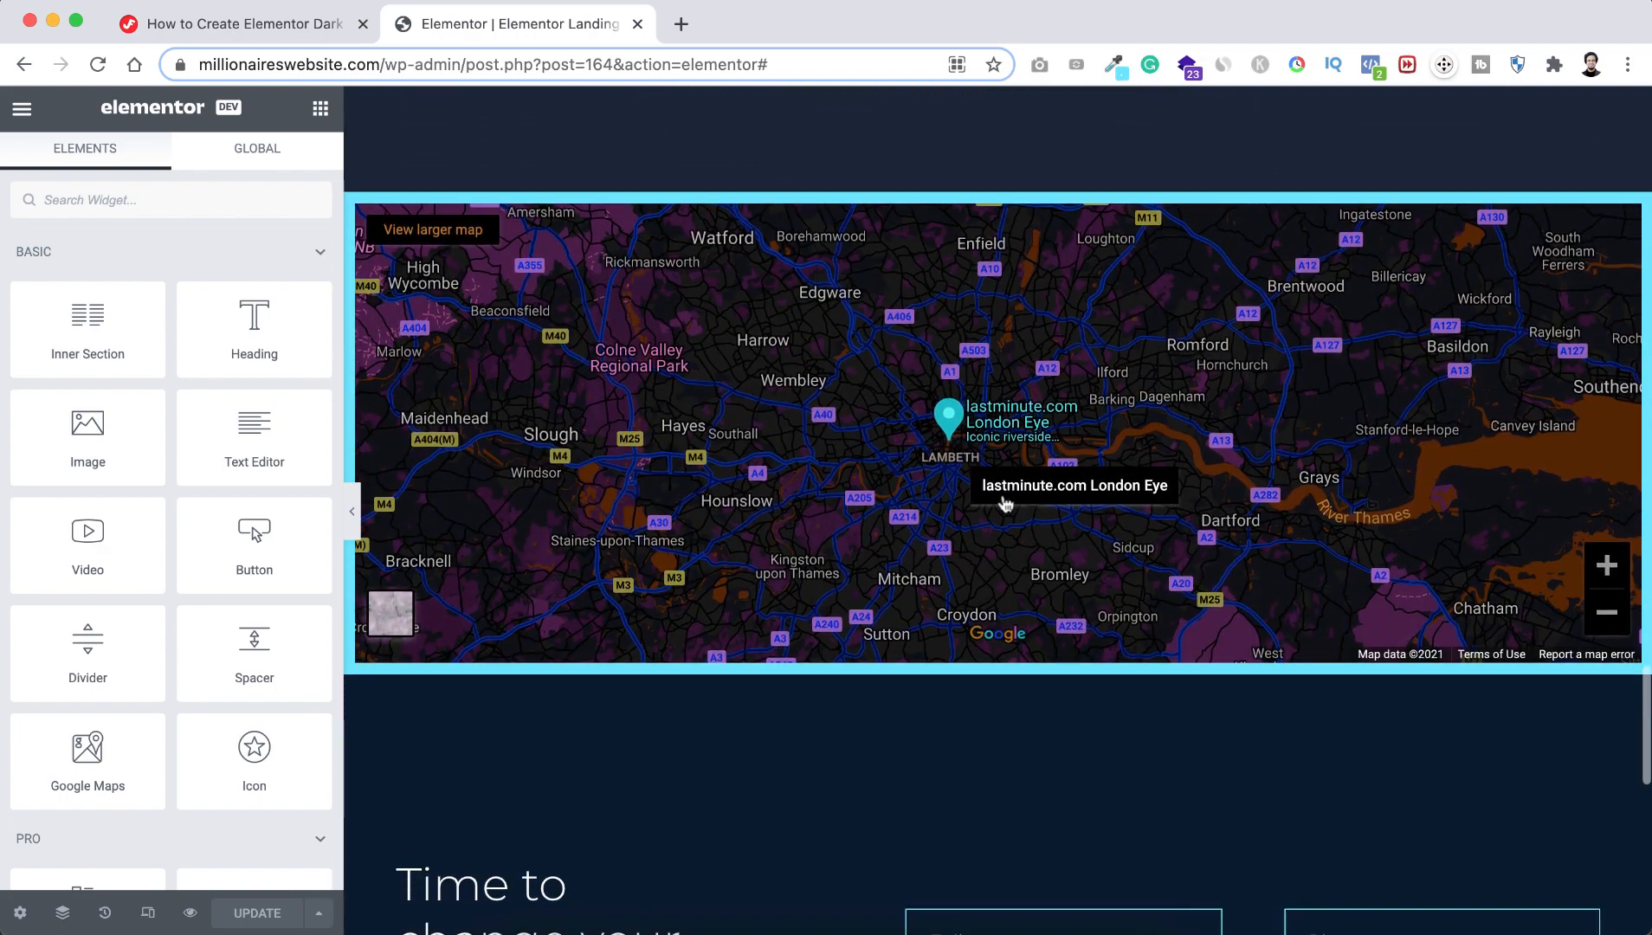
{"action": "scroll", "scroll_direction": "down", "scroll_amount": 3}
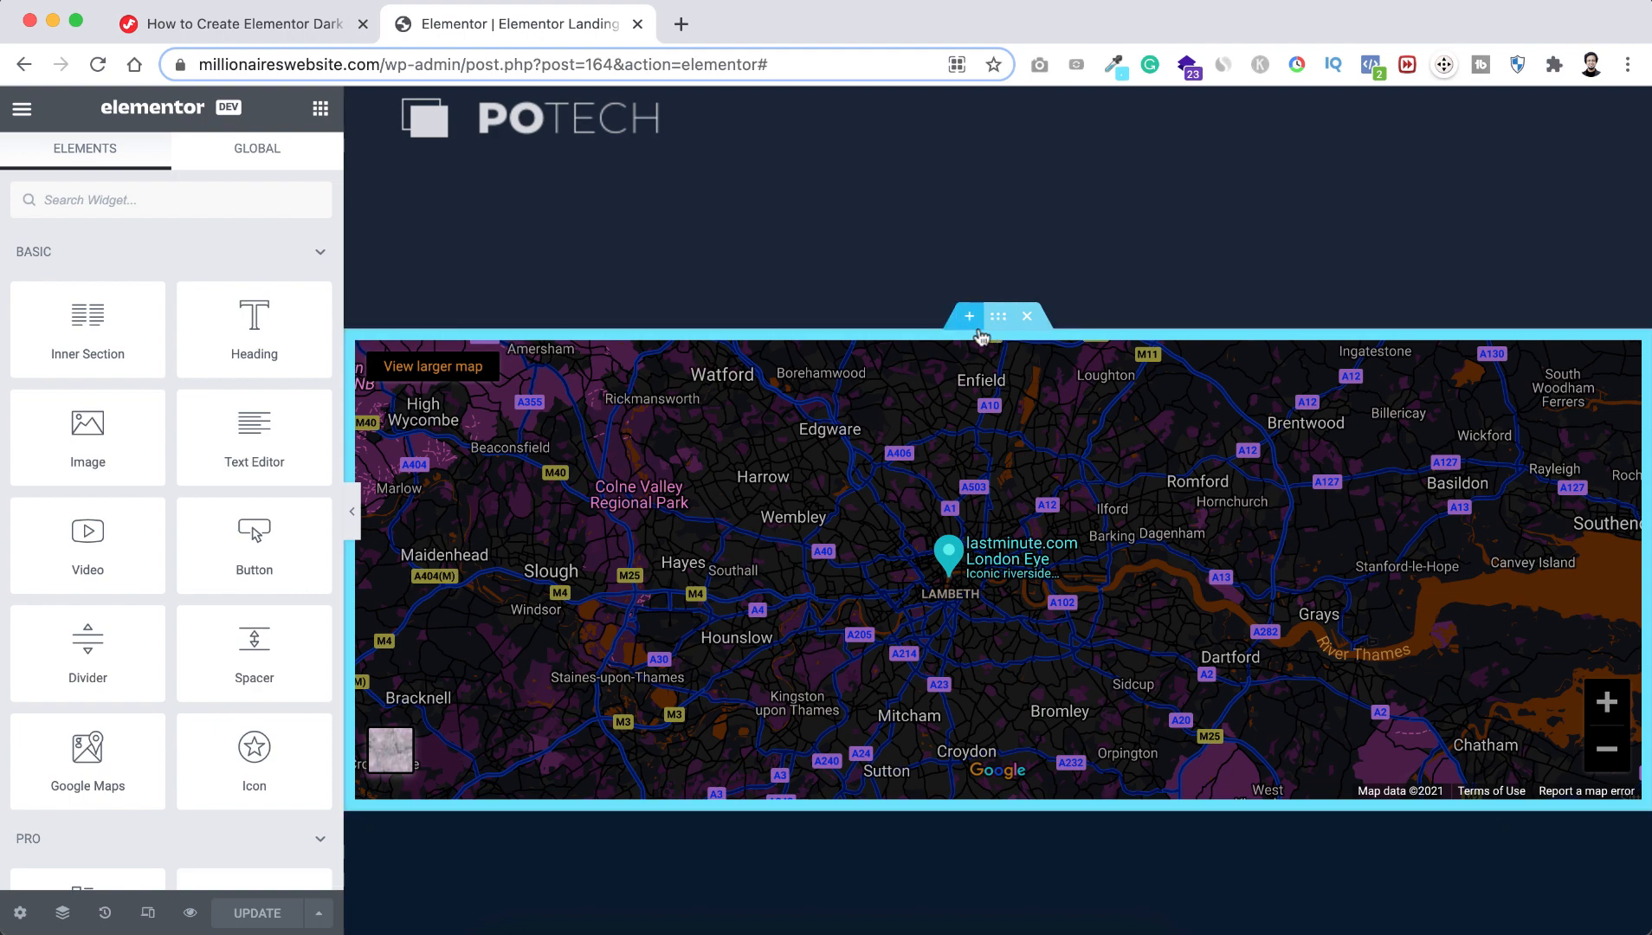
{"action": "mouse_move", "coordinate": [967, 316]}
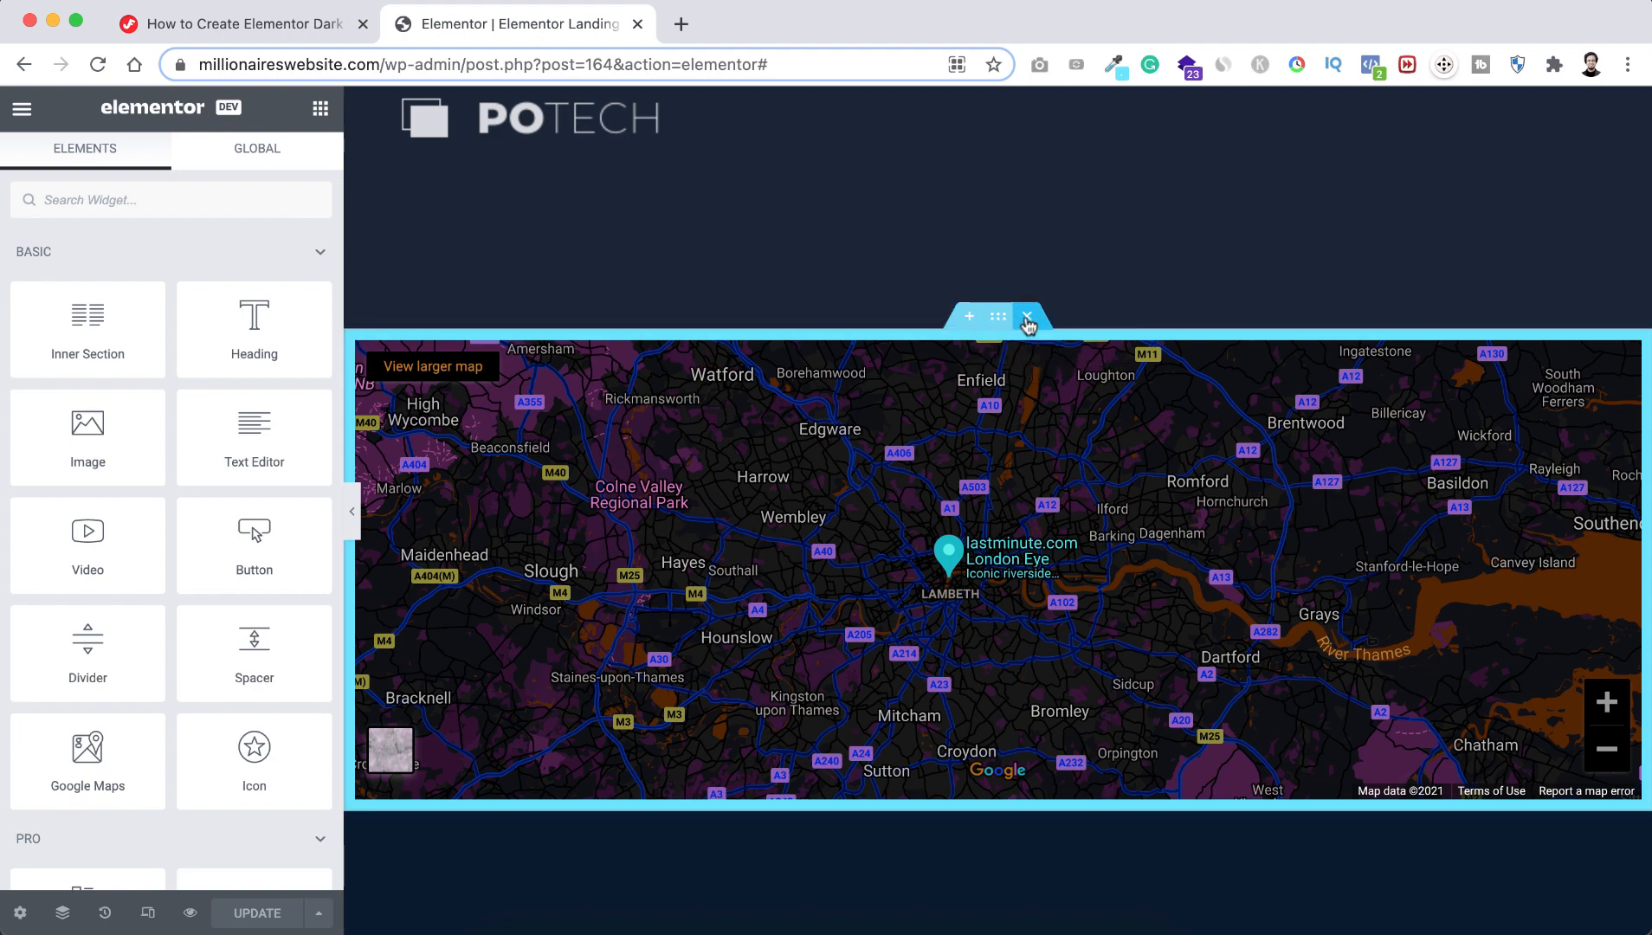
{"action": "scroll", "scroll_direction": "down", "scroll_amount": 3}
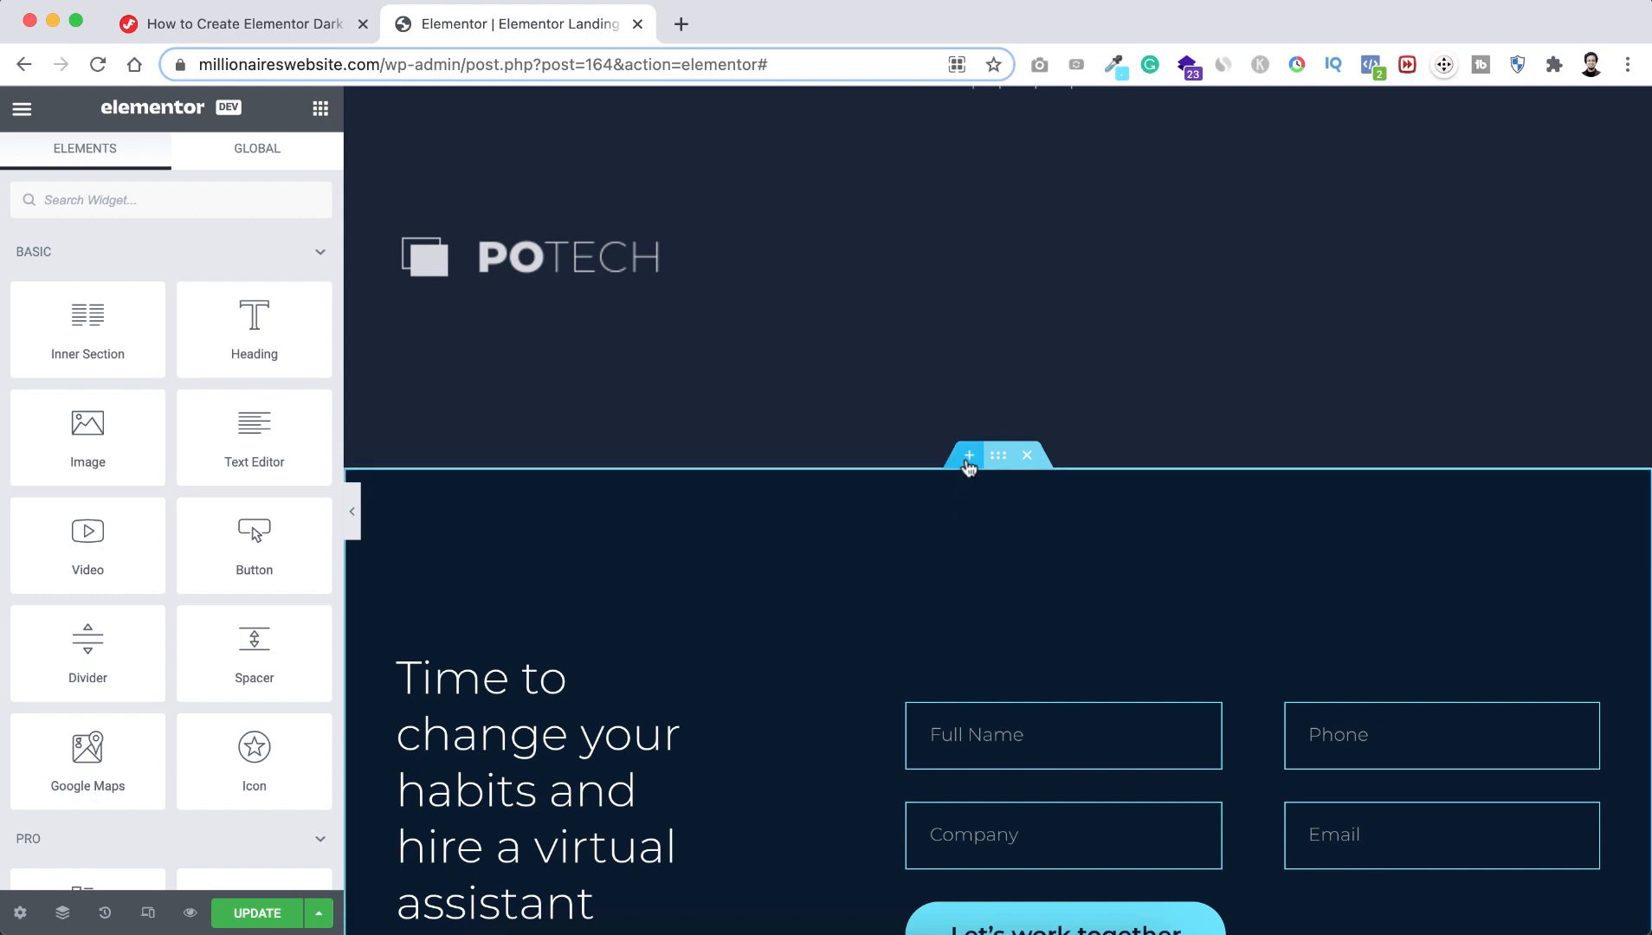
Add a one-column section above the contact form with Full Width content and Stretch Section on.
{"action": "left_click", "coordinate": [967, 454]}
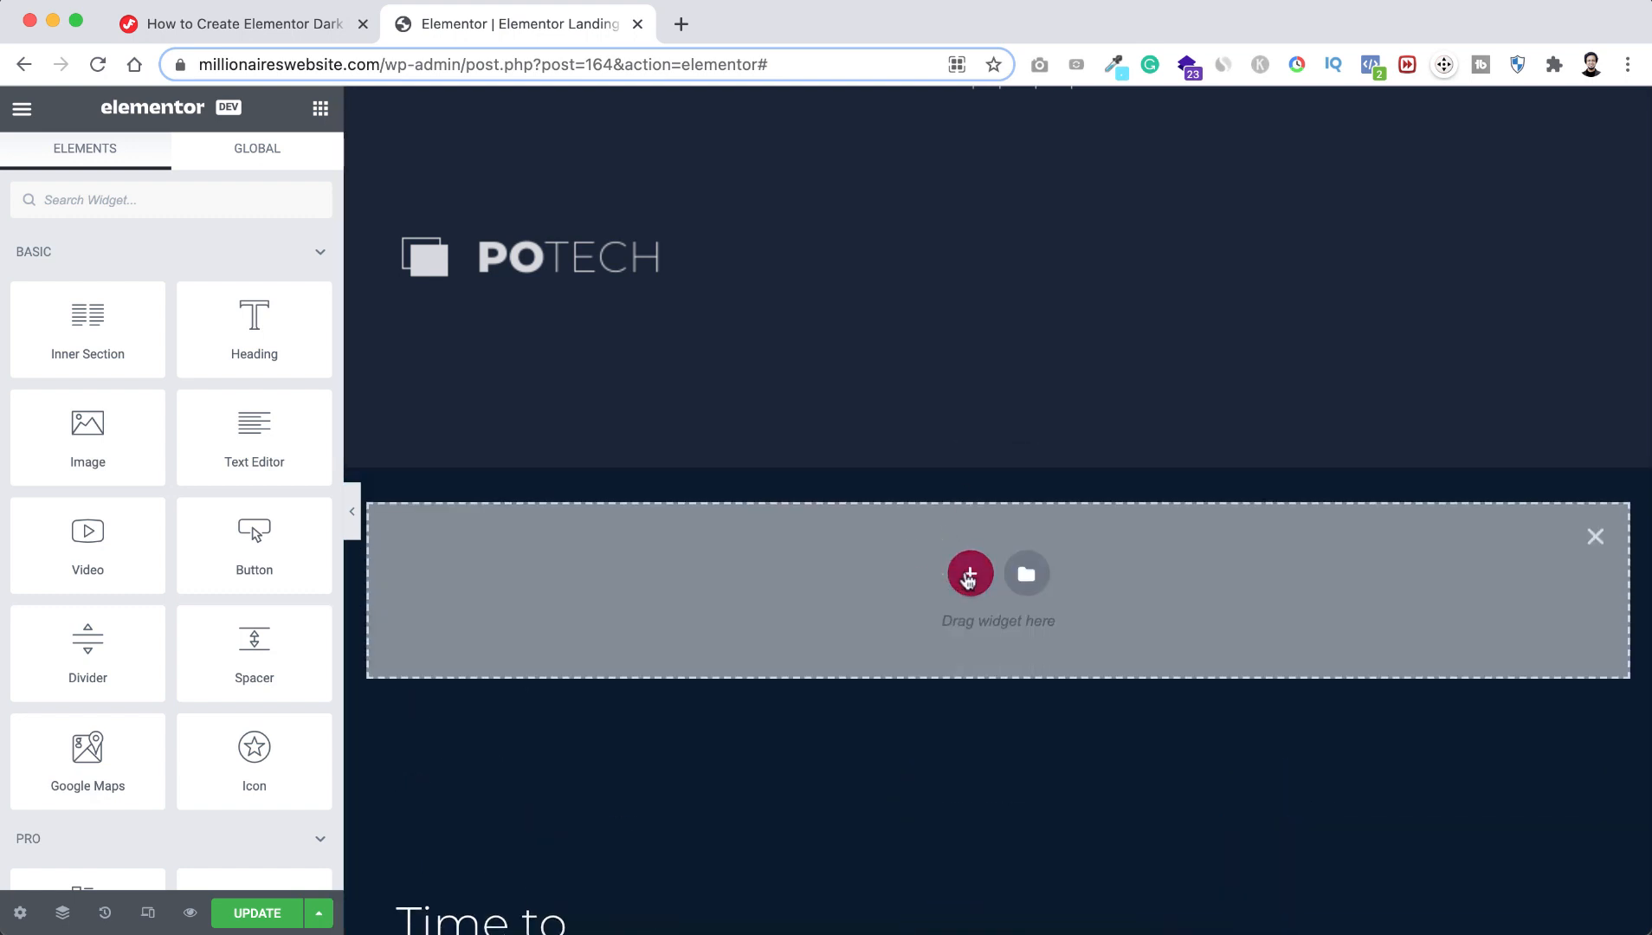
{"action": "left_click", "coordinate": [968, 574]}
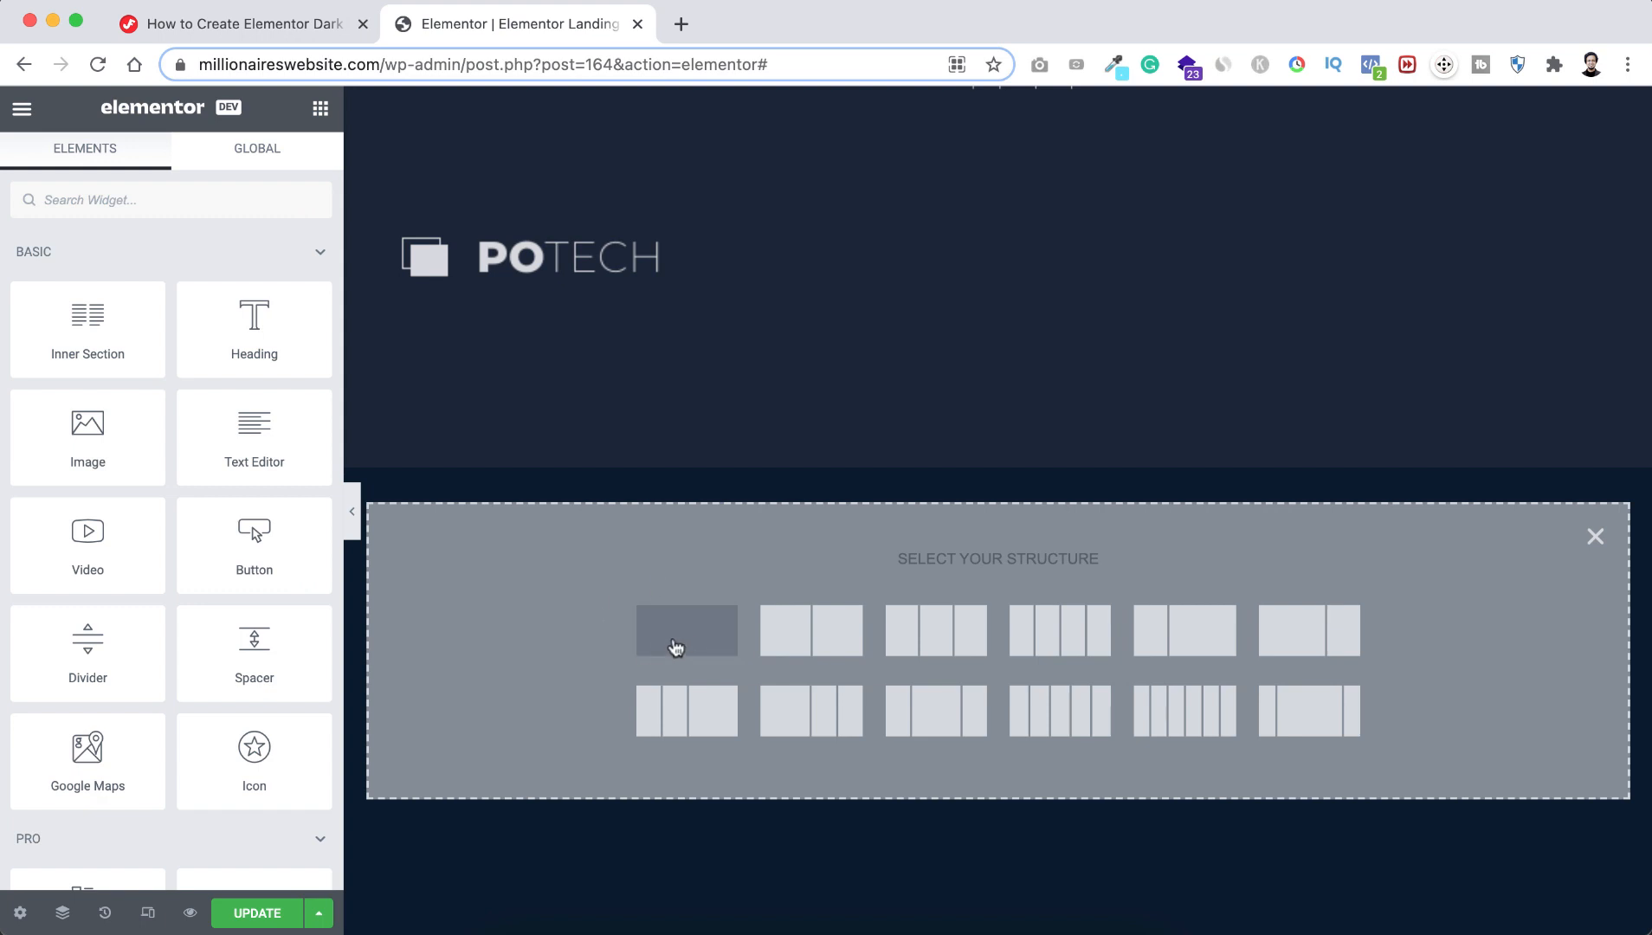
{"action": "left_click", "coordinate": [686, 631]}
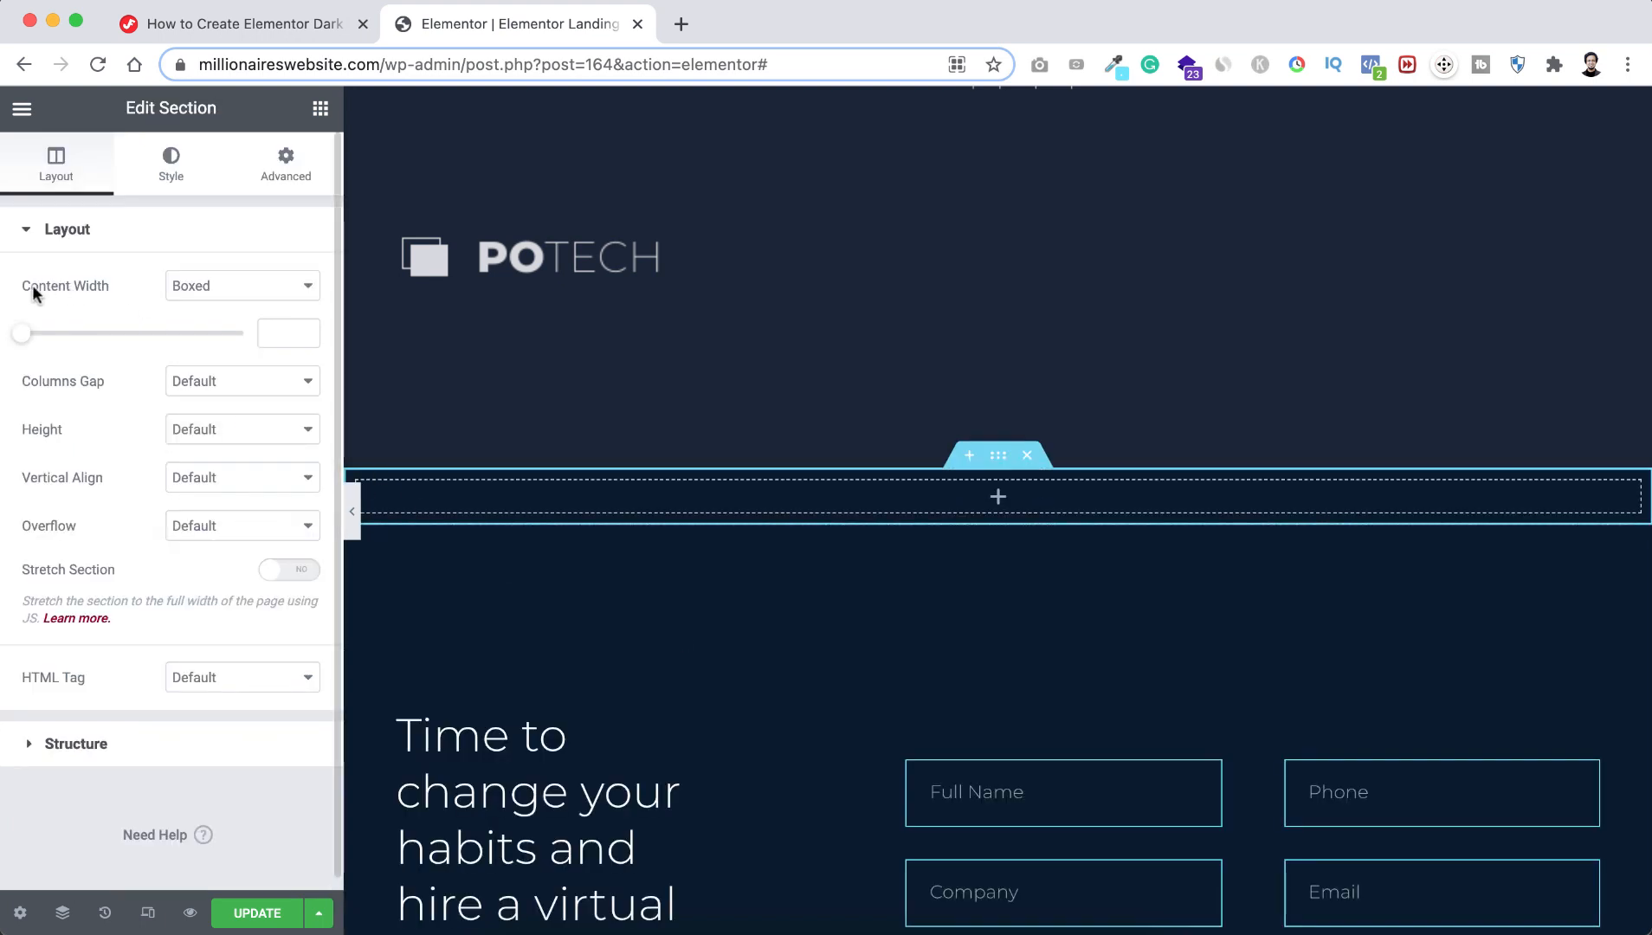
{"action": "left_click", "coordinate": [242, 286]}
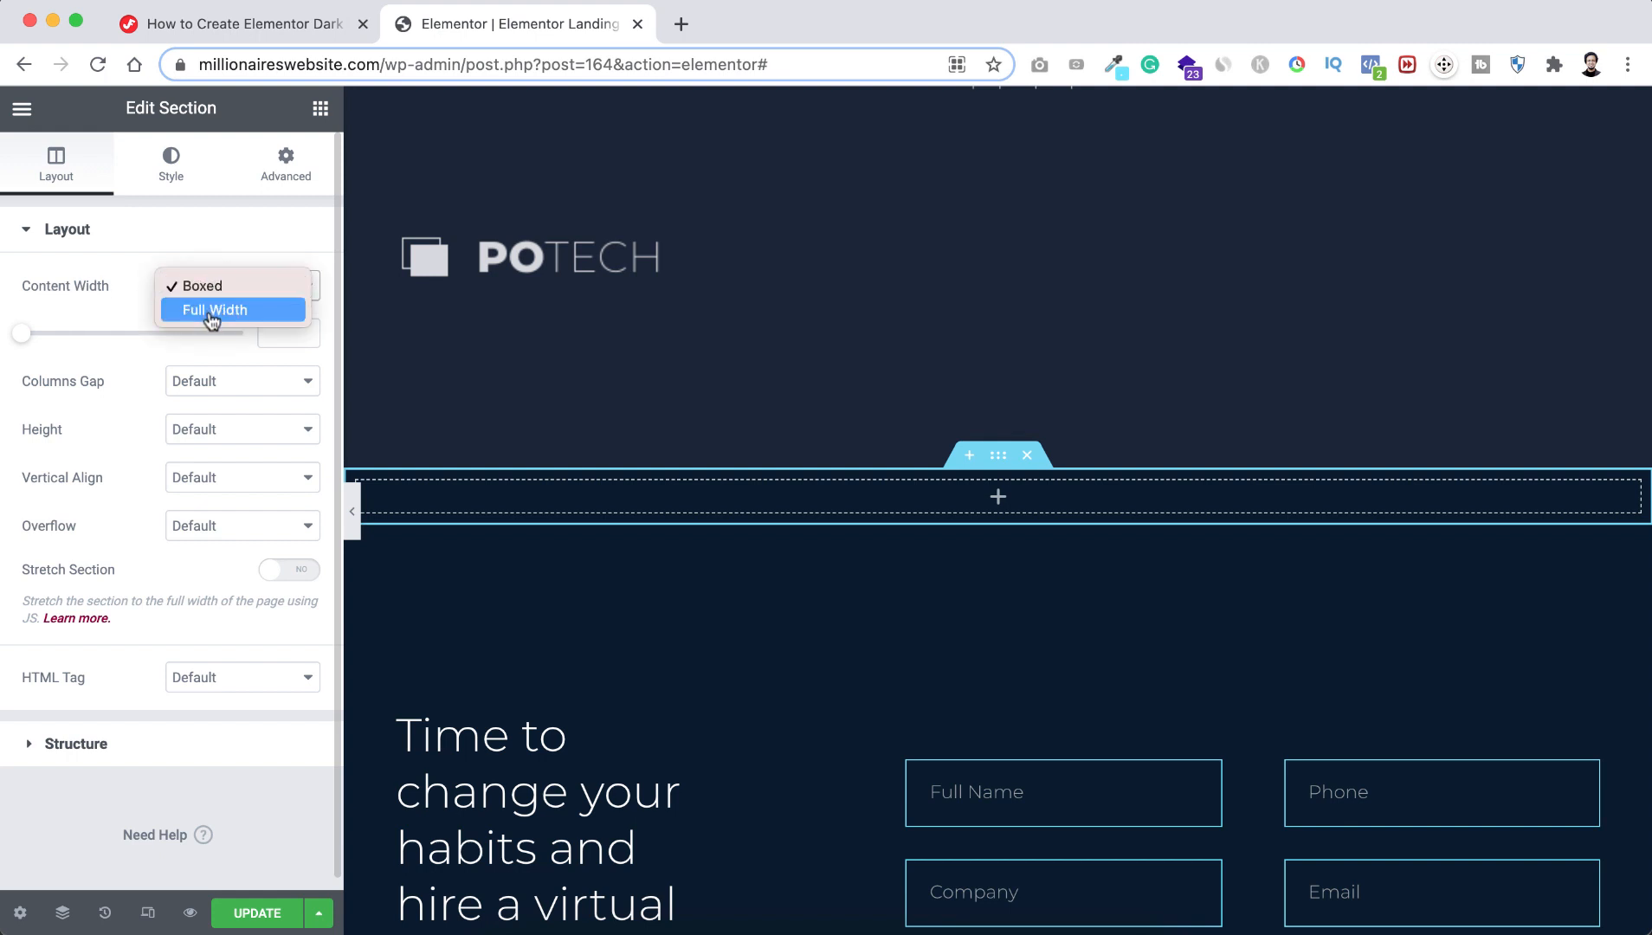
{"action": "left_click", "coordinate": [215, 310]}
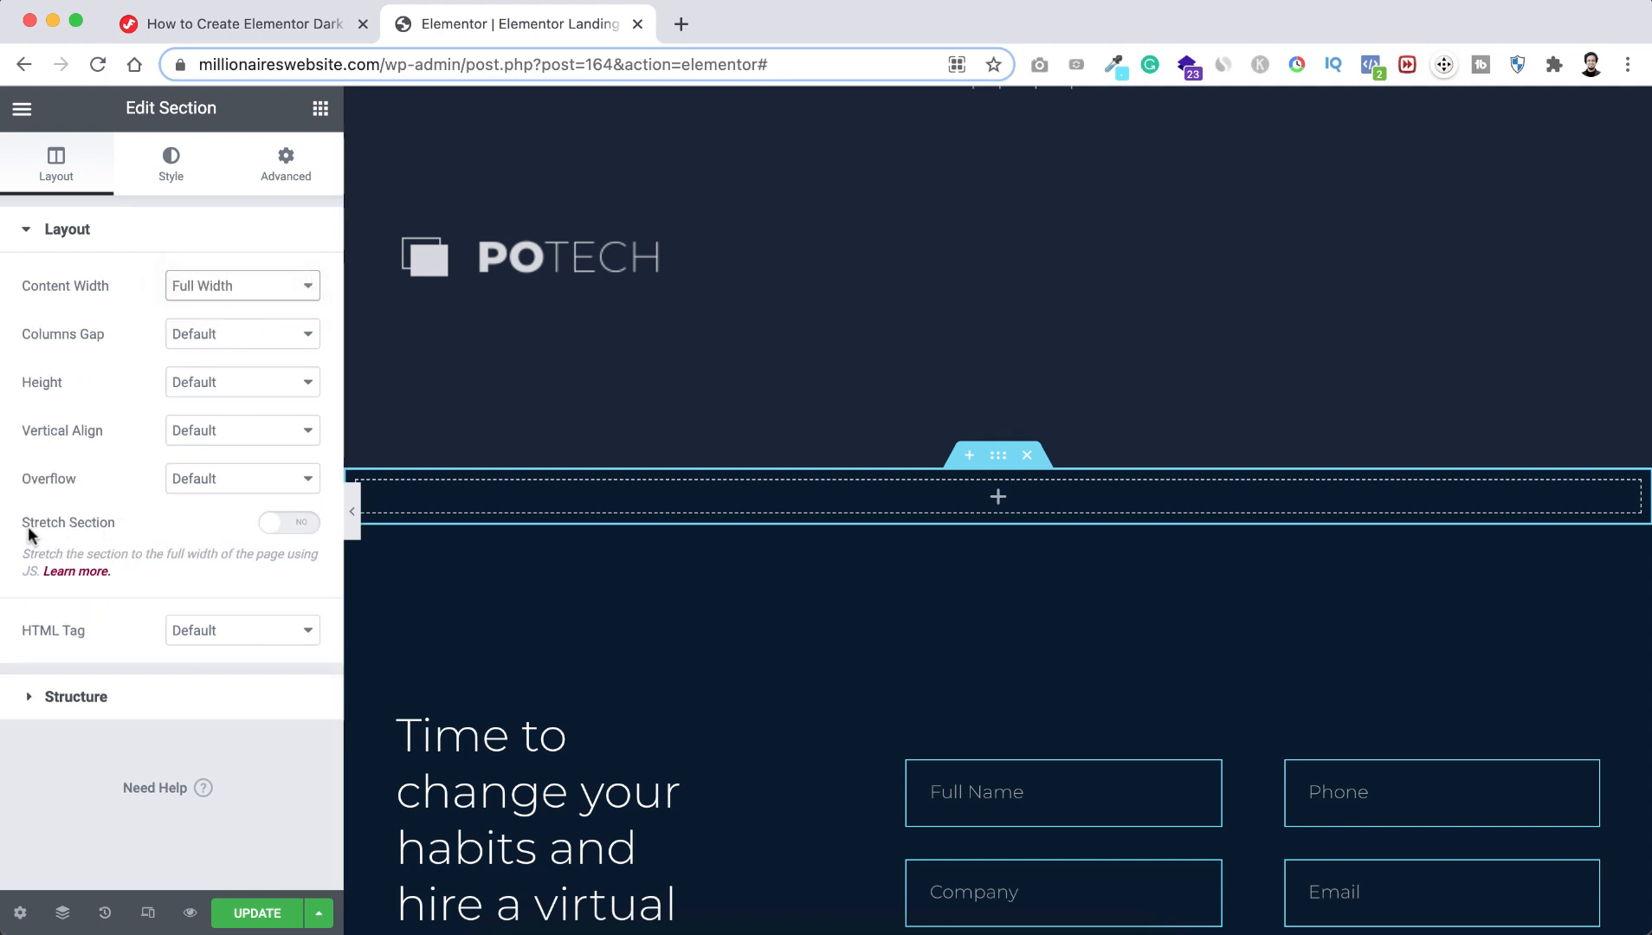
{"action": "left_click", "coordinate": [288, 522]}
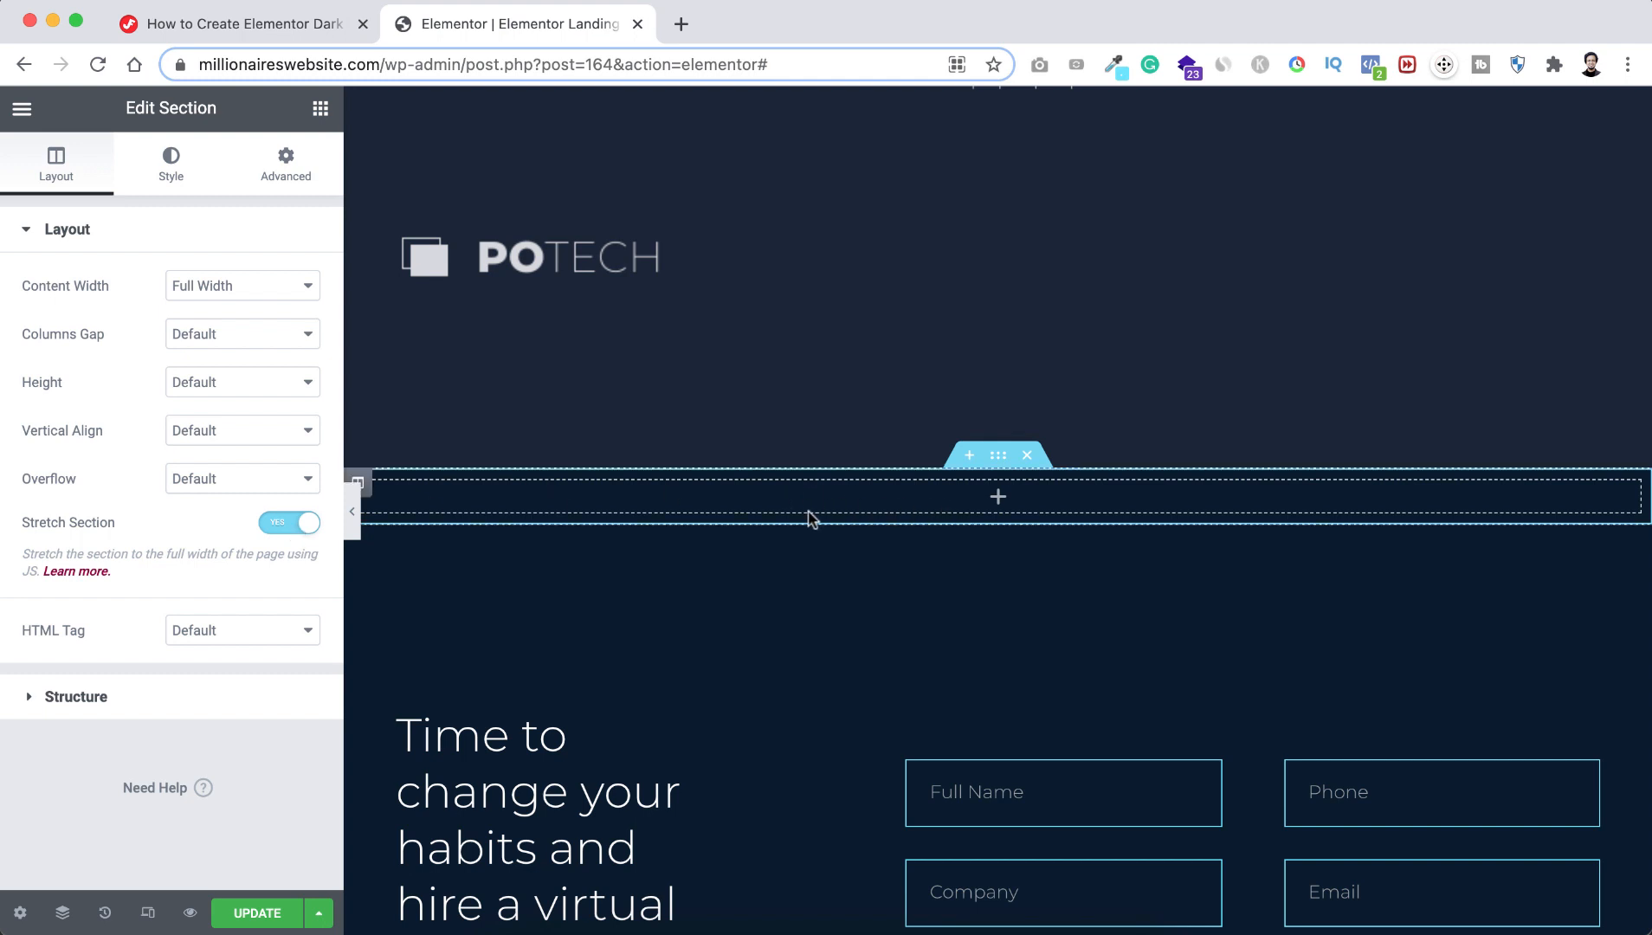
{"action": "mouse_move", "coordinate": [786, 508]}
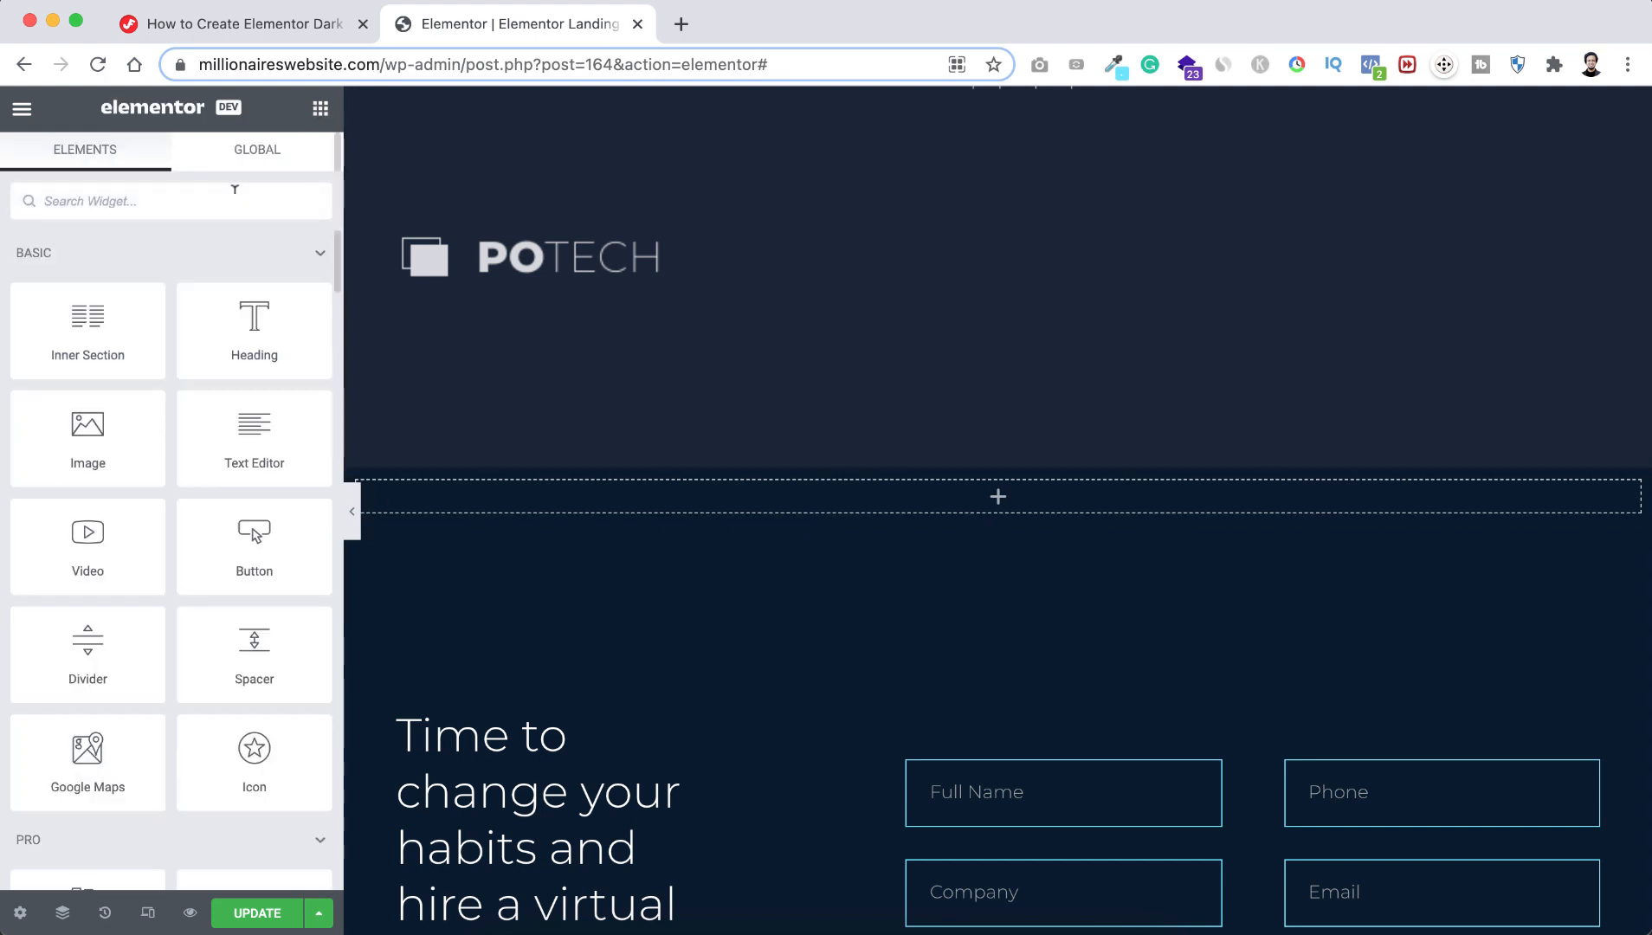
Search widgets for 'map' and place the Google Maps widget into the empty section.
{"action": "type", "text": "map"}
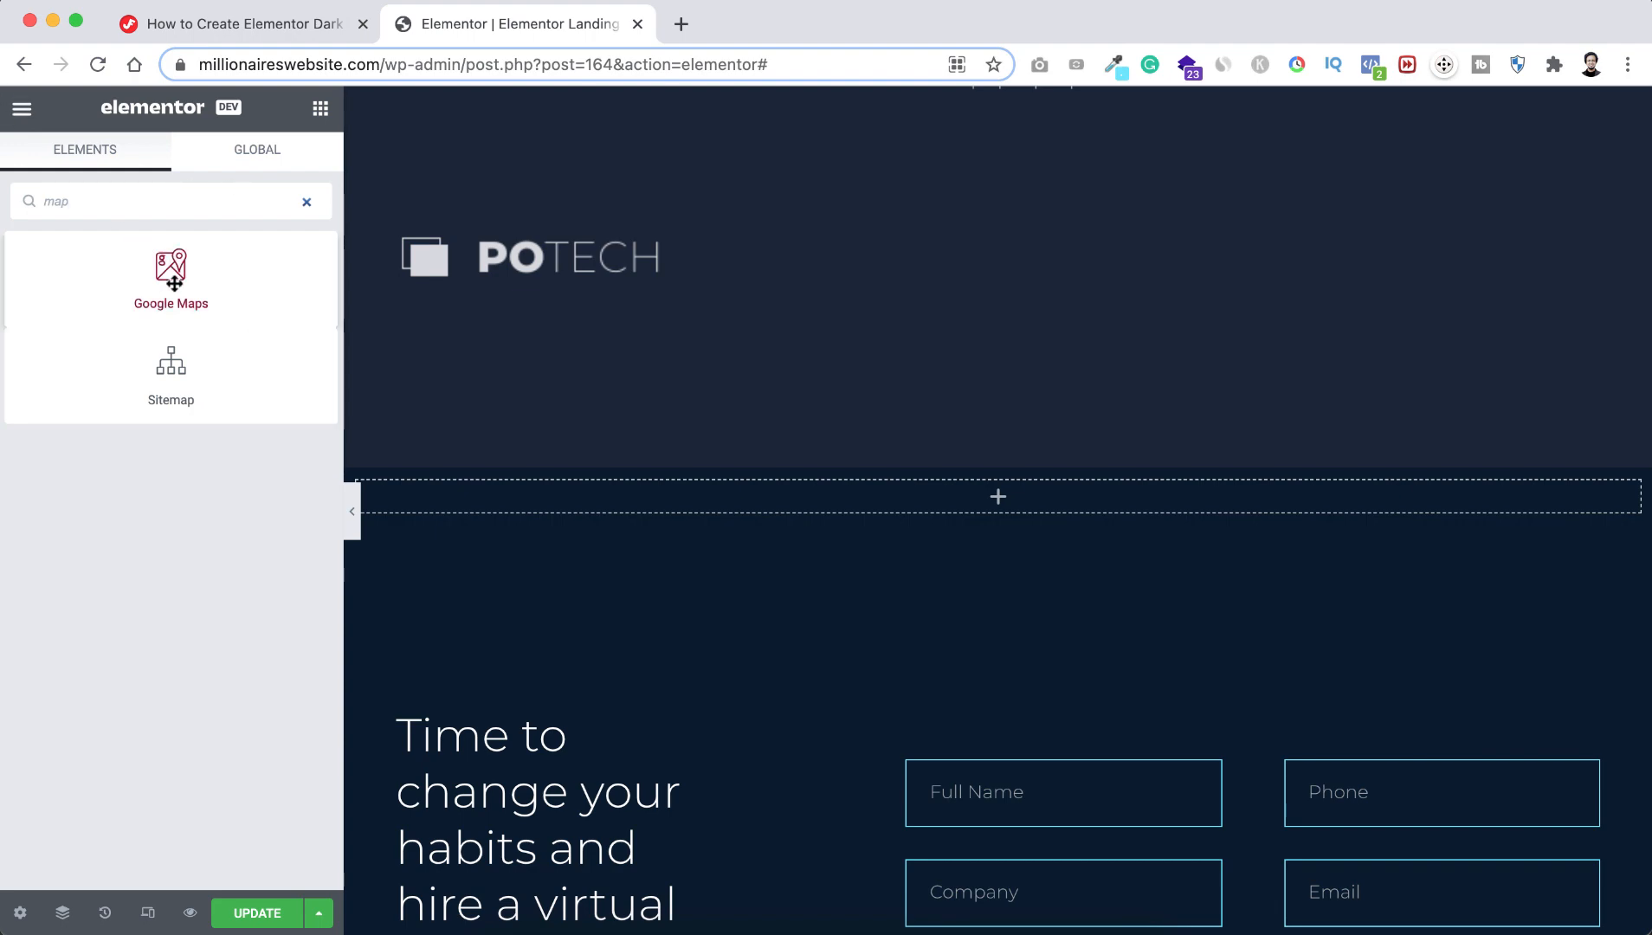
{"action": "left_click_drag", "start_coordinate": [170, 273], "coordinate": [1015, 495]}
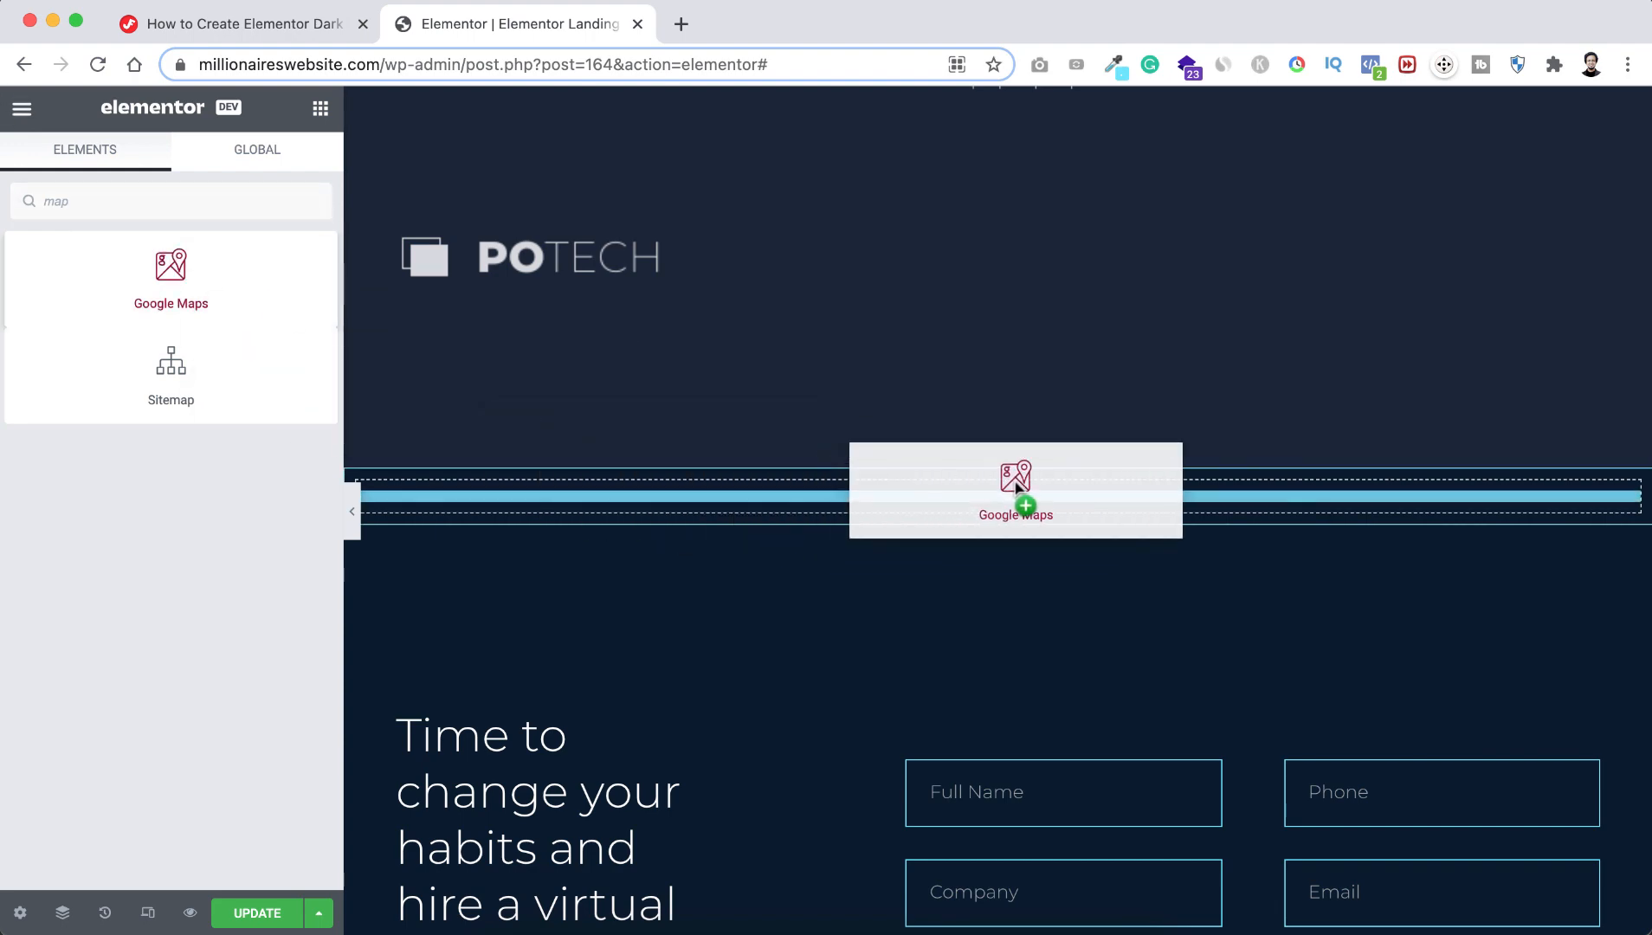
{"action": "left_click", "coordinate": [1014, 490]}
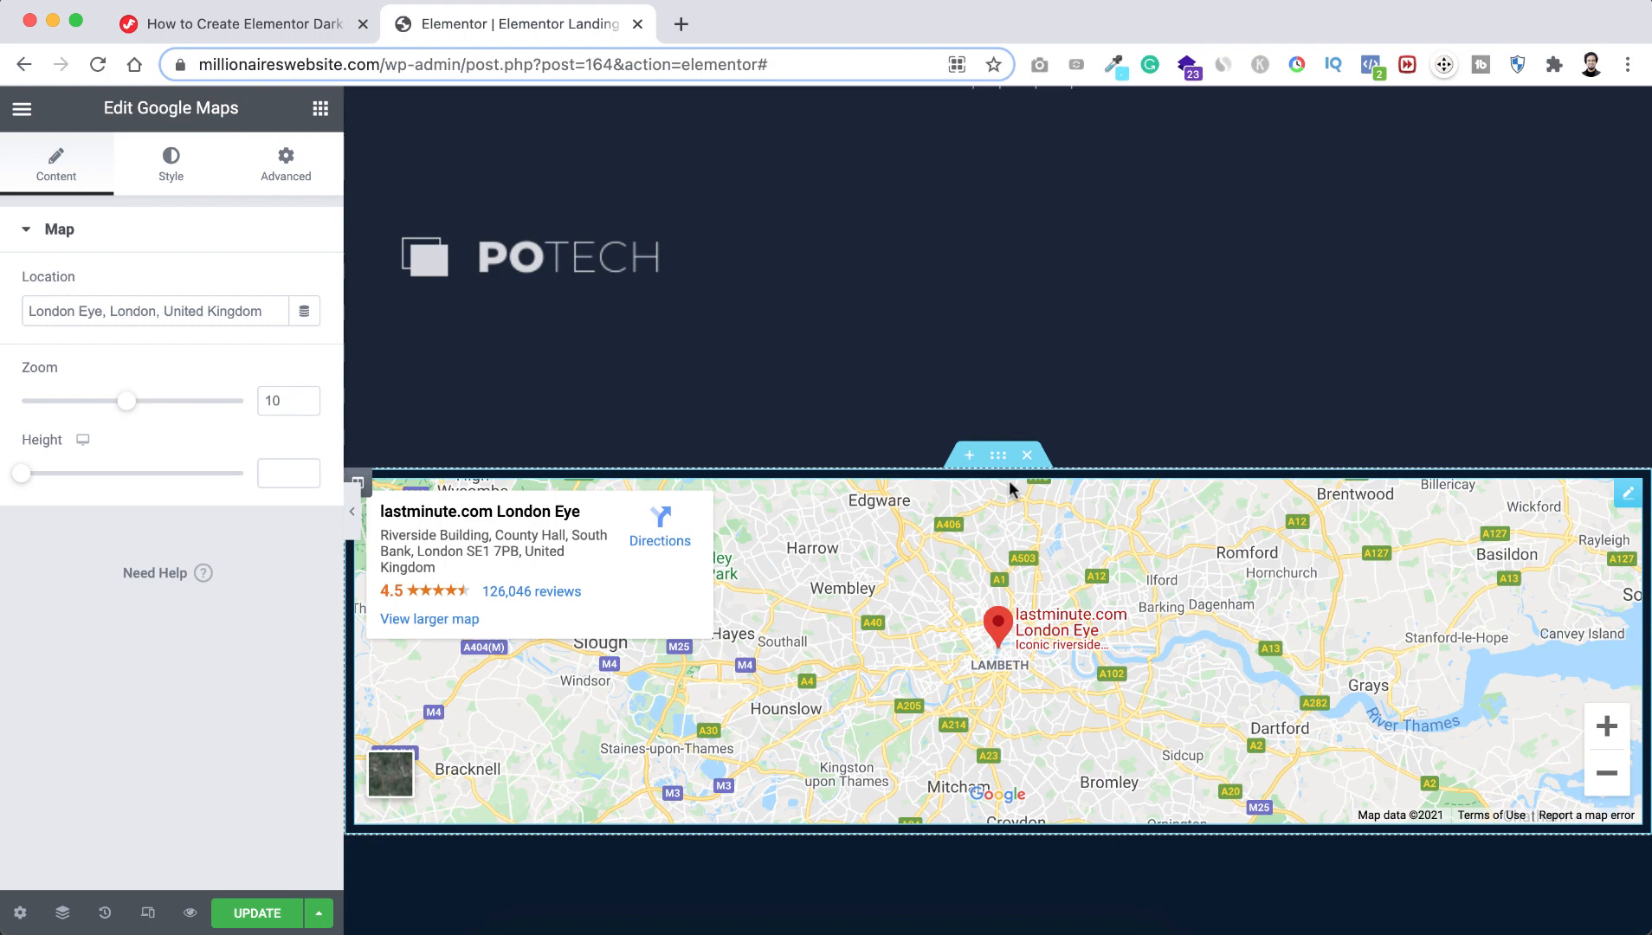
{"action": "scroll", "scroll_direction": "down", "scroll_amount": 3}
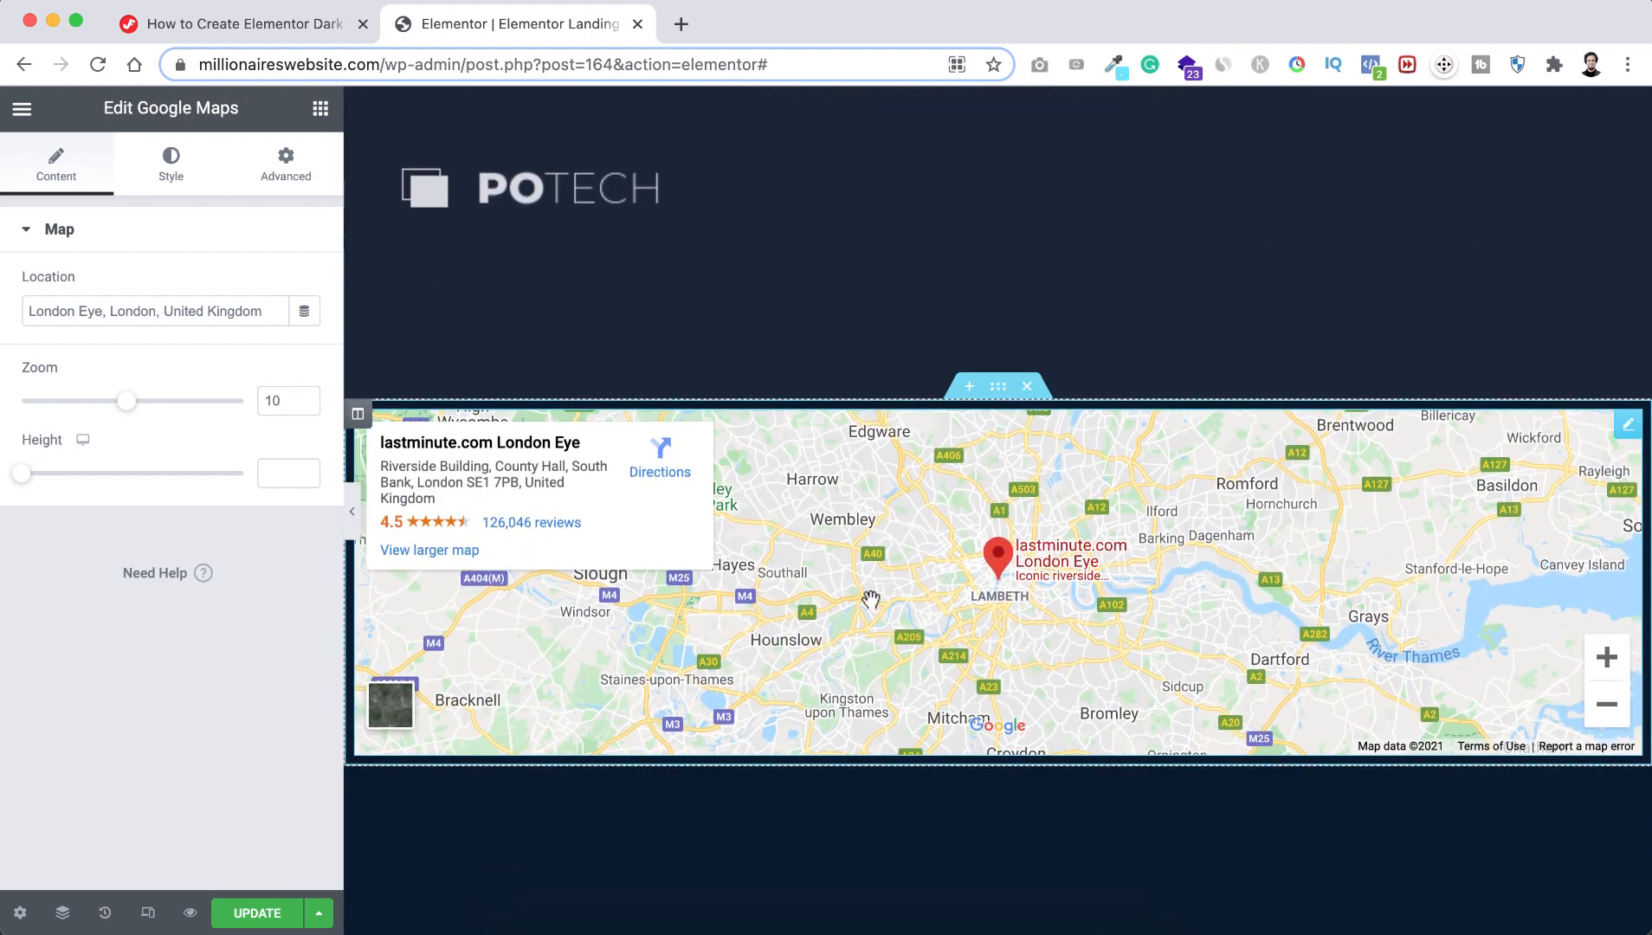
{"action": "scroll", "scroll_direction": "down", "scroll_amount": 3}
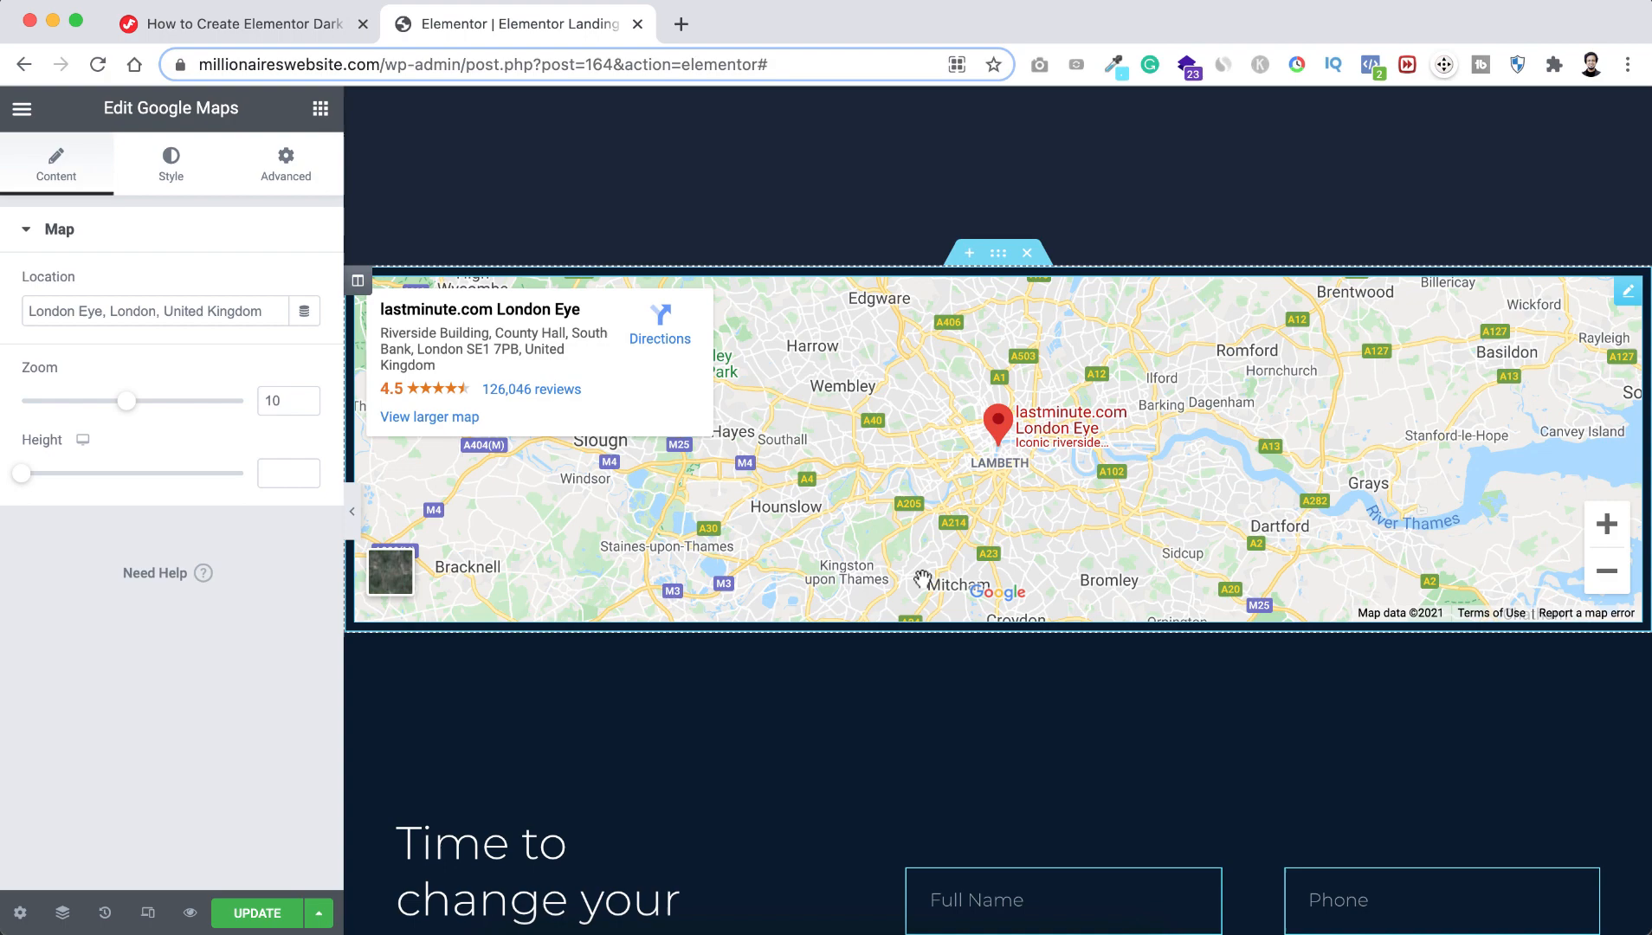
{"action": "scroll", "scroll_direction": "down", "scroll_amount": 3}
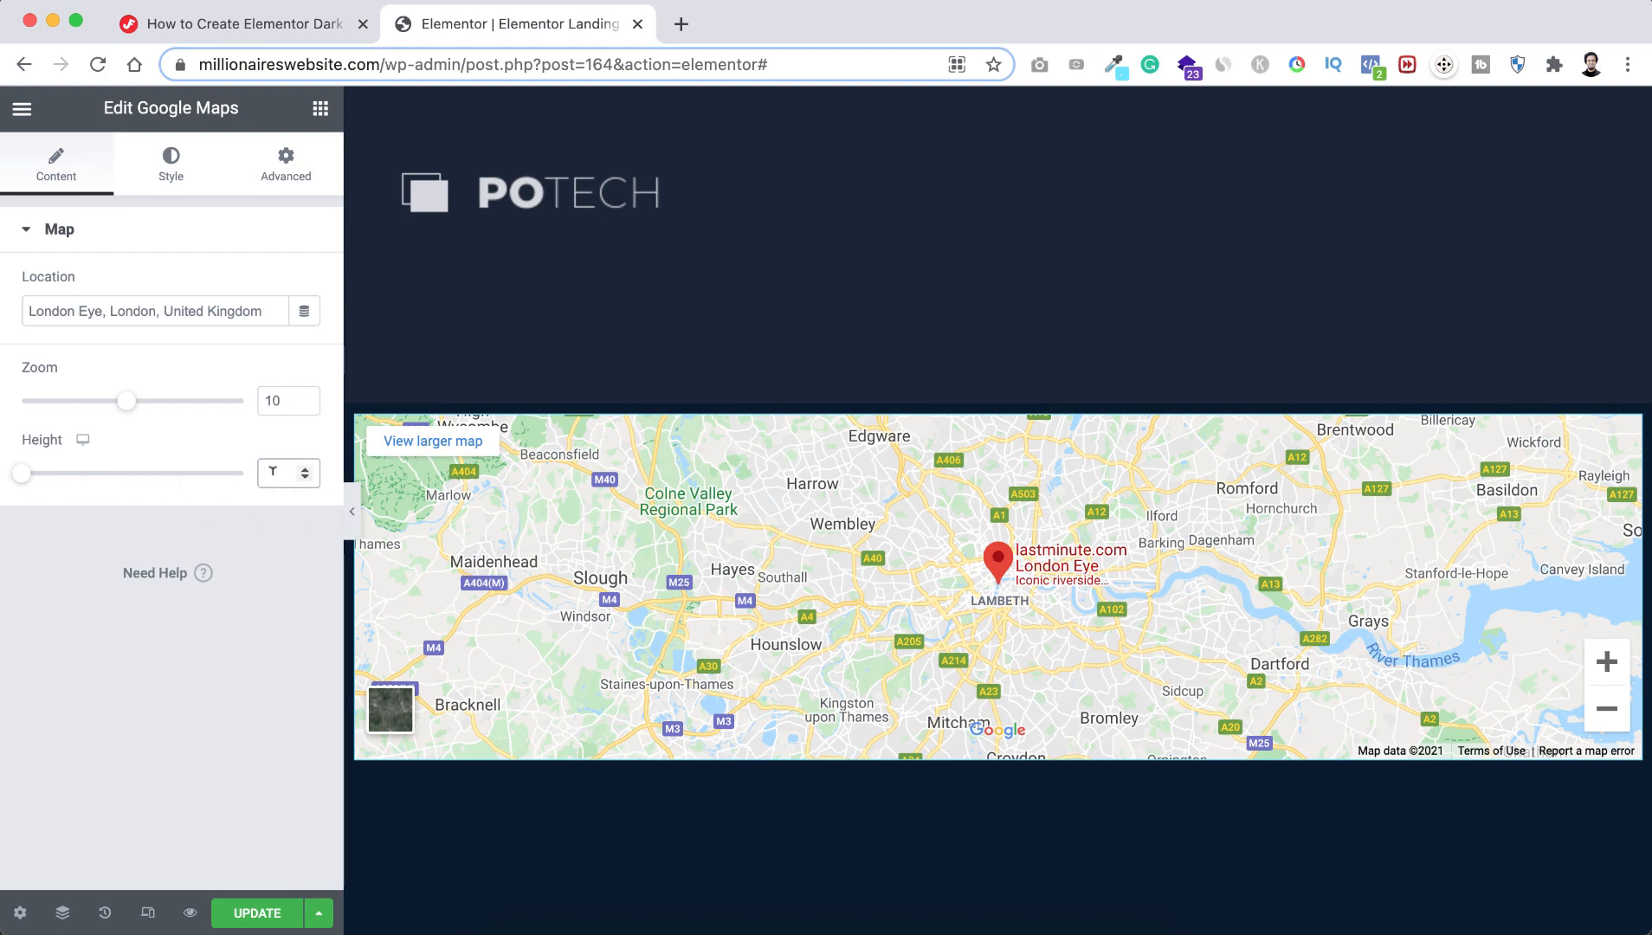
Set the map Height to 450 and expand Advanced > Custom CSS.
{"action": "type", "text": "450"}
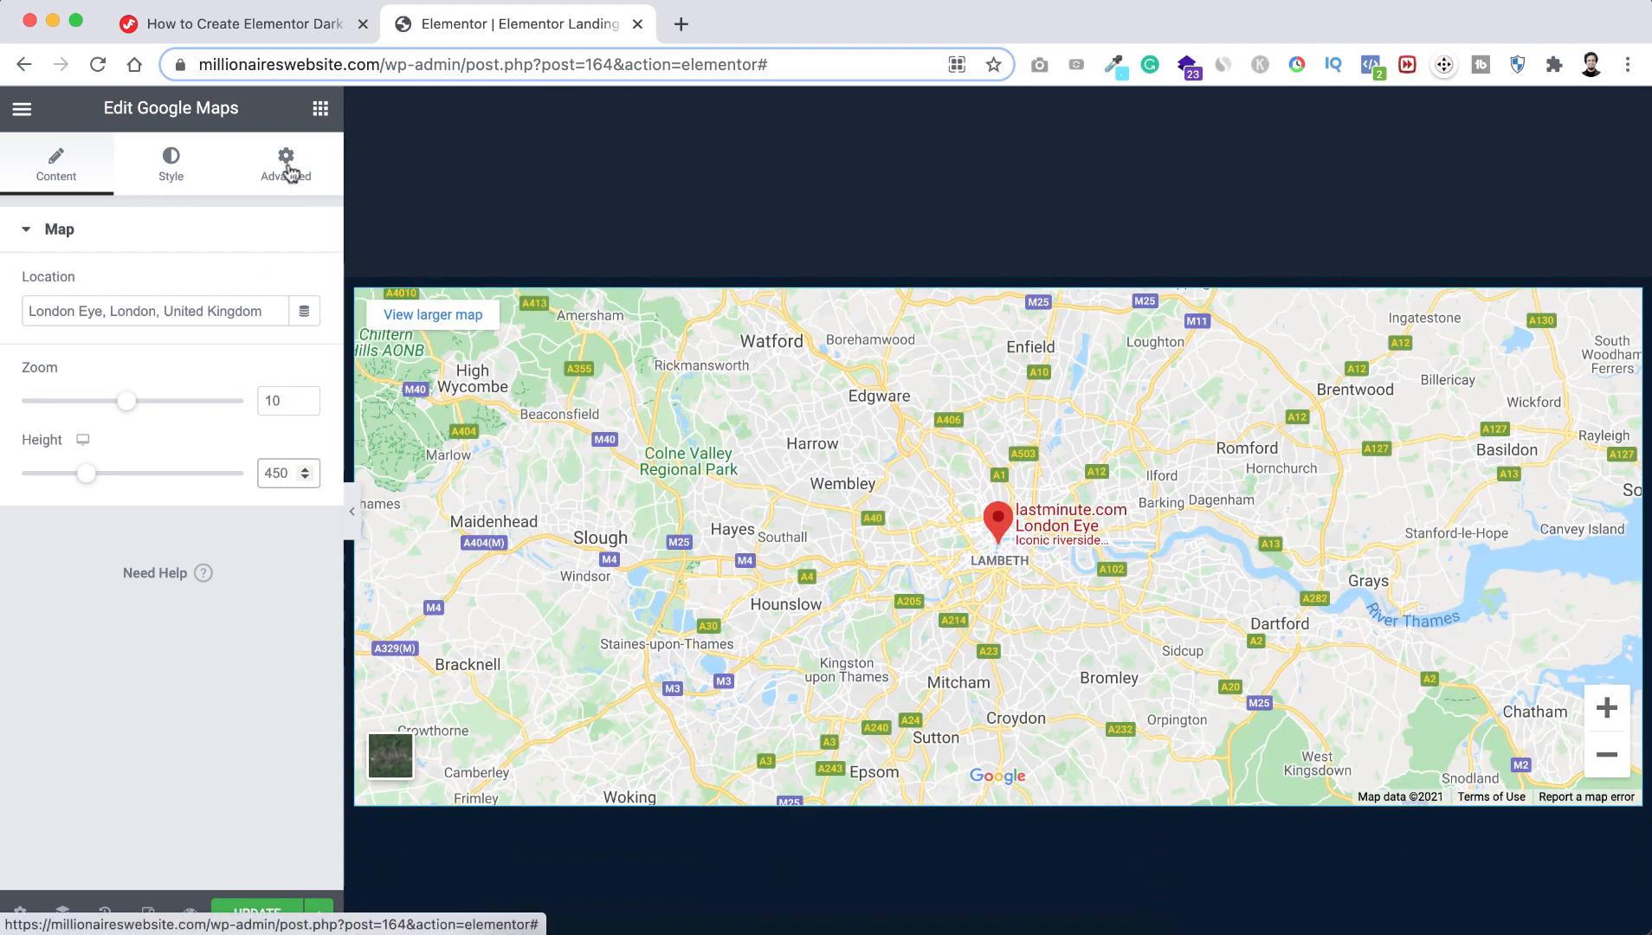
{"action": "left_click", "coordinate": [285, 164]}
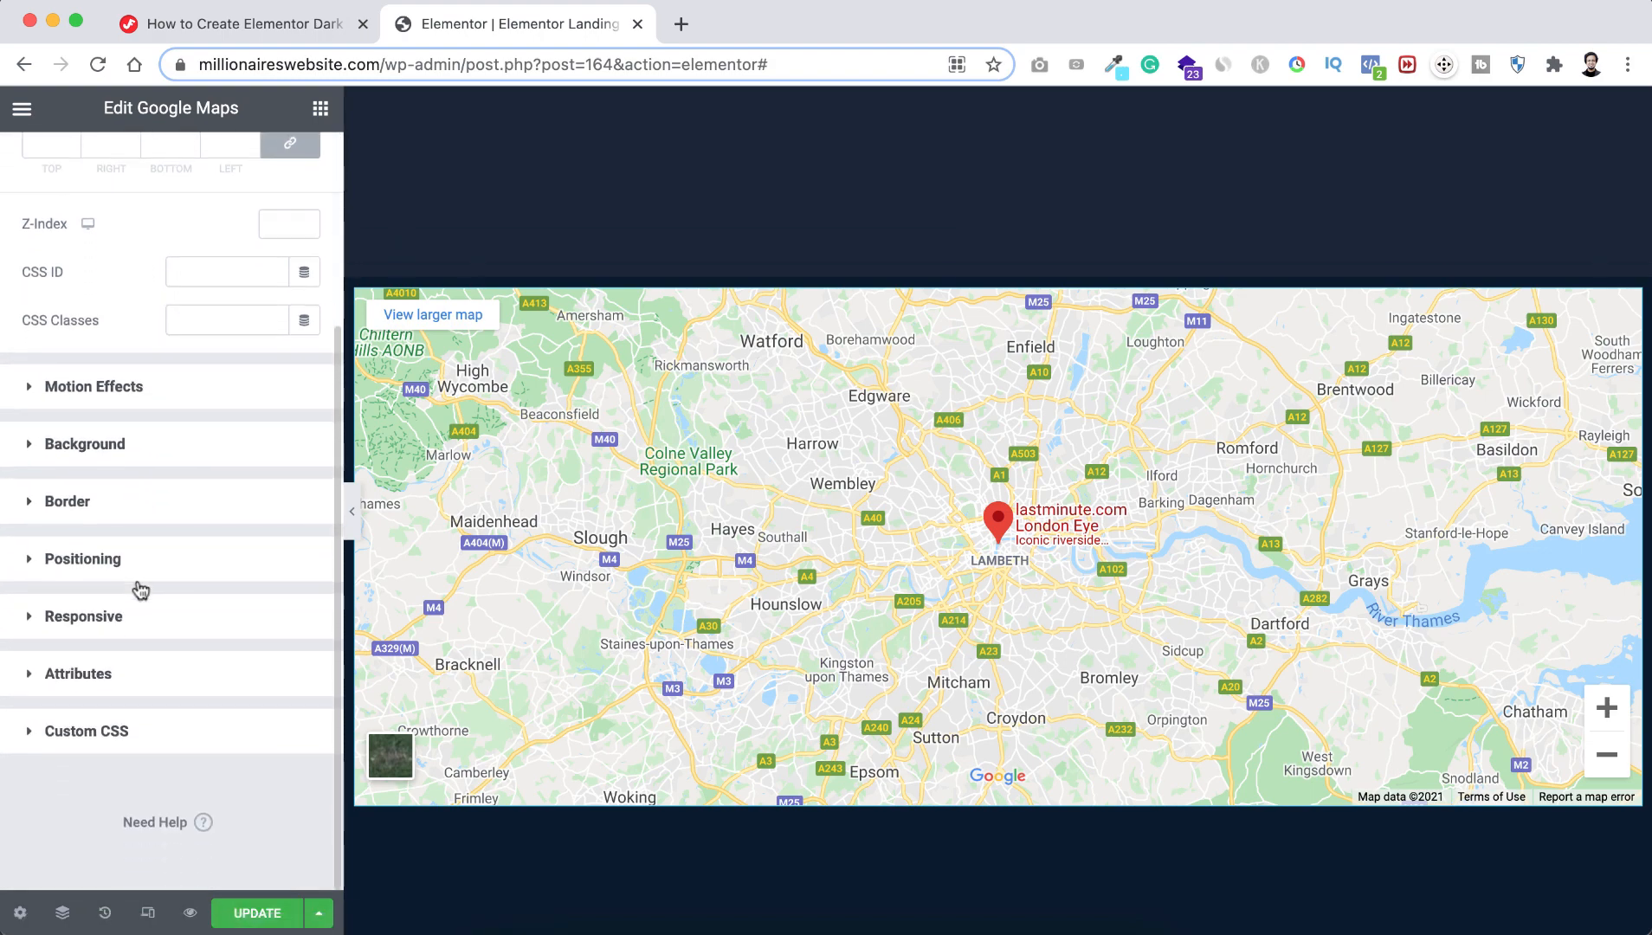
{"action": "mouse_move", "coordinate": [152, 730]}
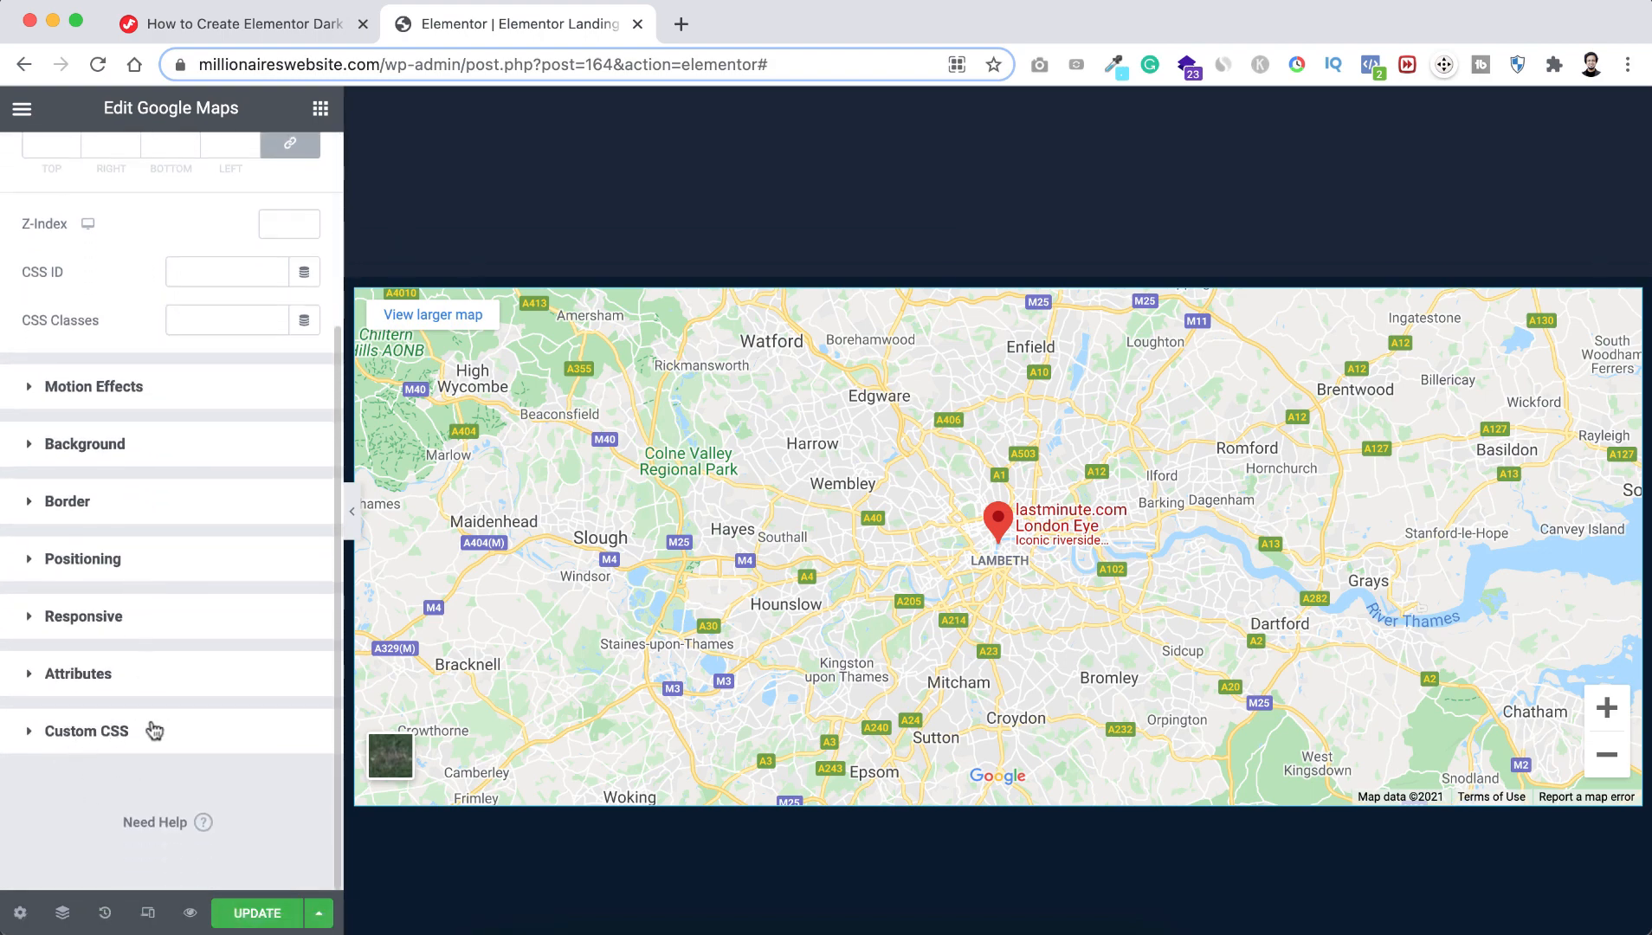
{"action": "left_click", "coordinate": [85, 731]}
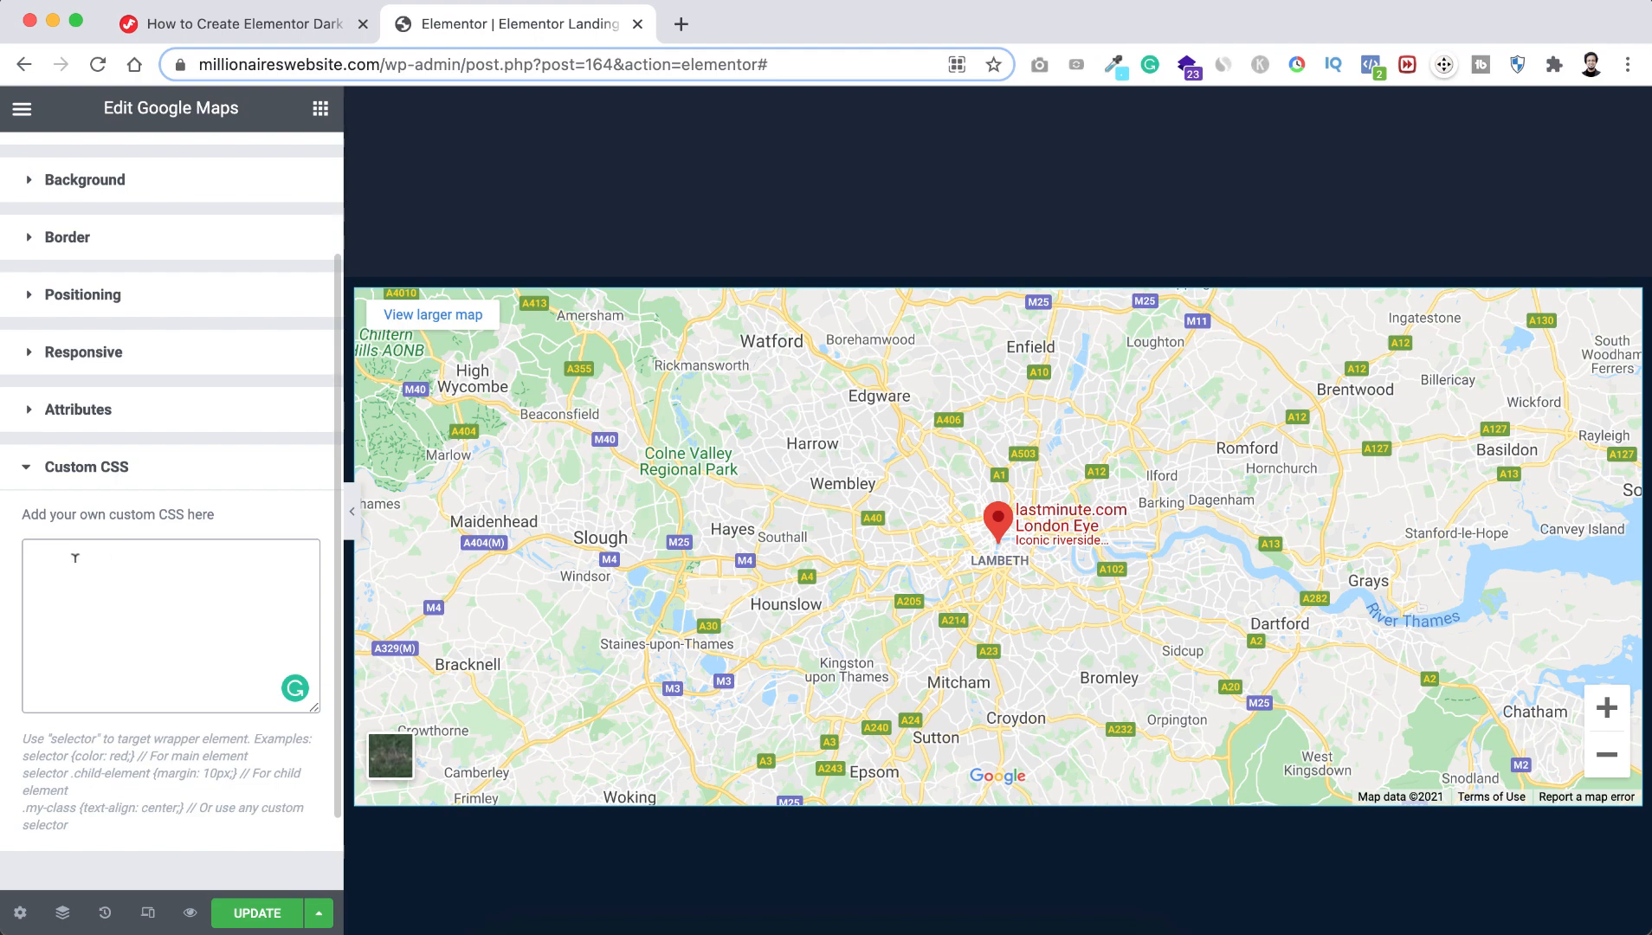
Write a selector:before rule: content "", position absolute, 100% width and height, background-color #ffffff.
{"action": "type", "text": "selector:before{"}
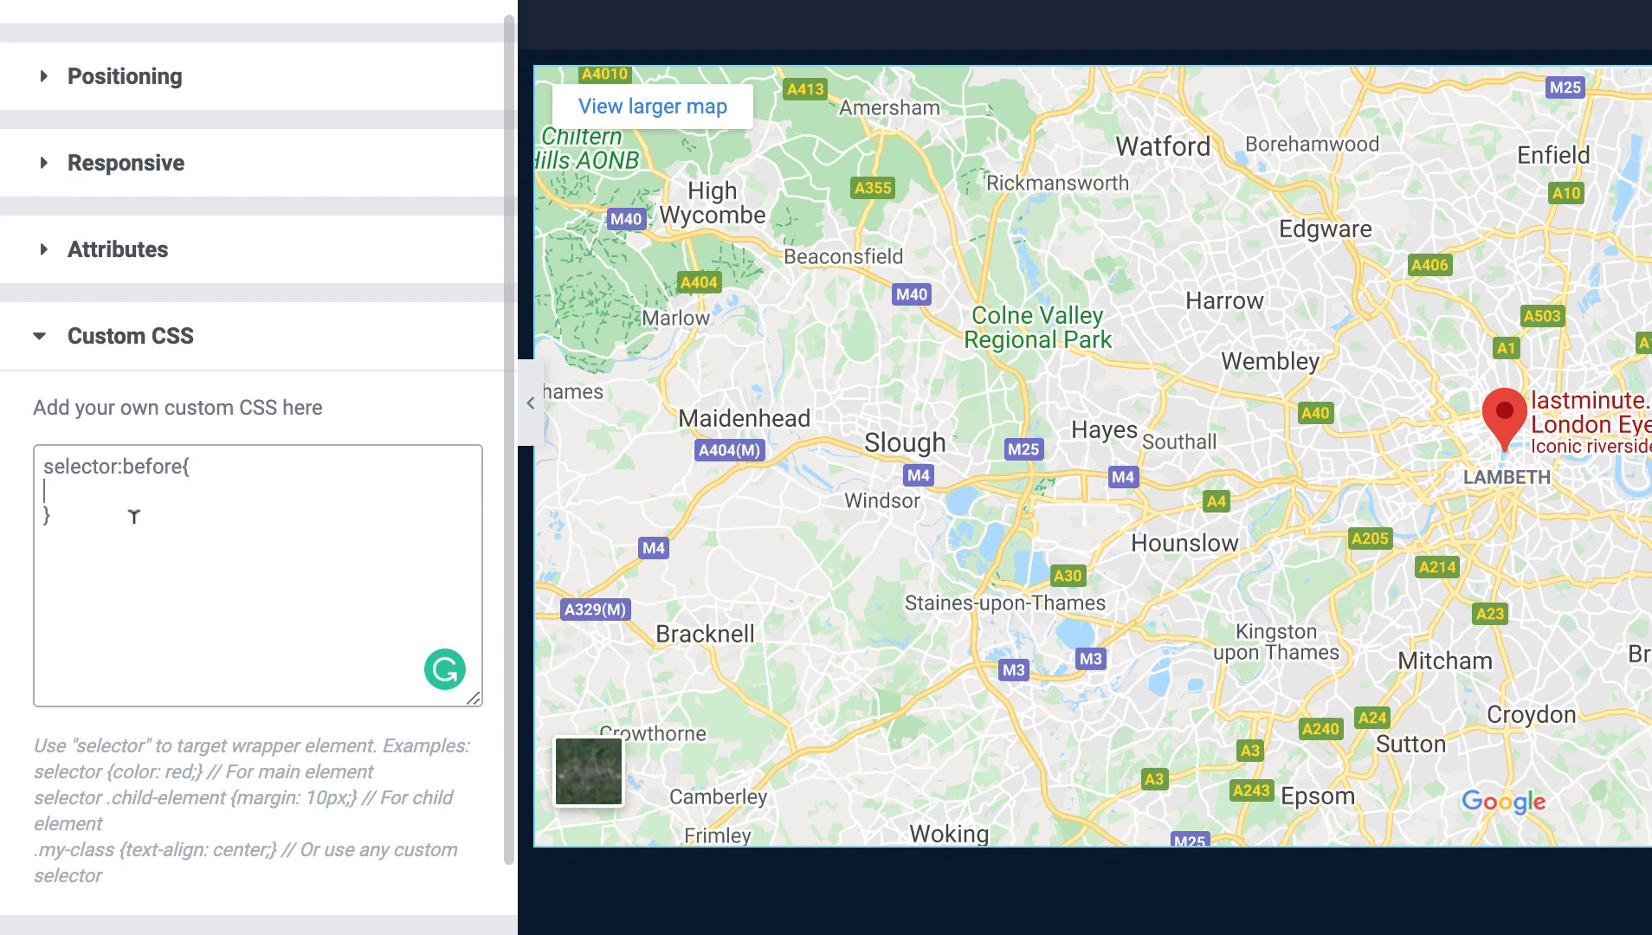
{"action": "type", "text": "content:"}
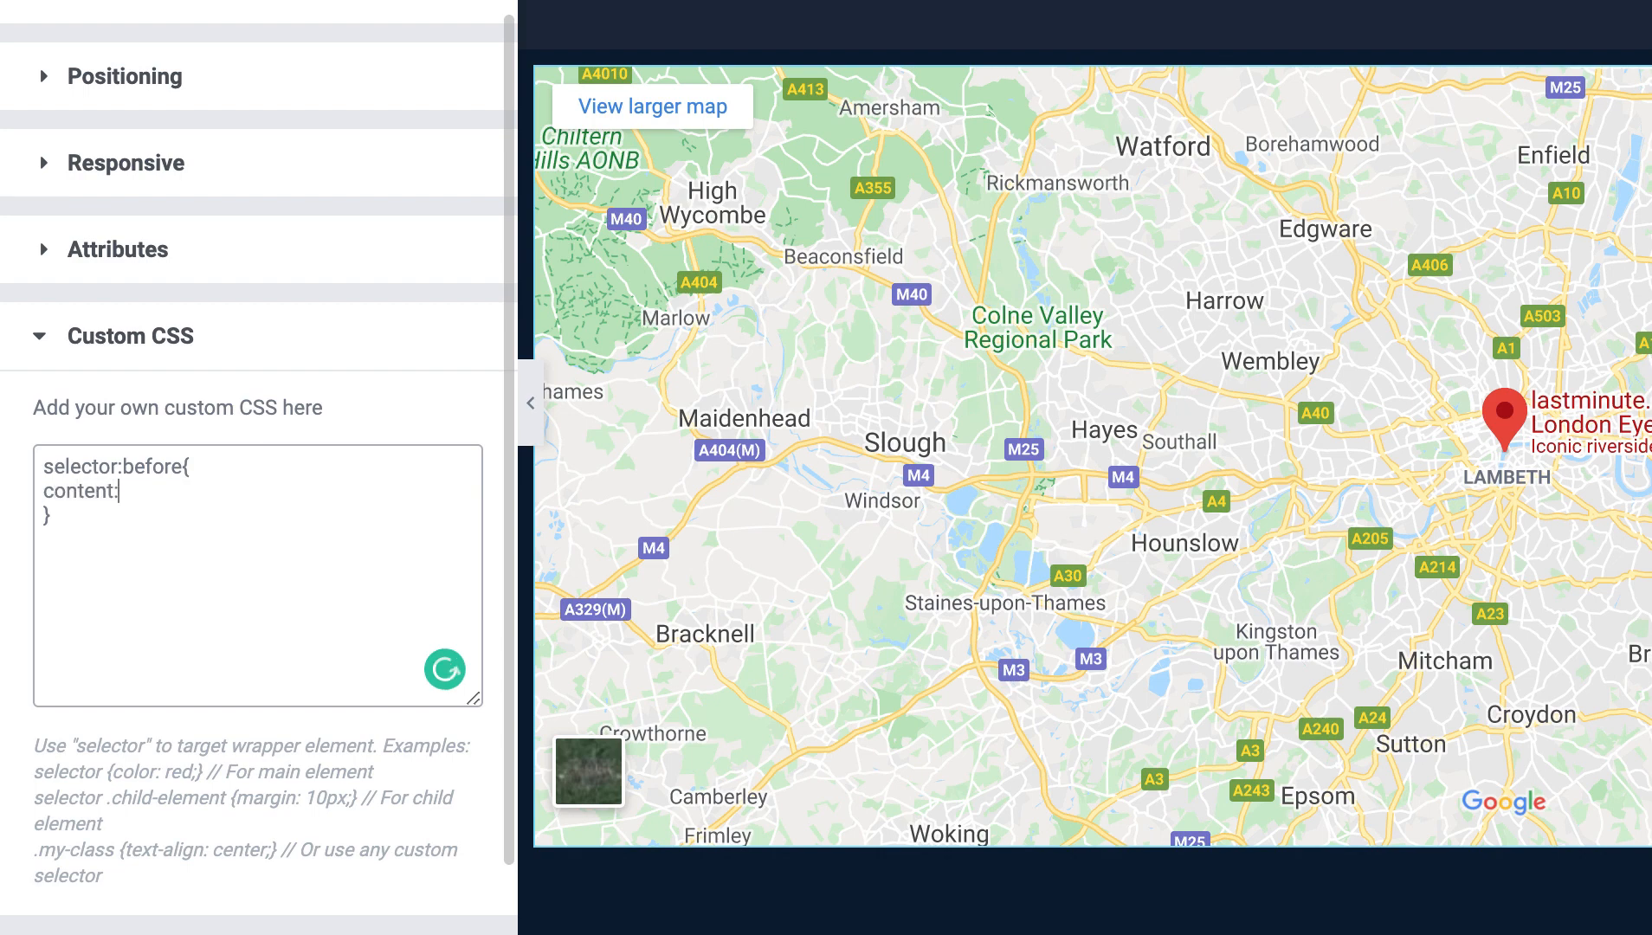
{"action": "type", "text": "\"\";"}
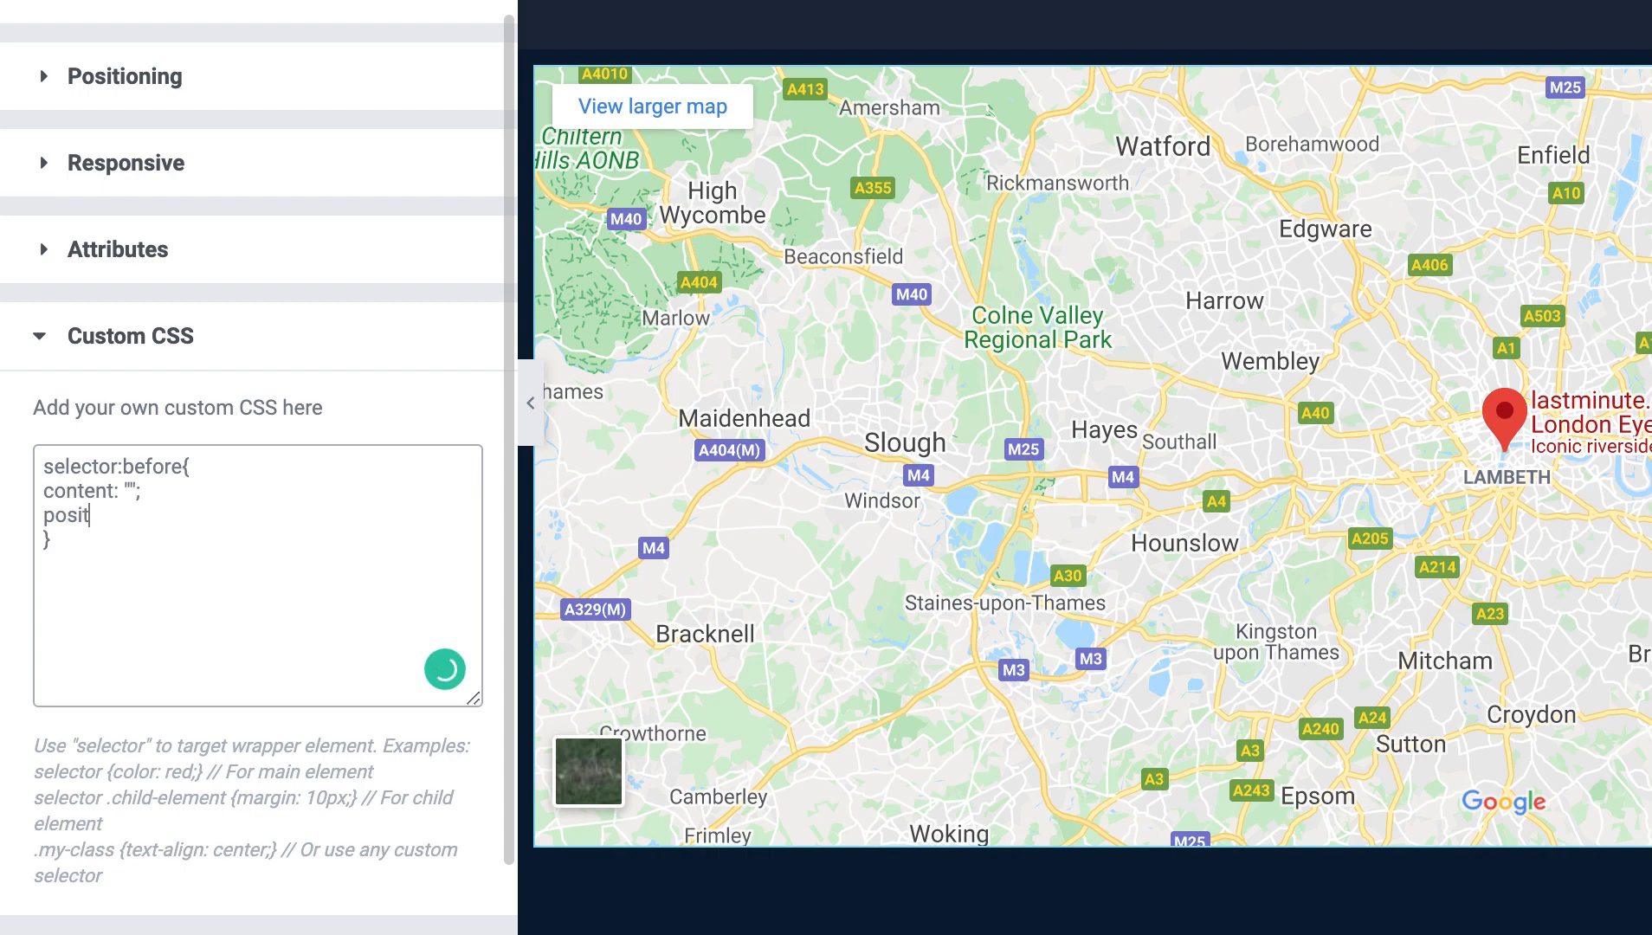
{"action": "type", "text": "ion: ab"}
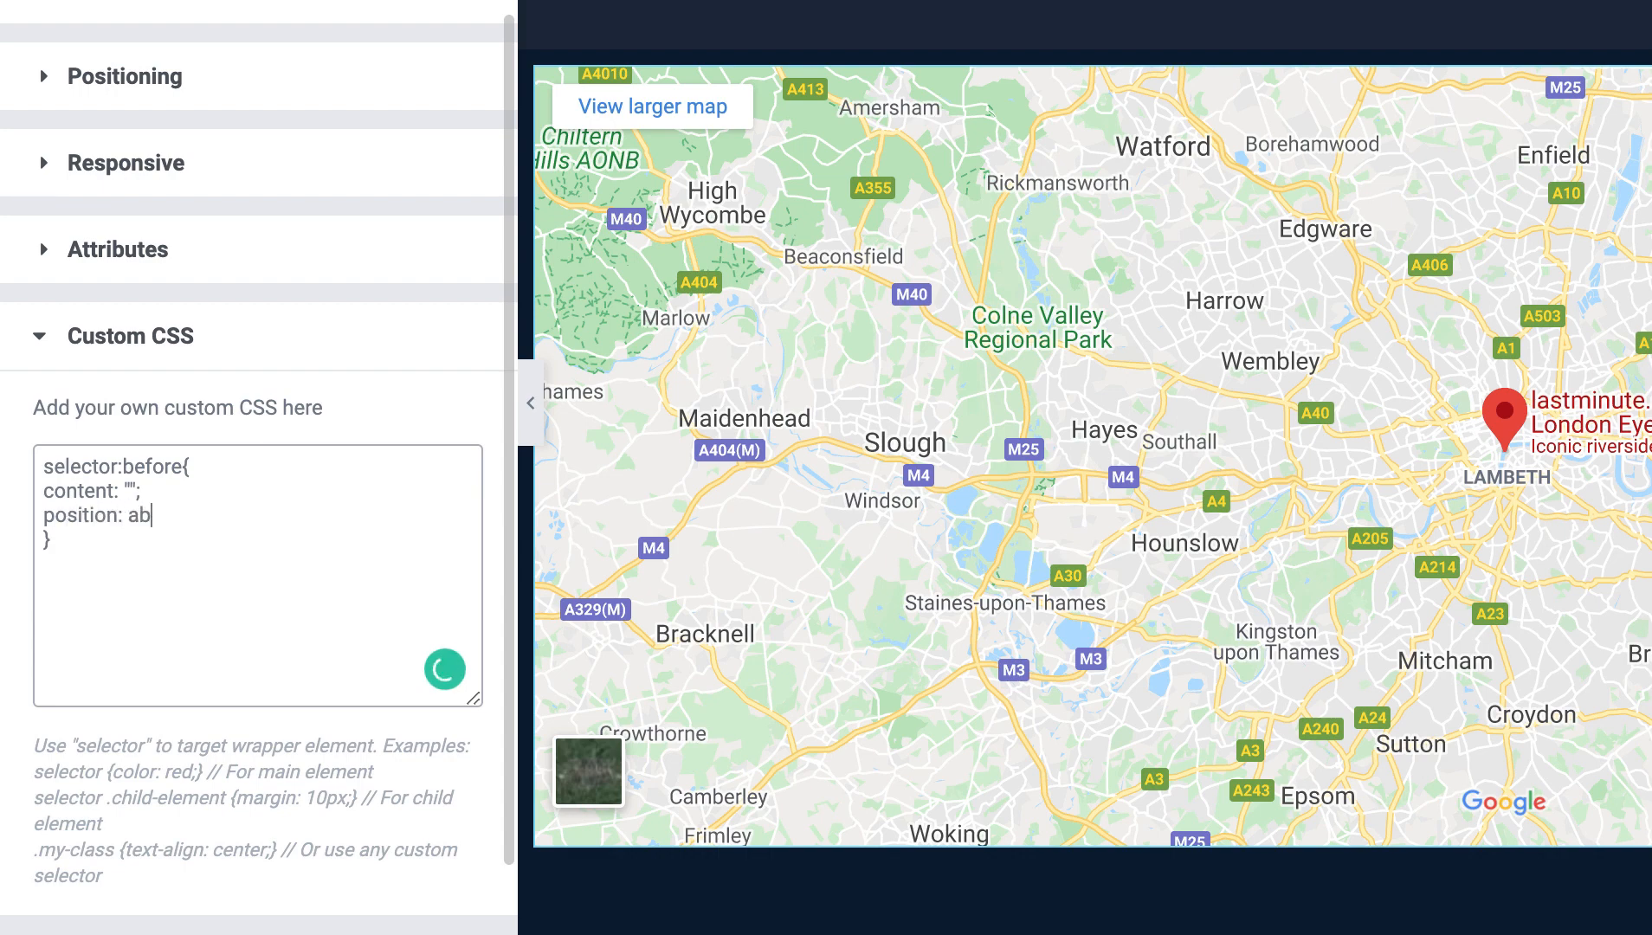
{"action": "type", "text": "solute;"}
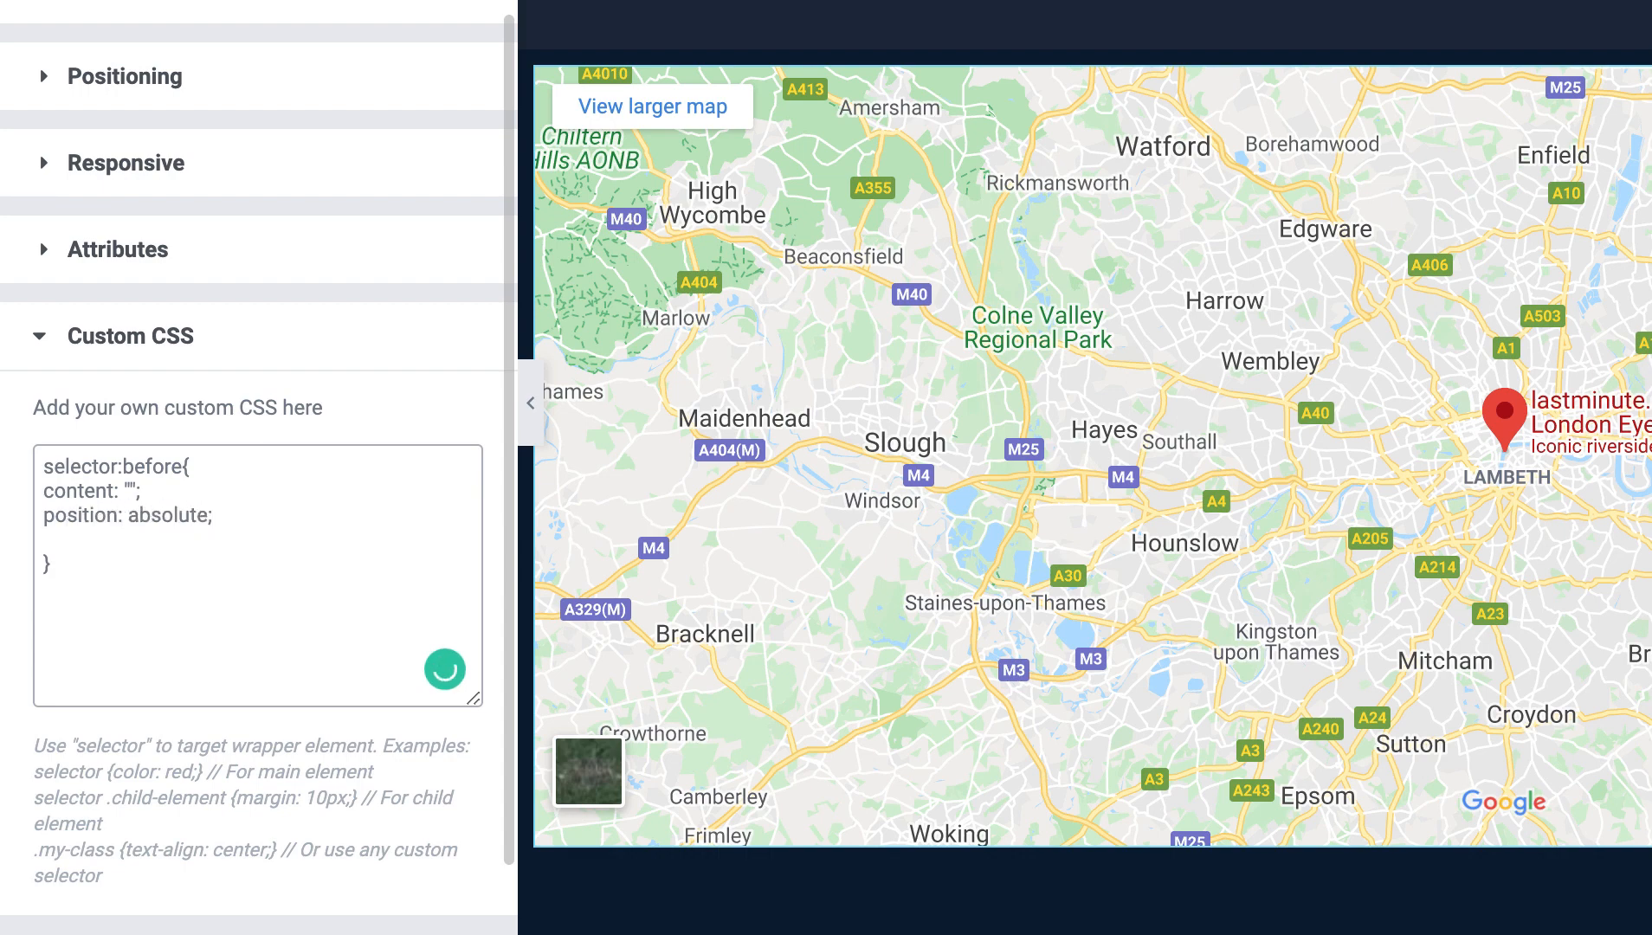
{"action": "type", "text": "width"}
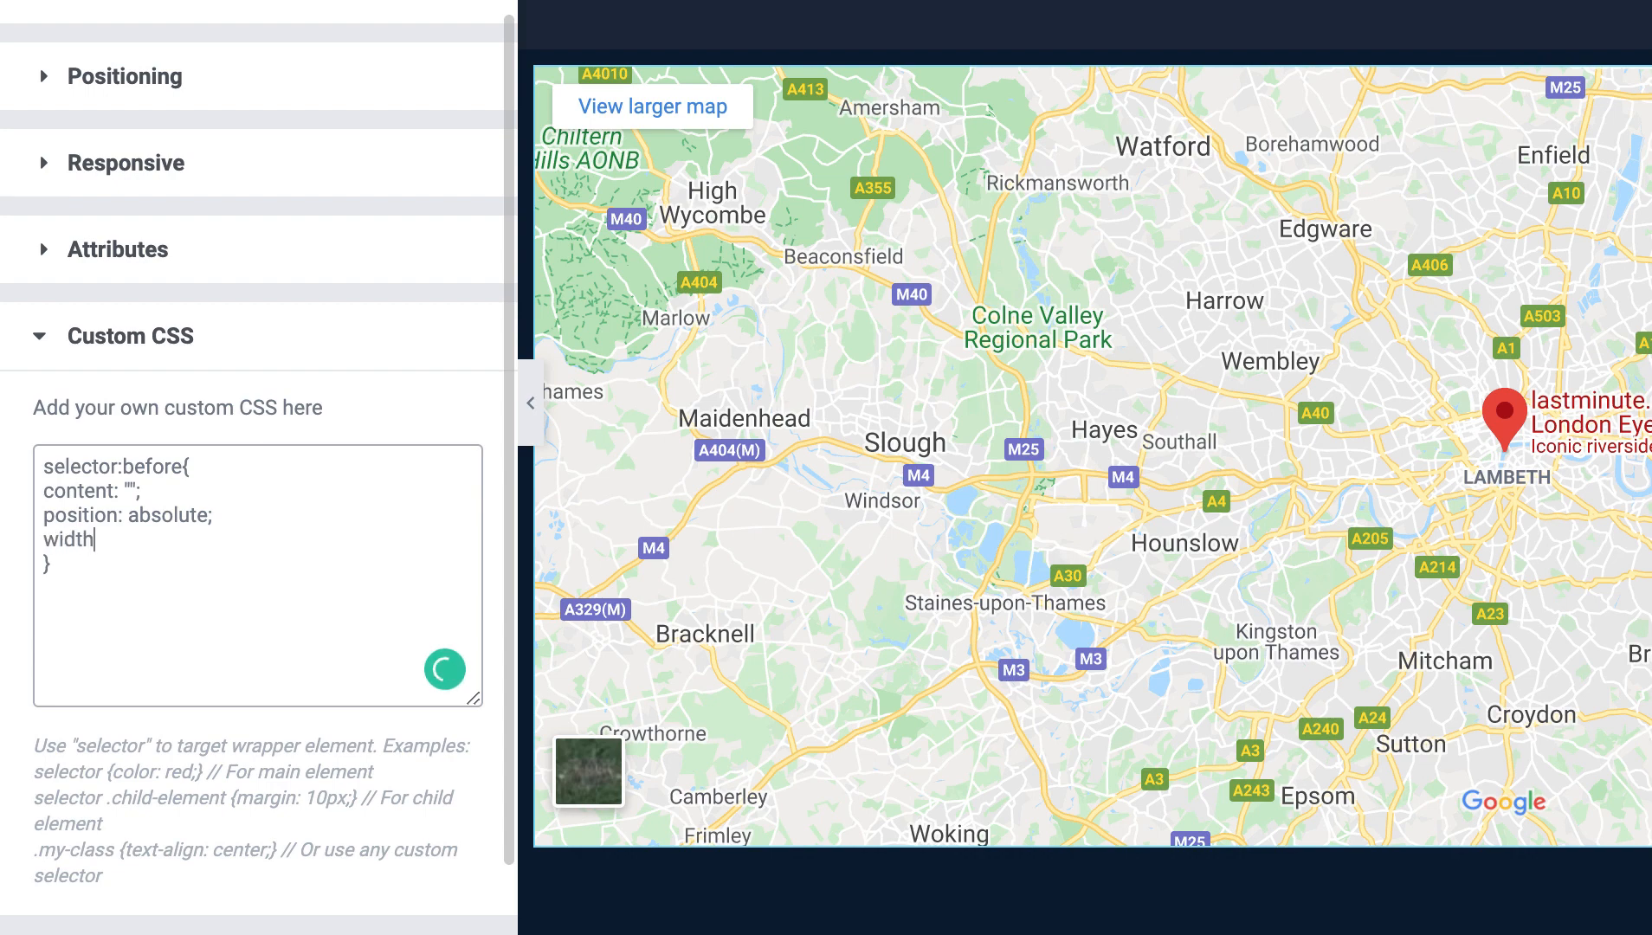
{"action": "type", "text": ": 100%;"}
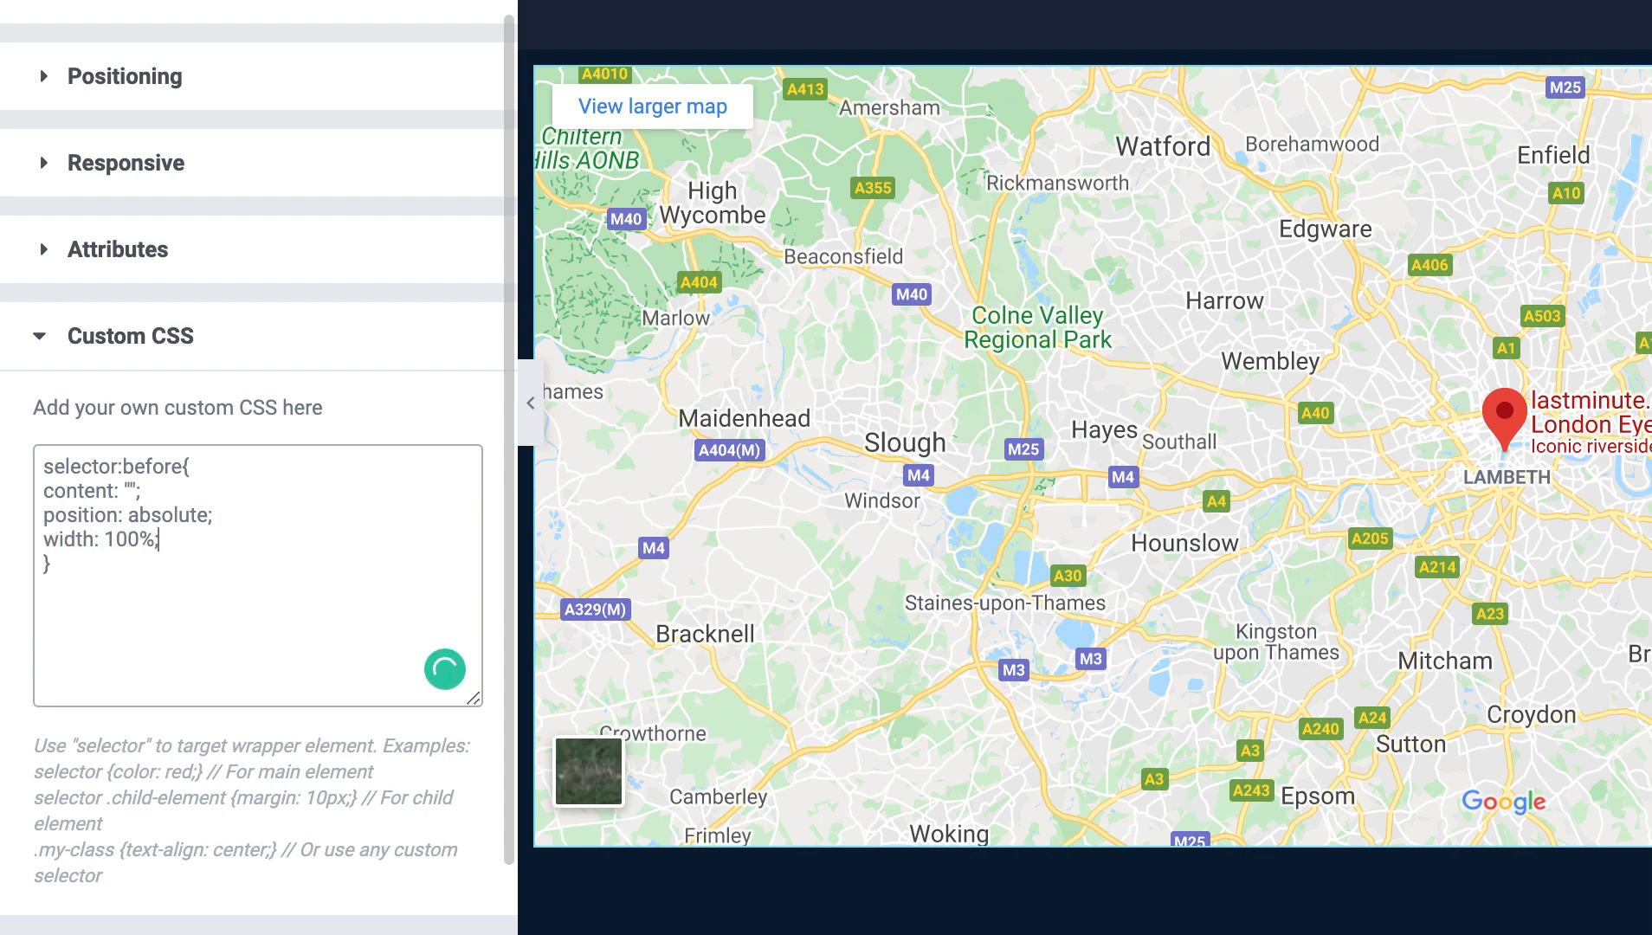
{"action": "type", "text": "height: 100%"}
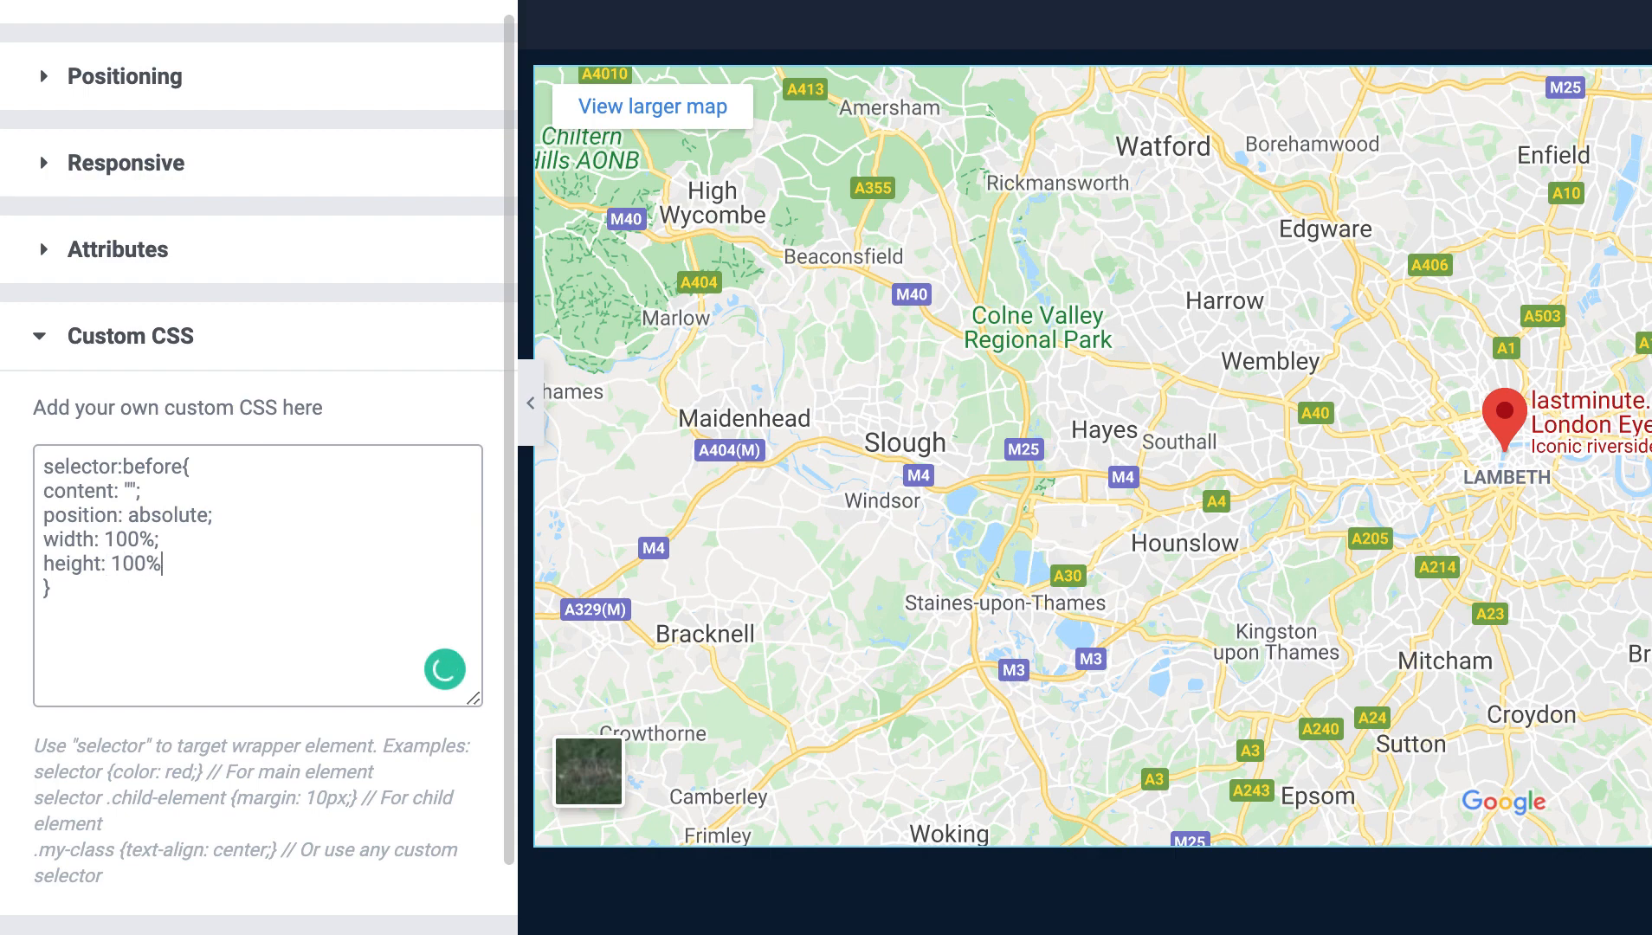
{"action": "type", "text": "b"}
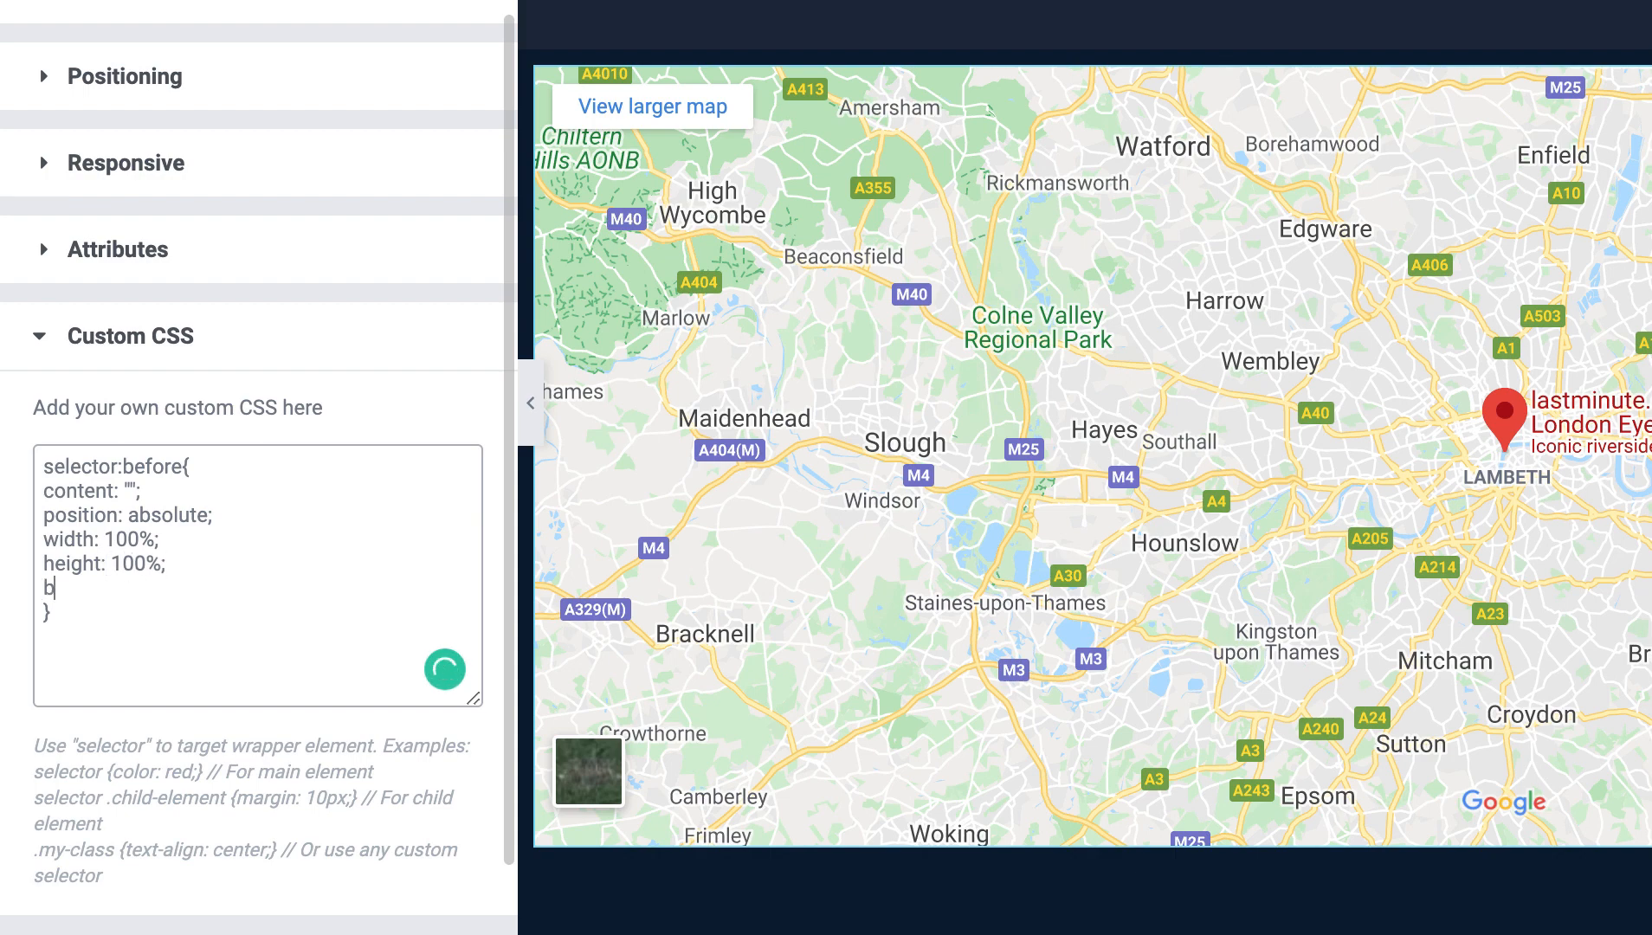
{"action": "type", "text": "ackground-color:"}
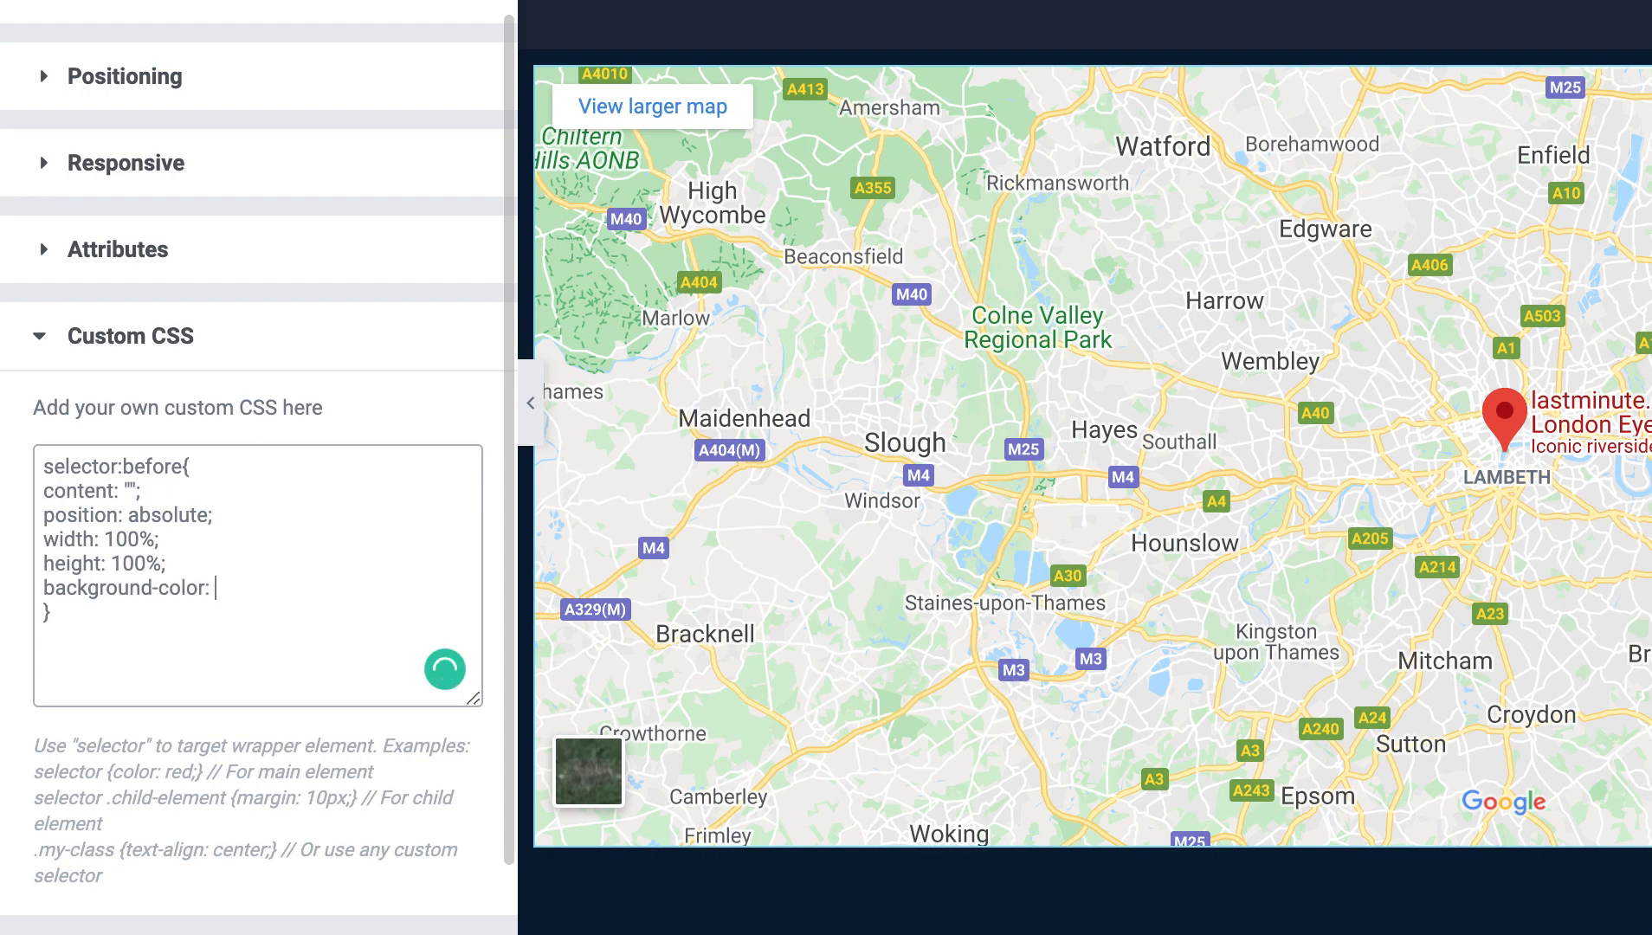
{"action": "type", "text": "#"}
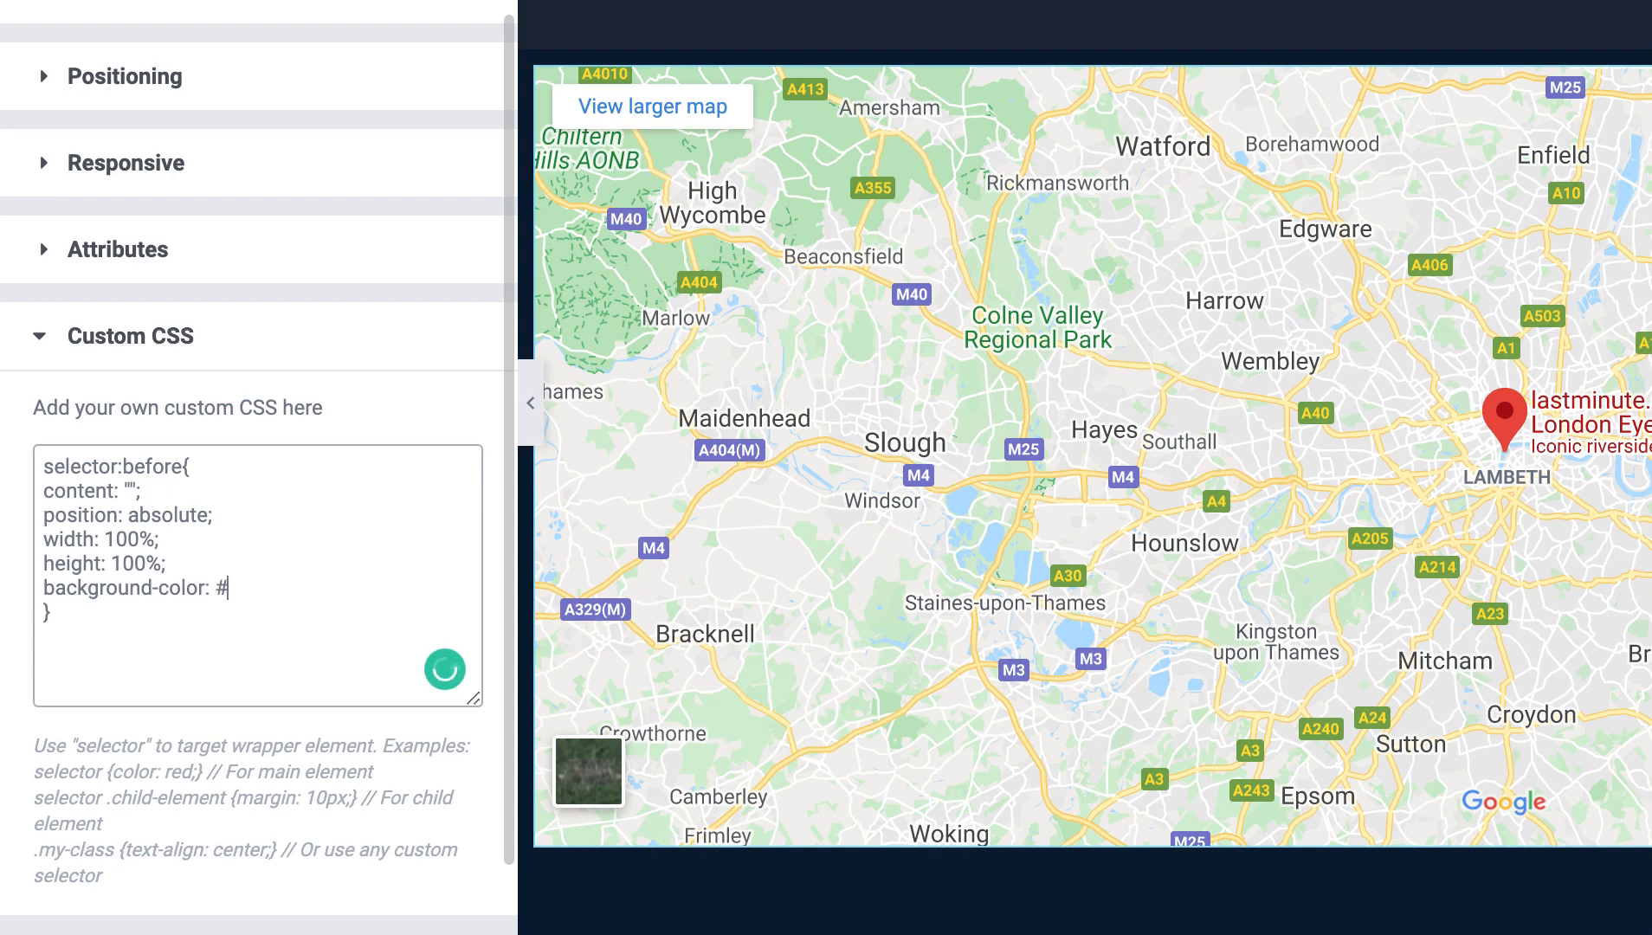
{"action": "type", "text": "ffffff;"}
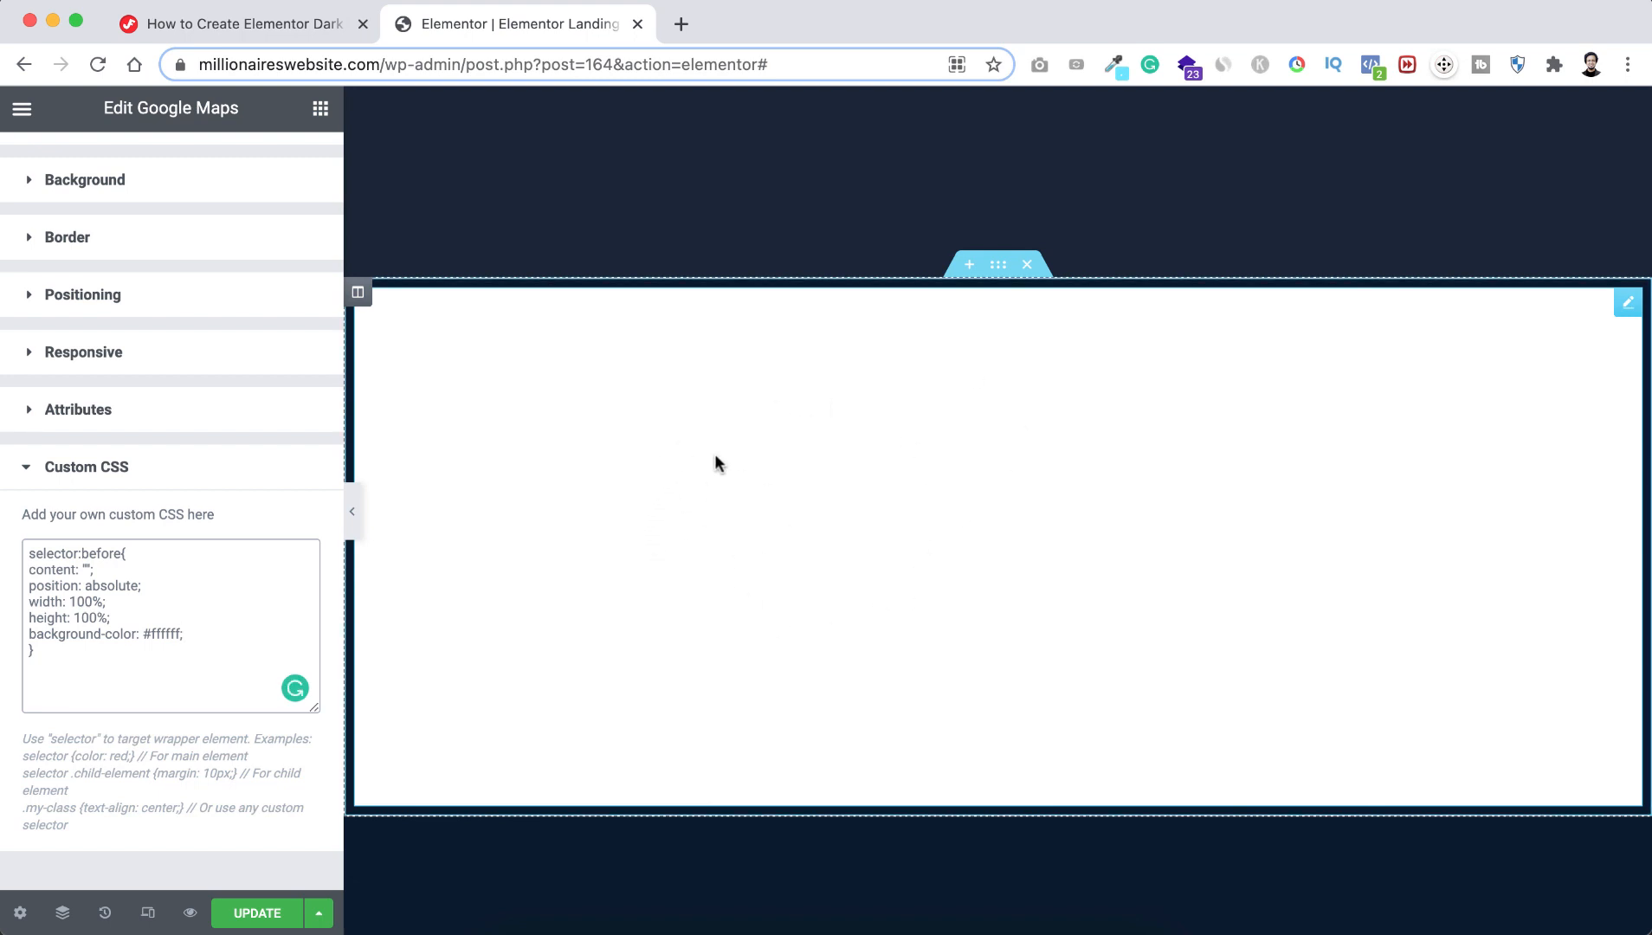
{"action": "mouse_move", "coordinate": [763, 555]}
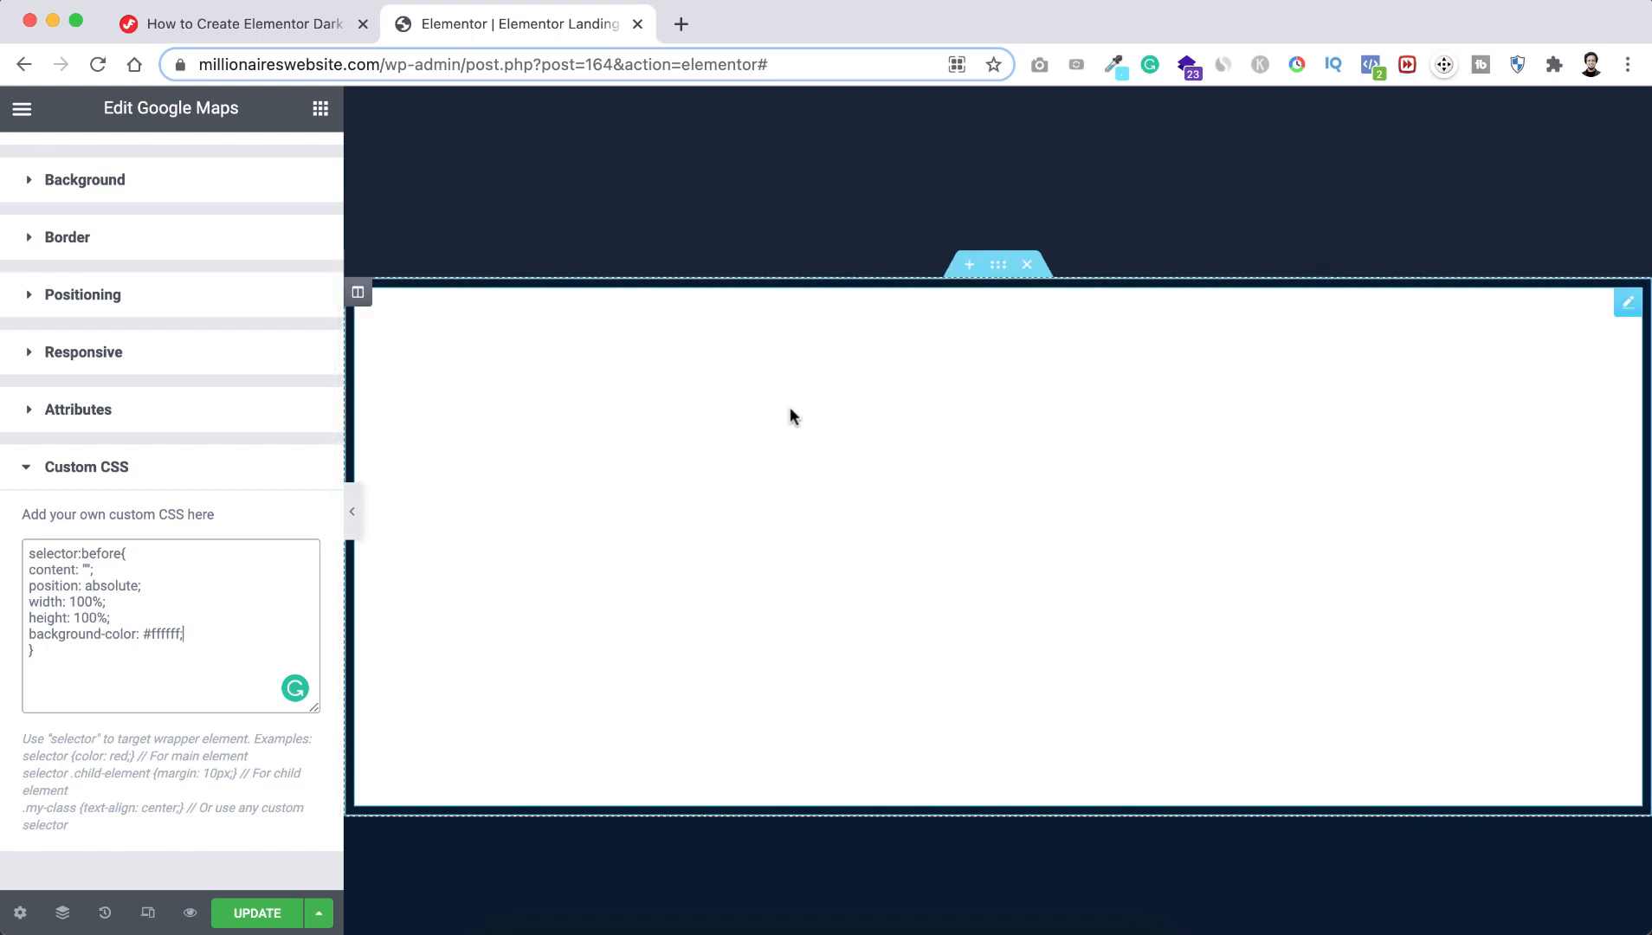
{"action": "mouse_move", "coordinate": [829, 473]}
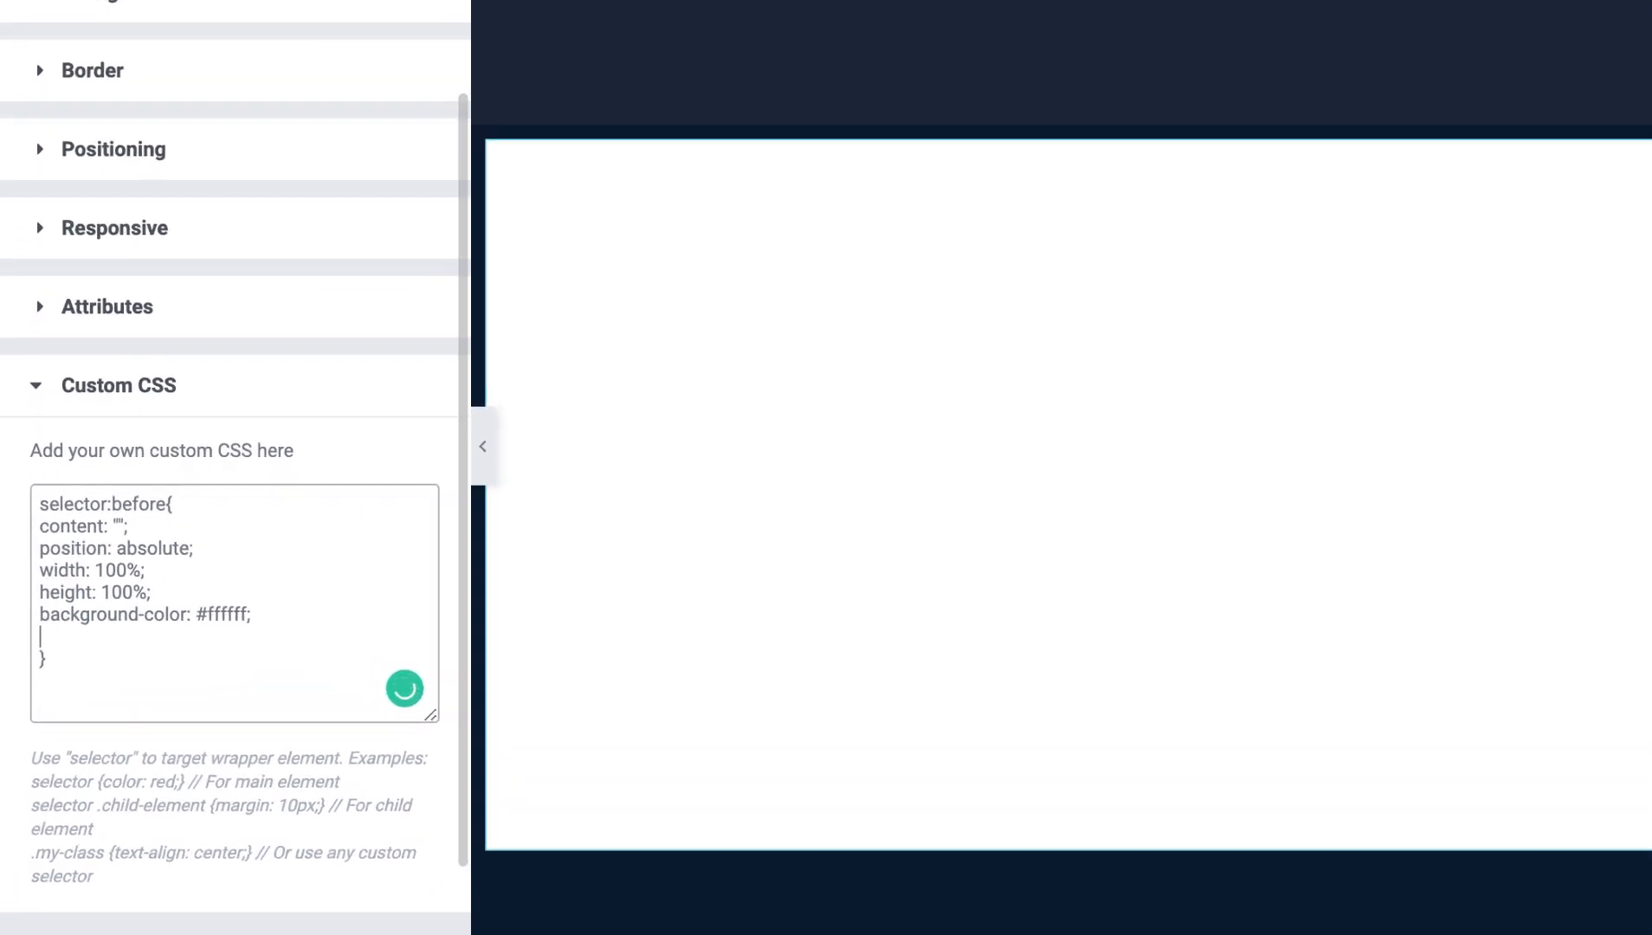
Add mix-blend-mode: difference; to the selector:before overlay rule.
{"action": "type", "text": "mix"}
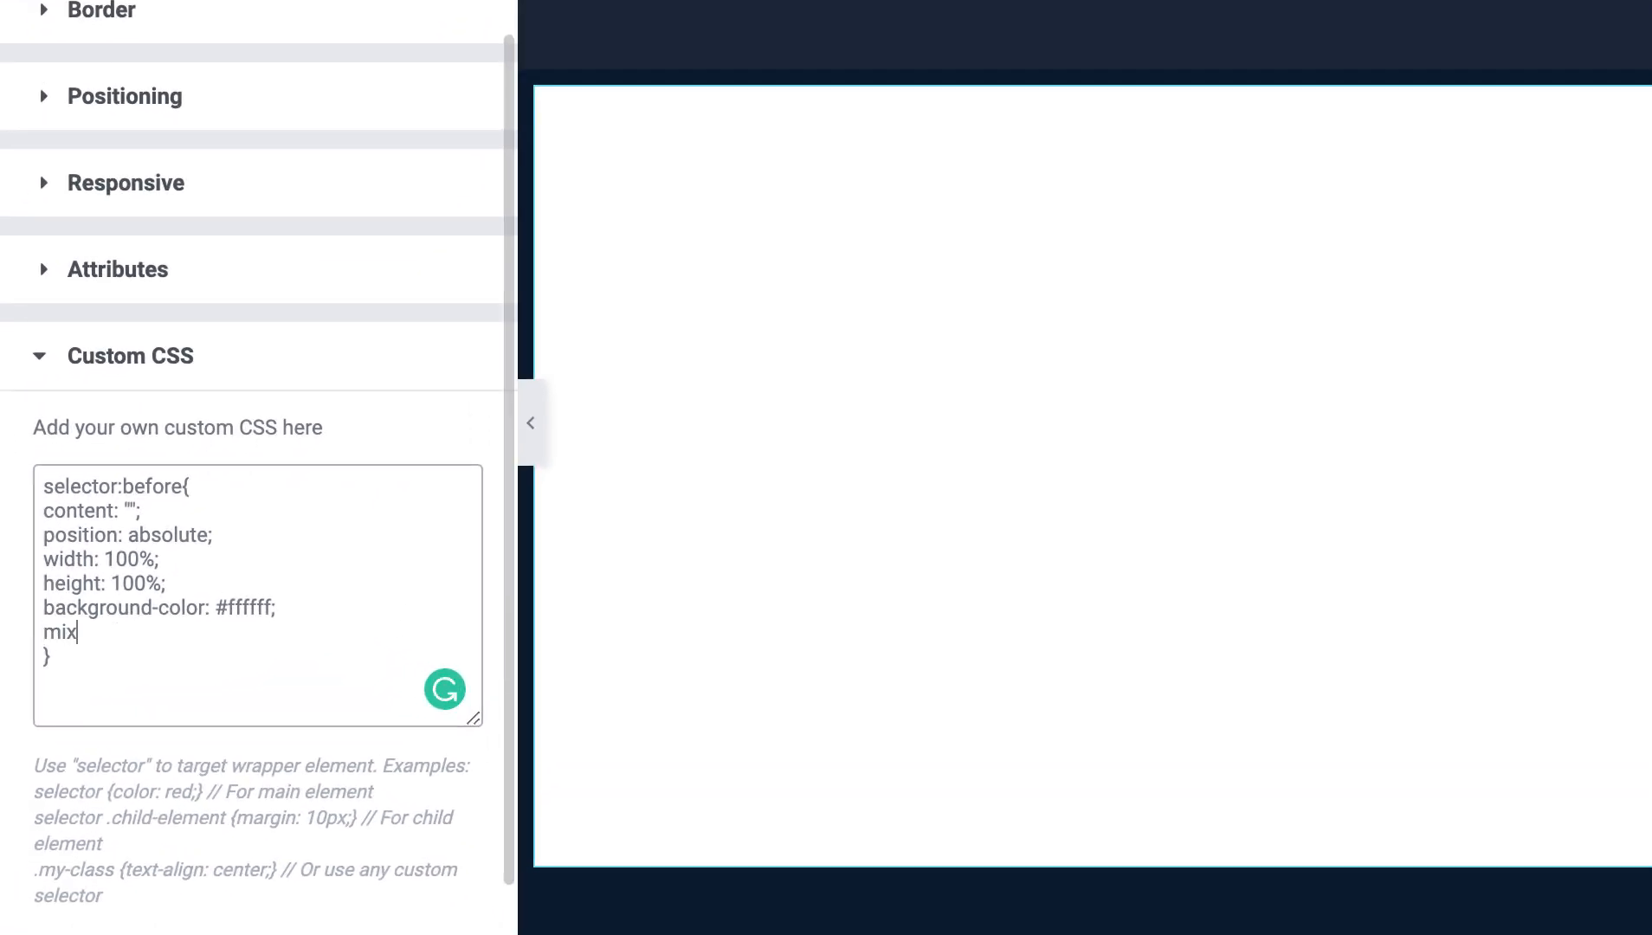
{"action": "type", "text": "-blend-mode:"}
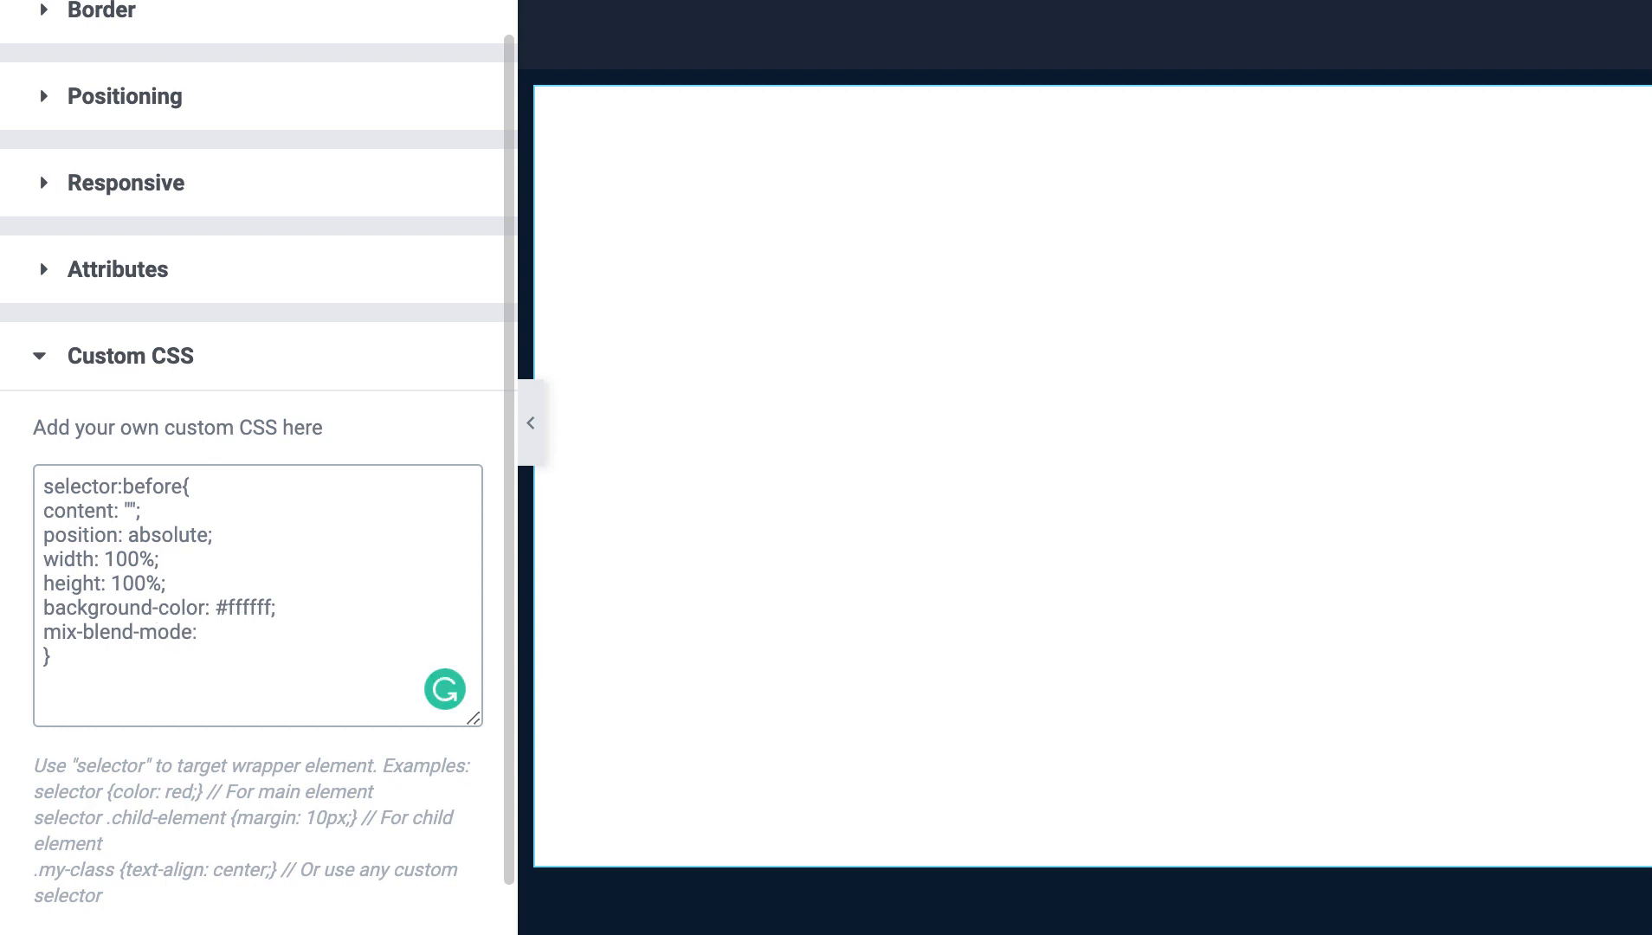
{"action": "type", "text": "d"}
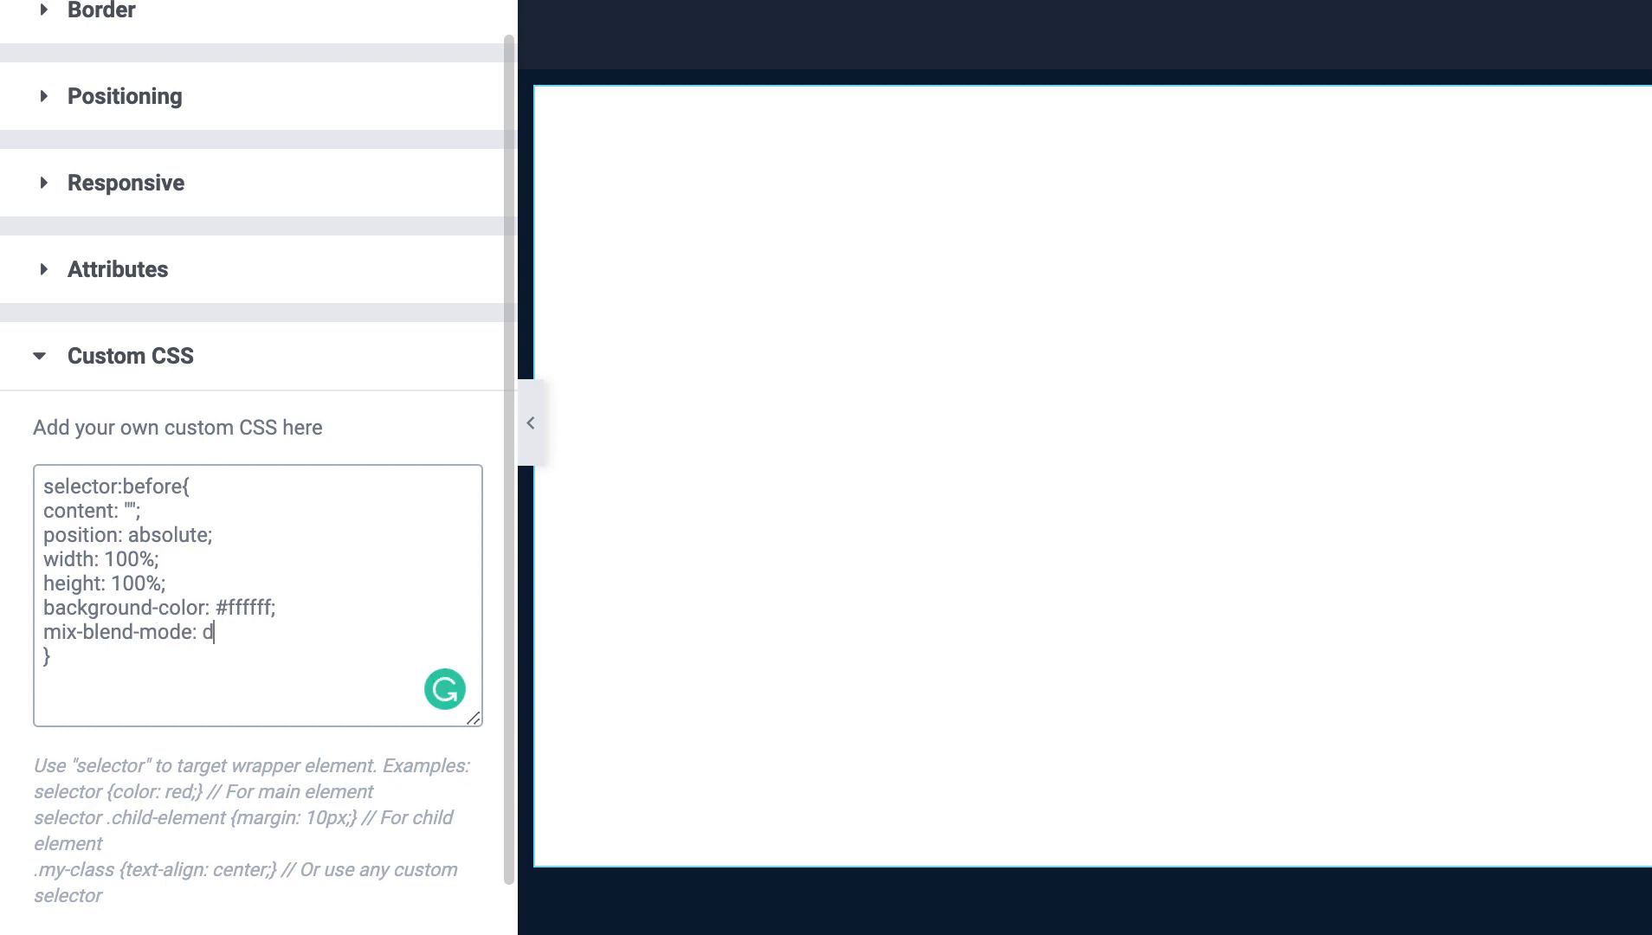
{"action": "type", "text": "ifference;"}
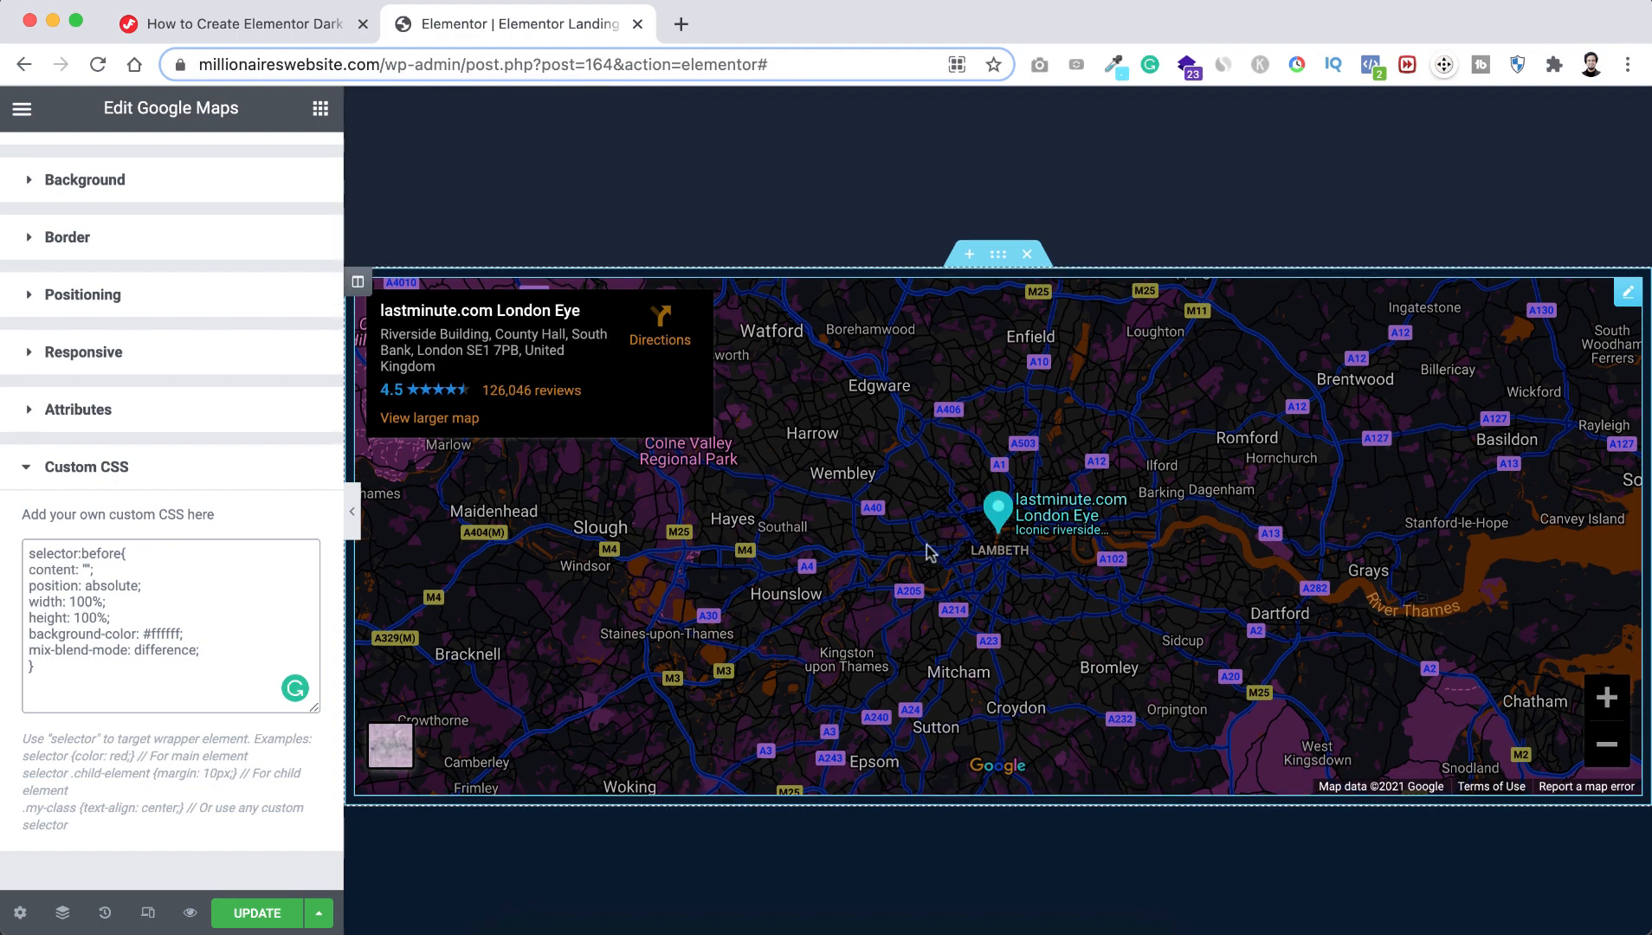
{"action": "mouse_move", "coordinate": [996, 506]}
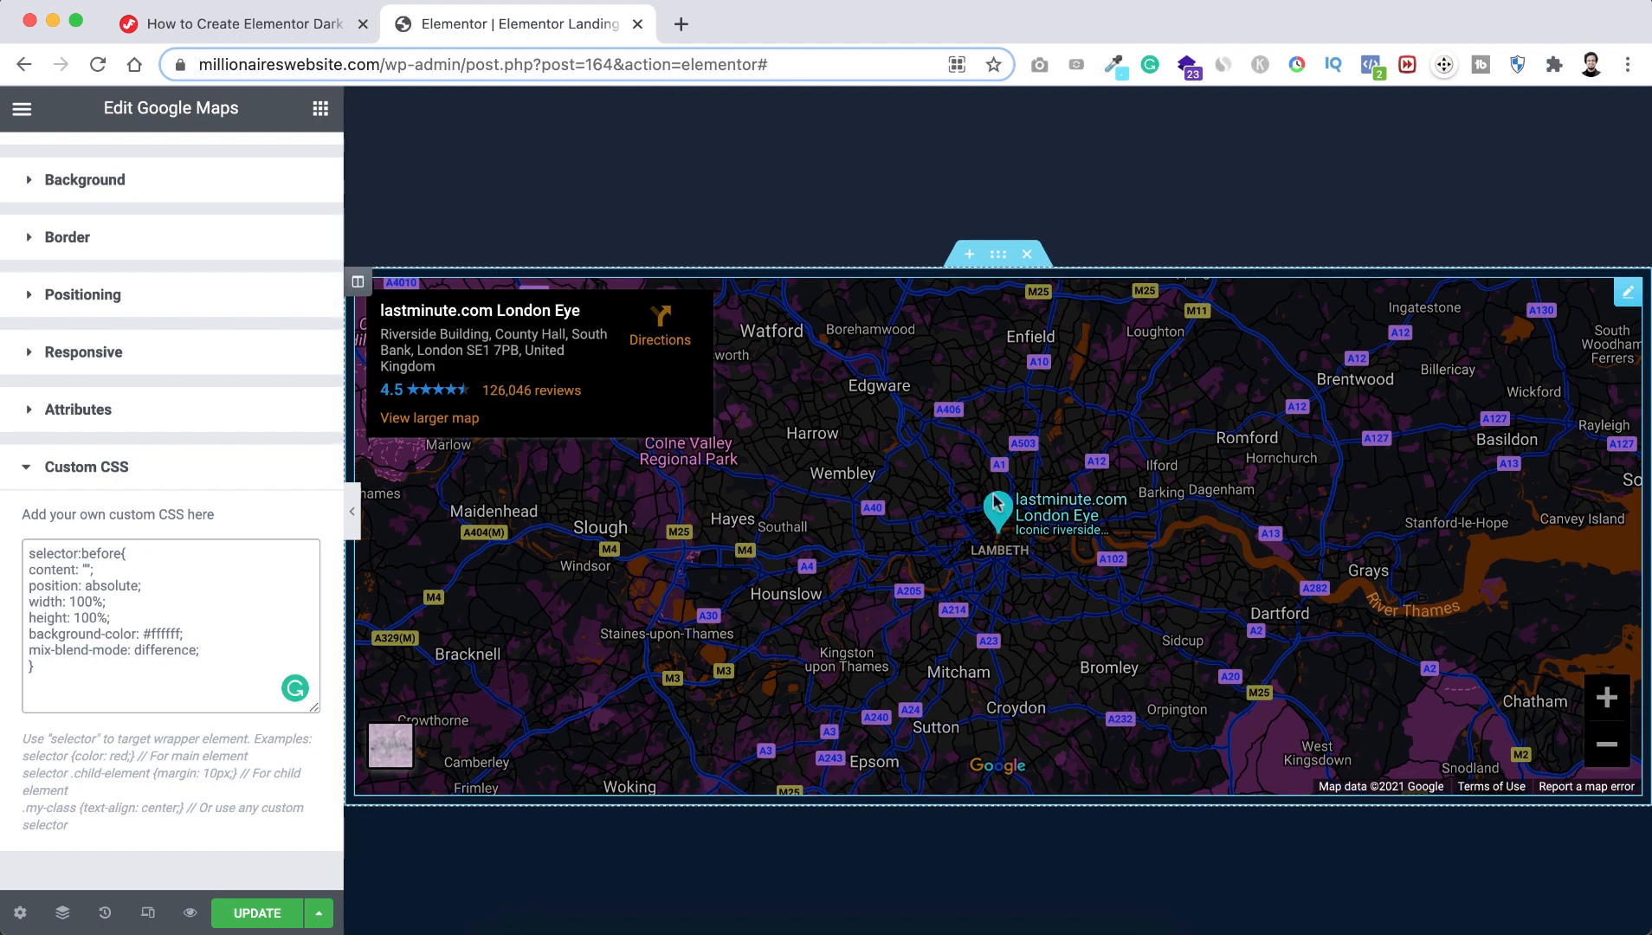
{"action": "mouse_move", "coordinate": [924, 547]}
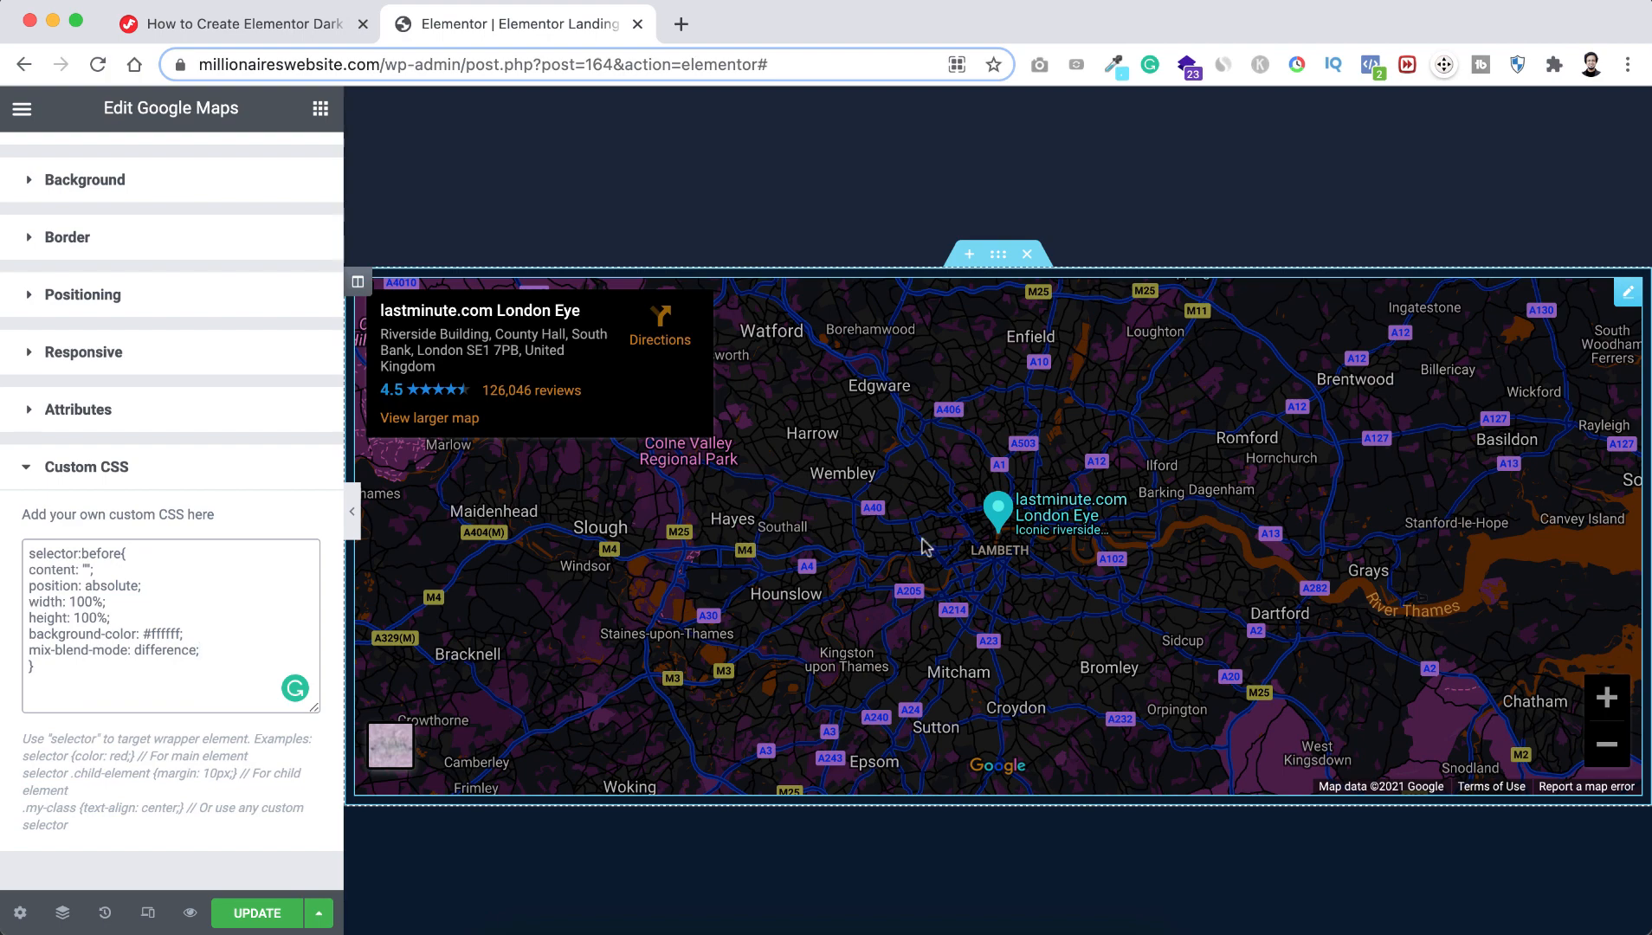
{"action": "mouse_move", "coordinate": [1059, 498]}
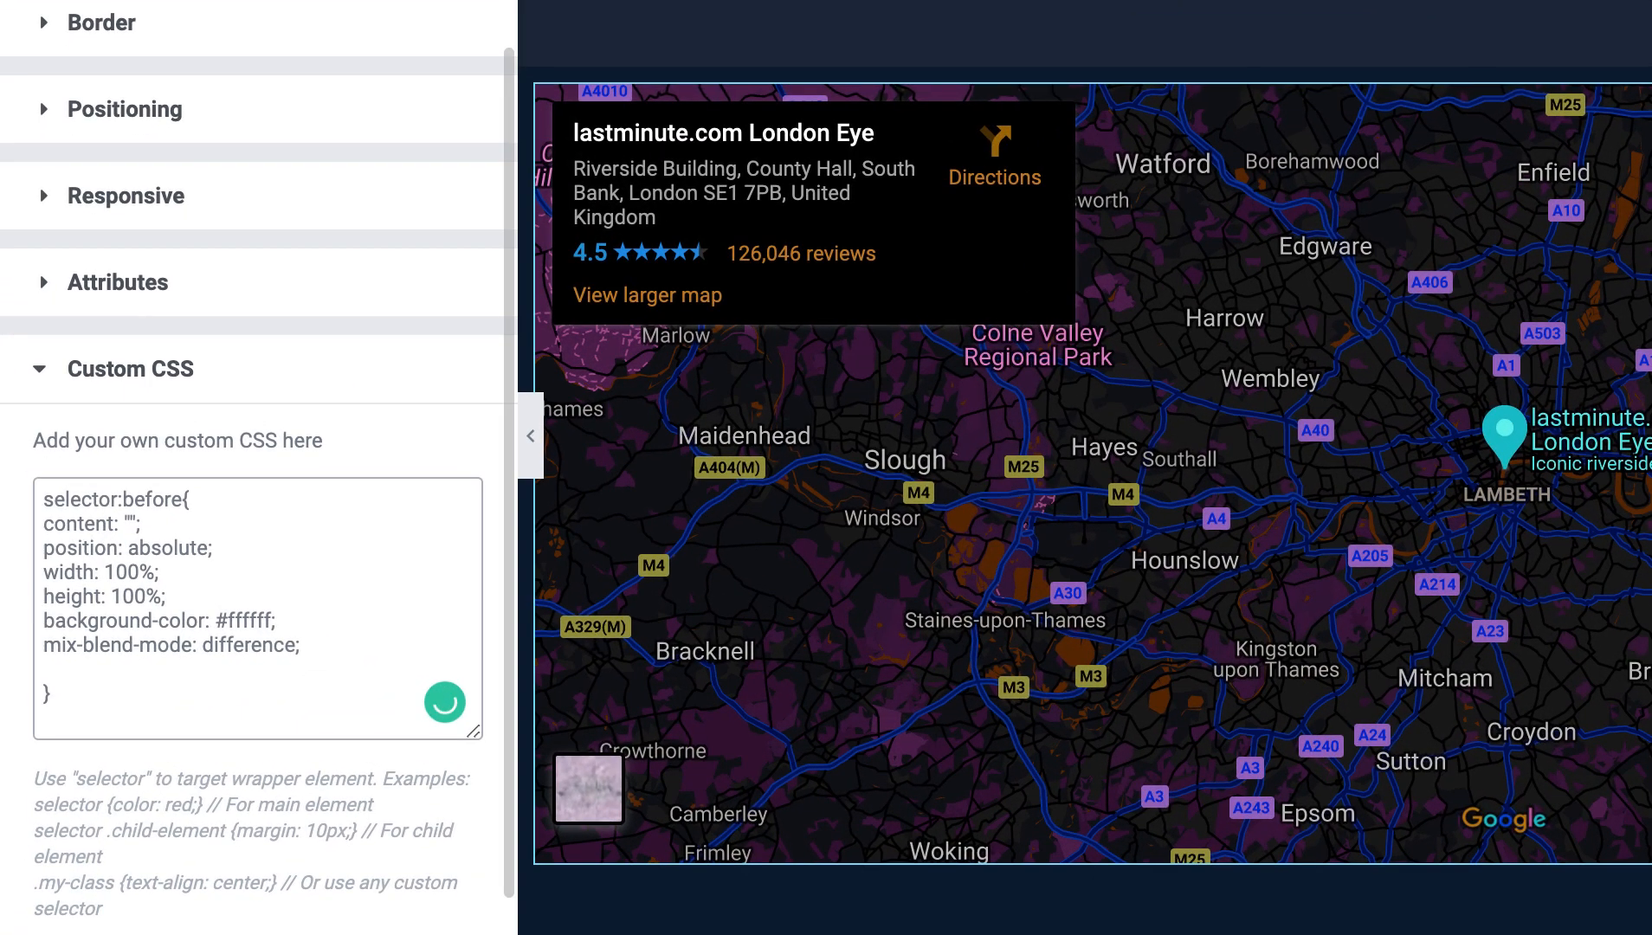
Add pointer-events: none; to the overlay rule and drag the dark map to confirm it pans.
{"action": "type", "text": "pointer-"}
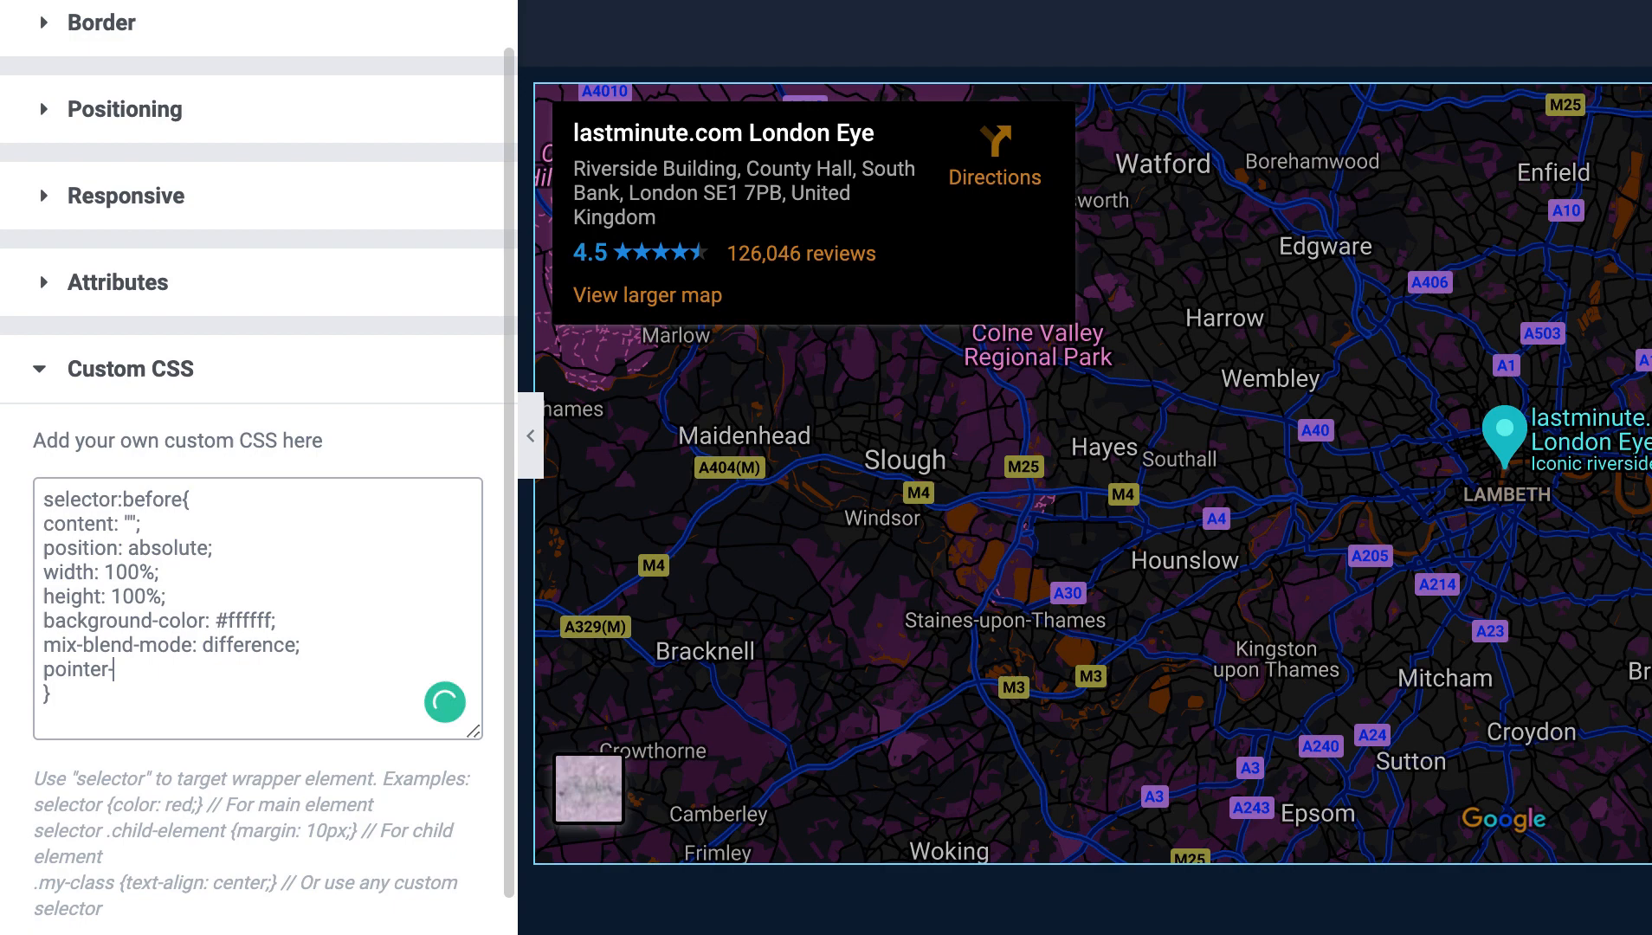
{"action": "type", "text": "events: none;"}
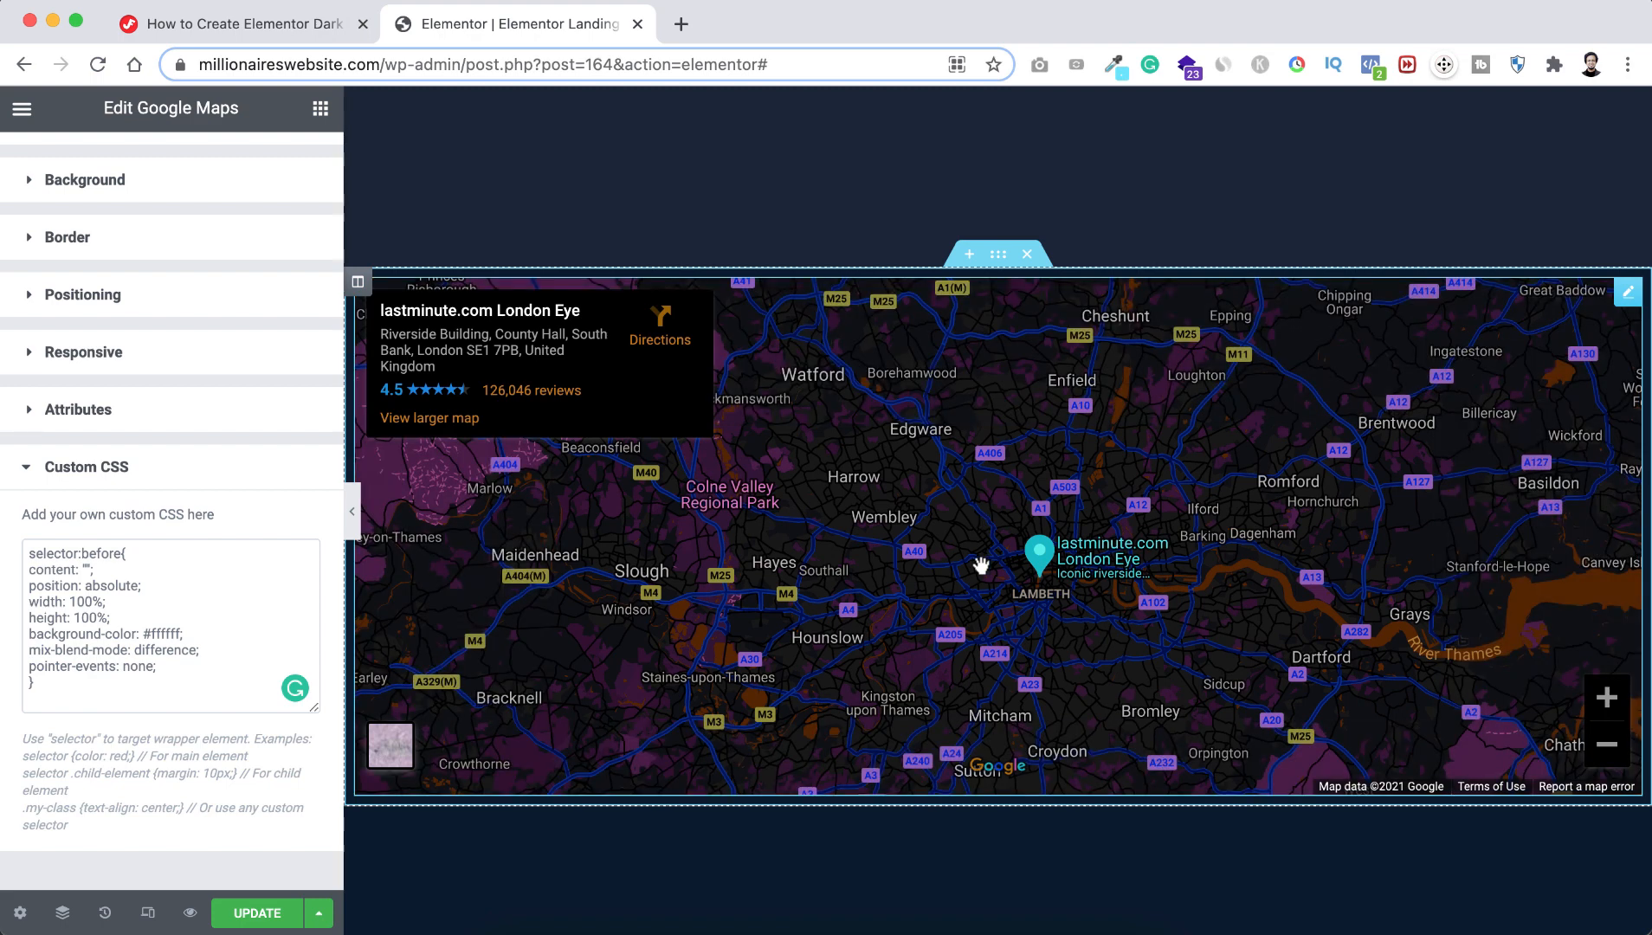
{"action": "left_click_drag", "start_coordinate": [981, 565], "coordinate": [899, 571]}
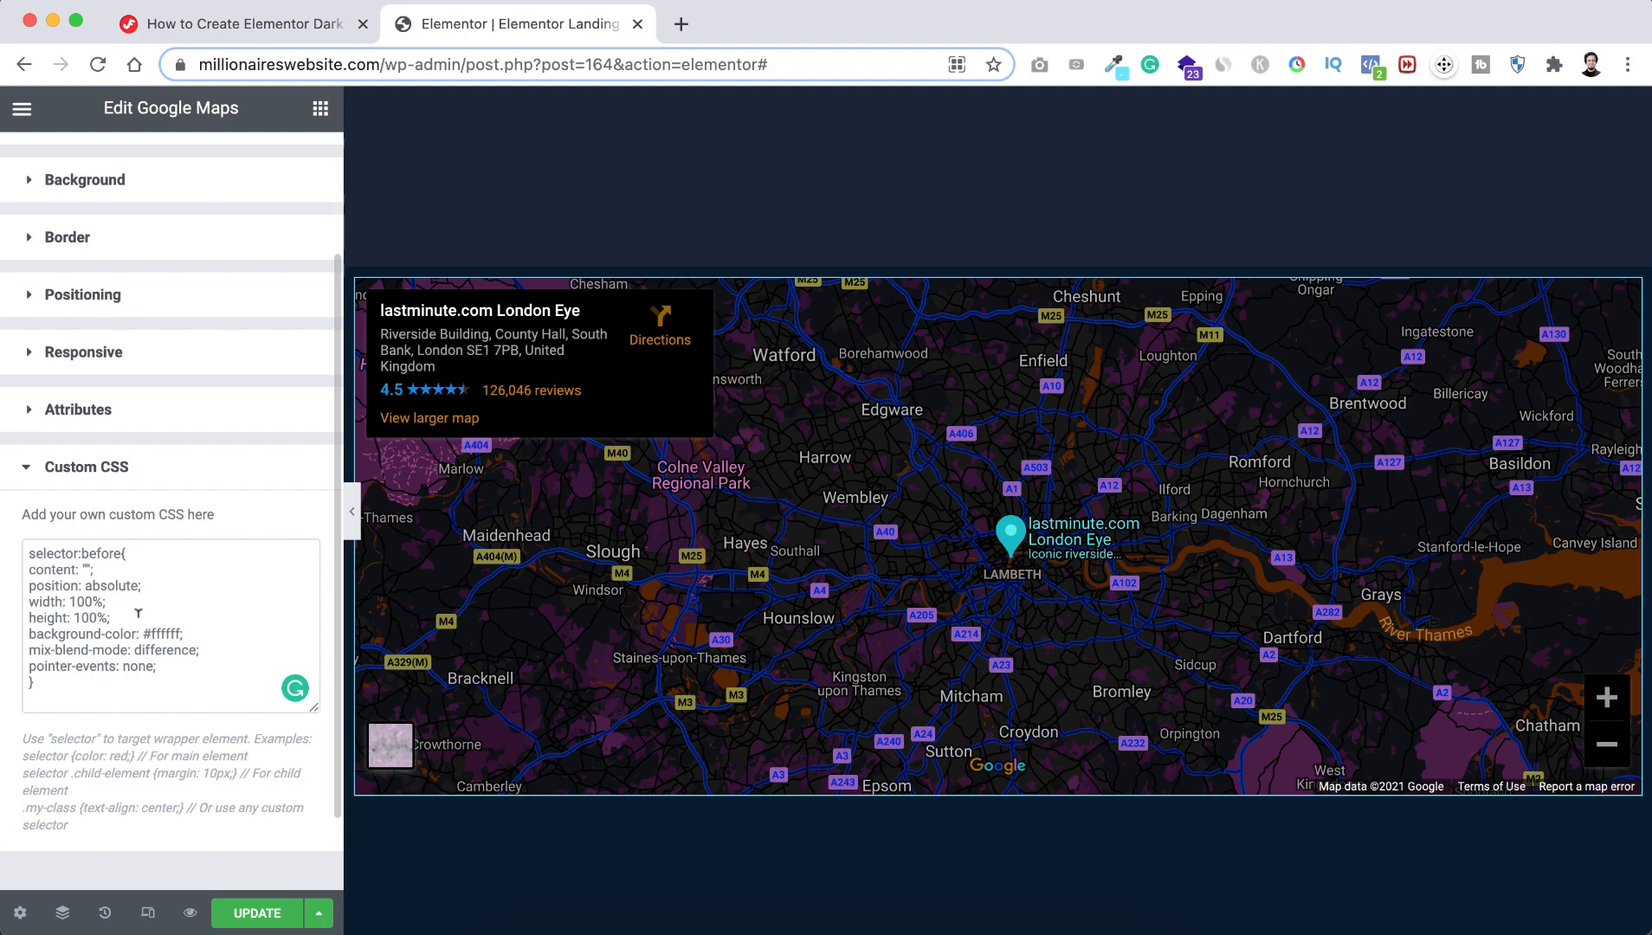
{"action": "left_click", "coordinate": [237, 23]}
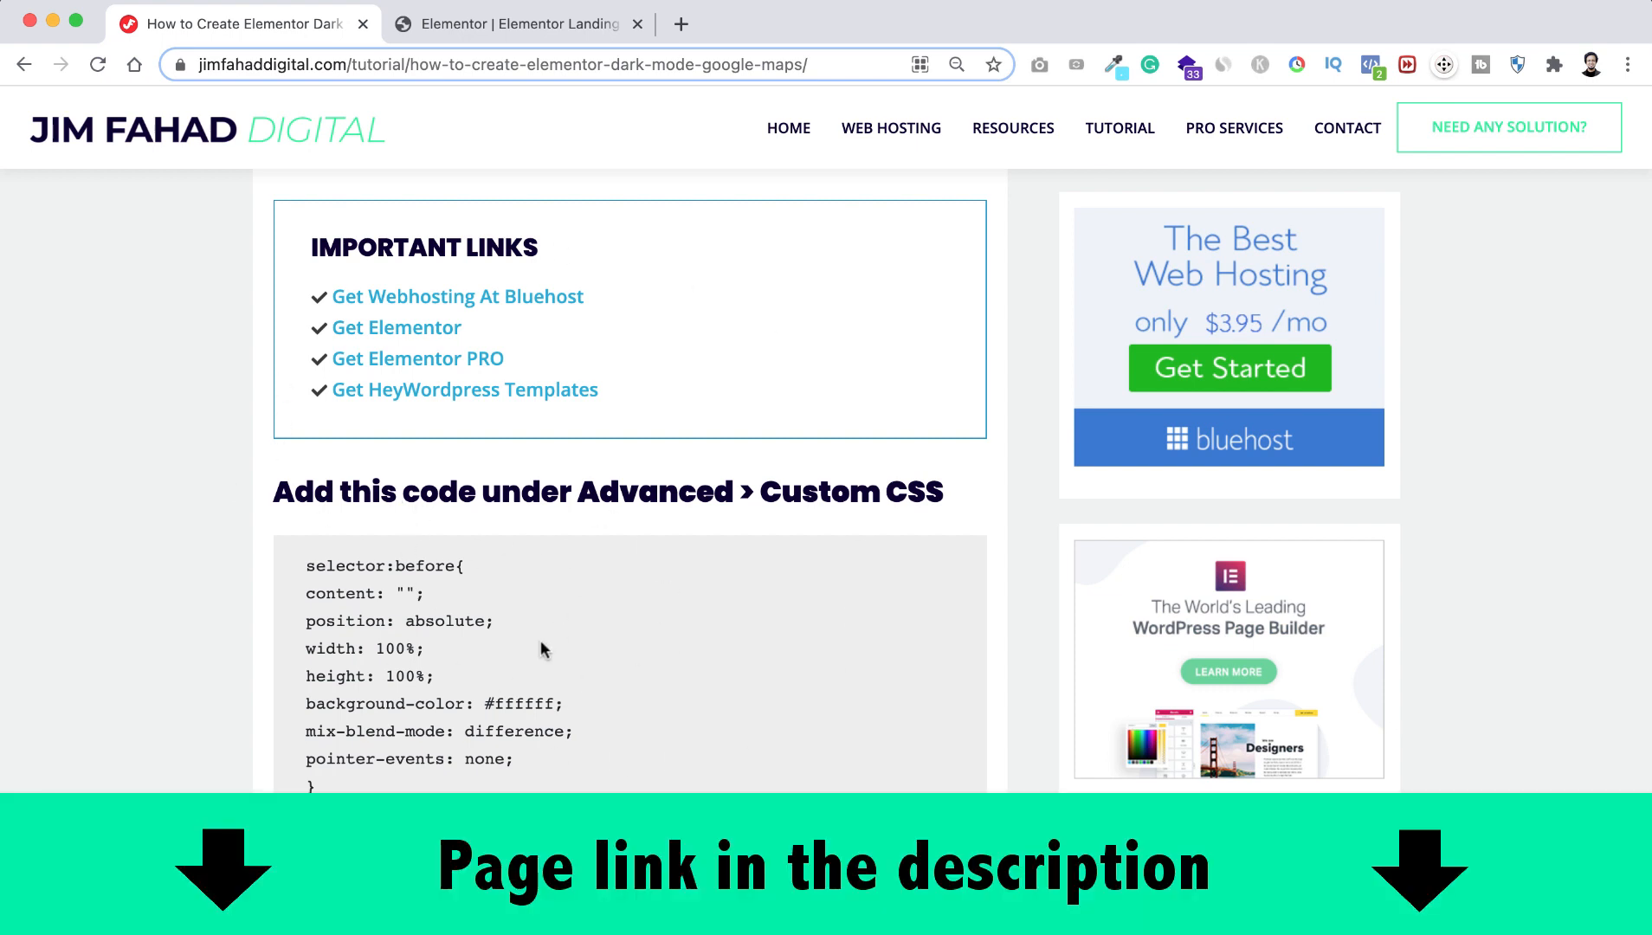
Scroll the tutorial page to the 'Add this code under Advanced > Custom CSS' code block.
{"action": "scroll", "scroll_direction": "down", "scroll_amount": 3}
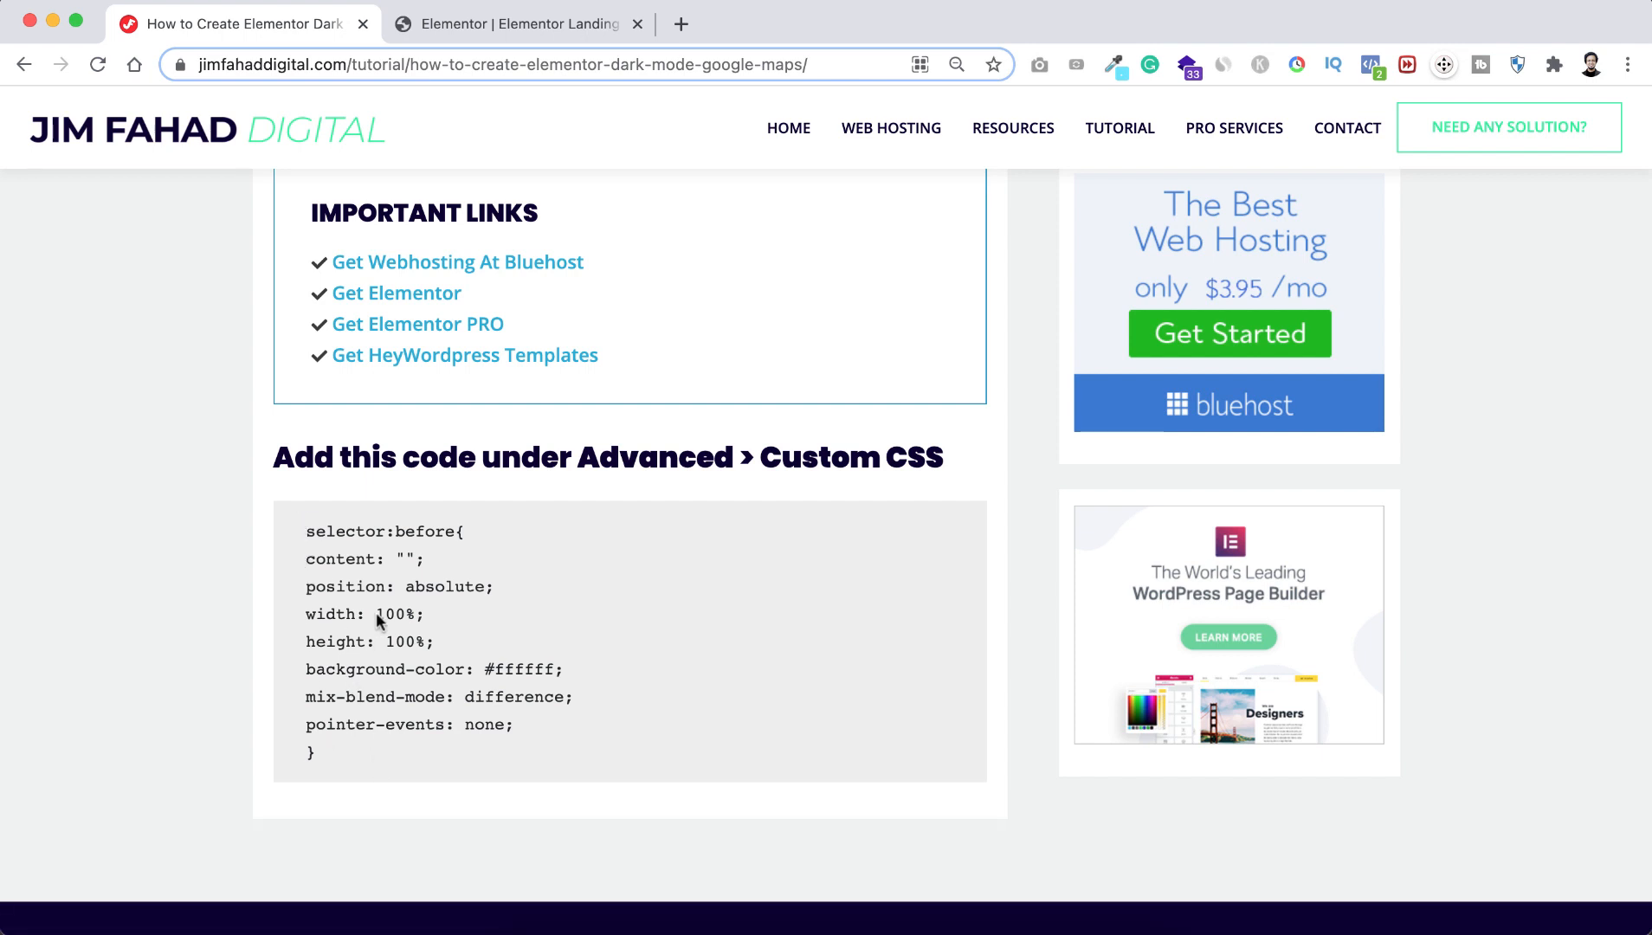
{"action": "mouse_move", "coordinate": [469, 621]}
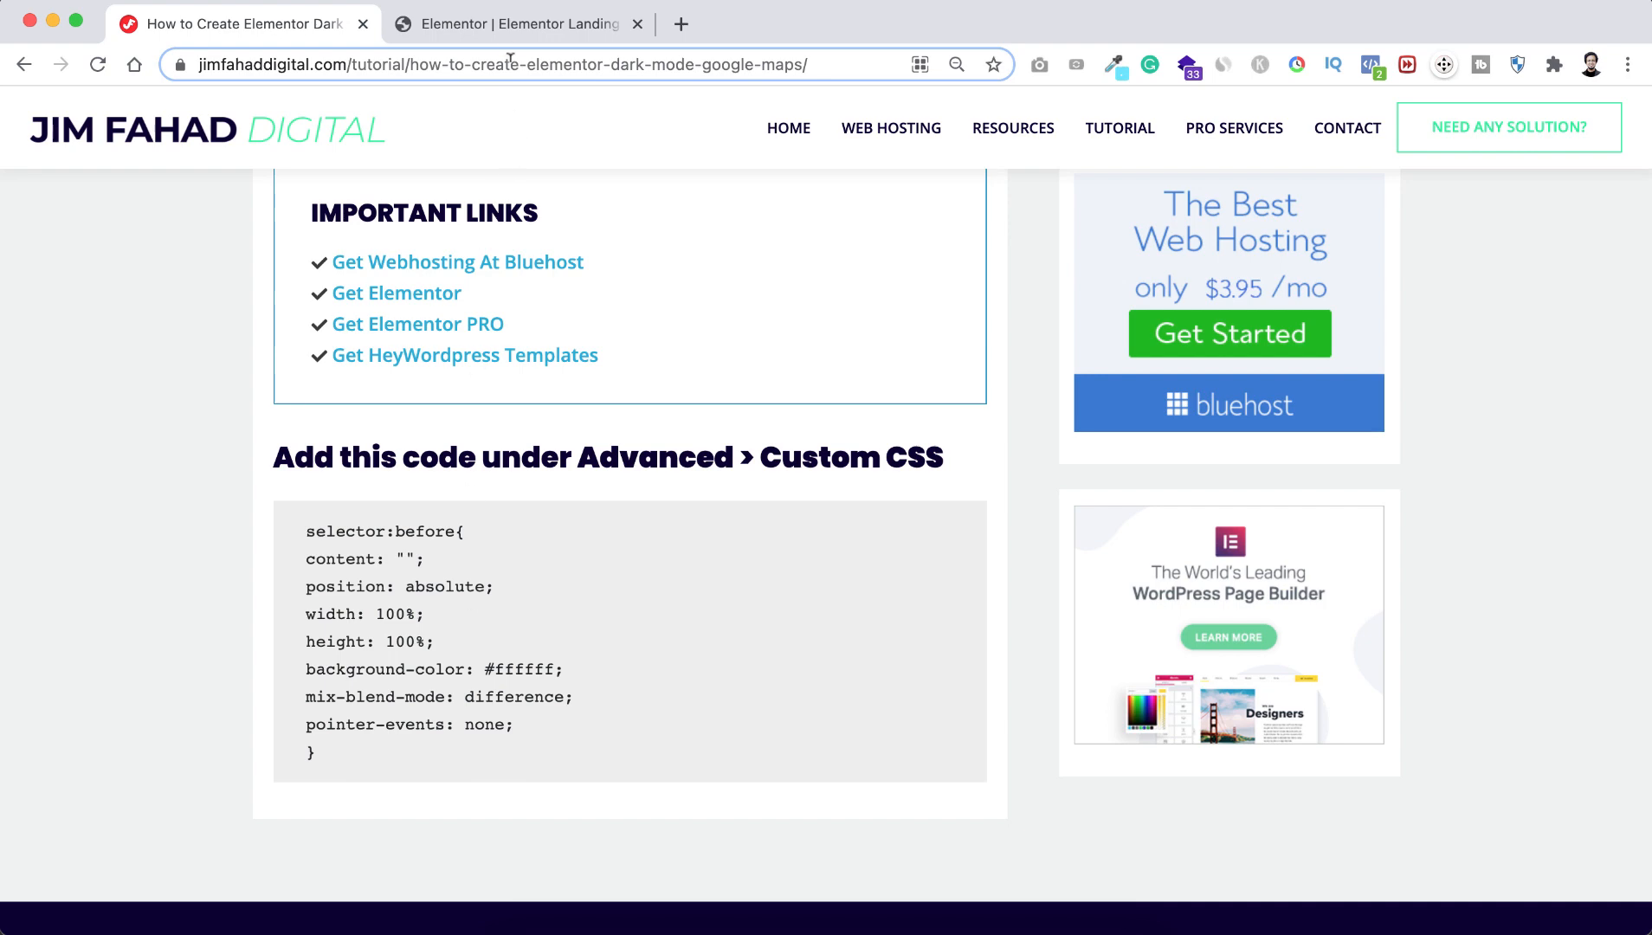
Return to the Elementor editor and scroll to the dark-mode London Eye map.
{"action": "left_click", "coordinate": [516, 24]}
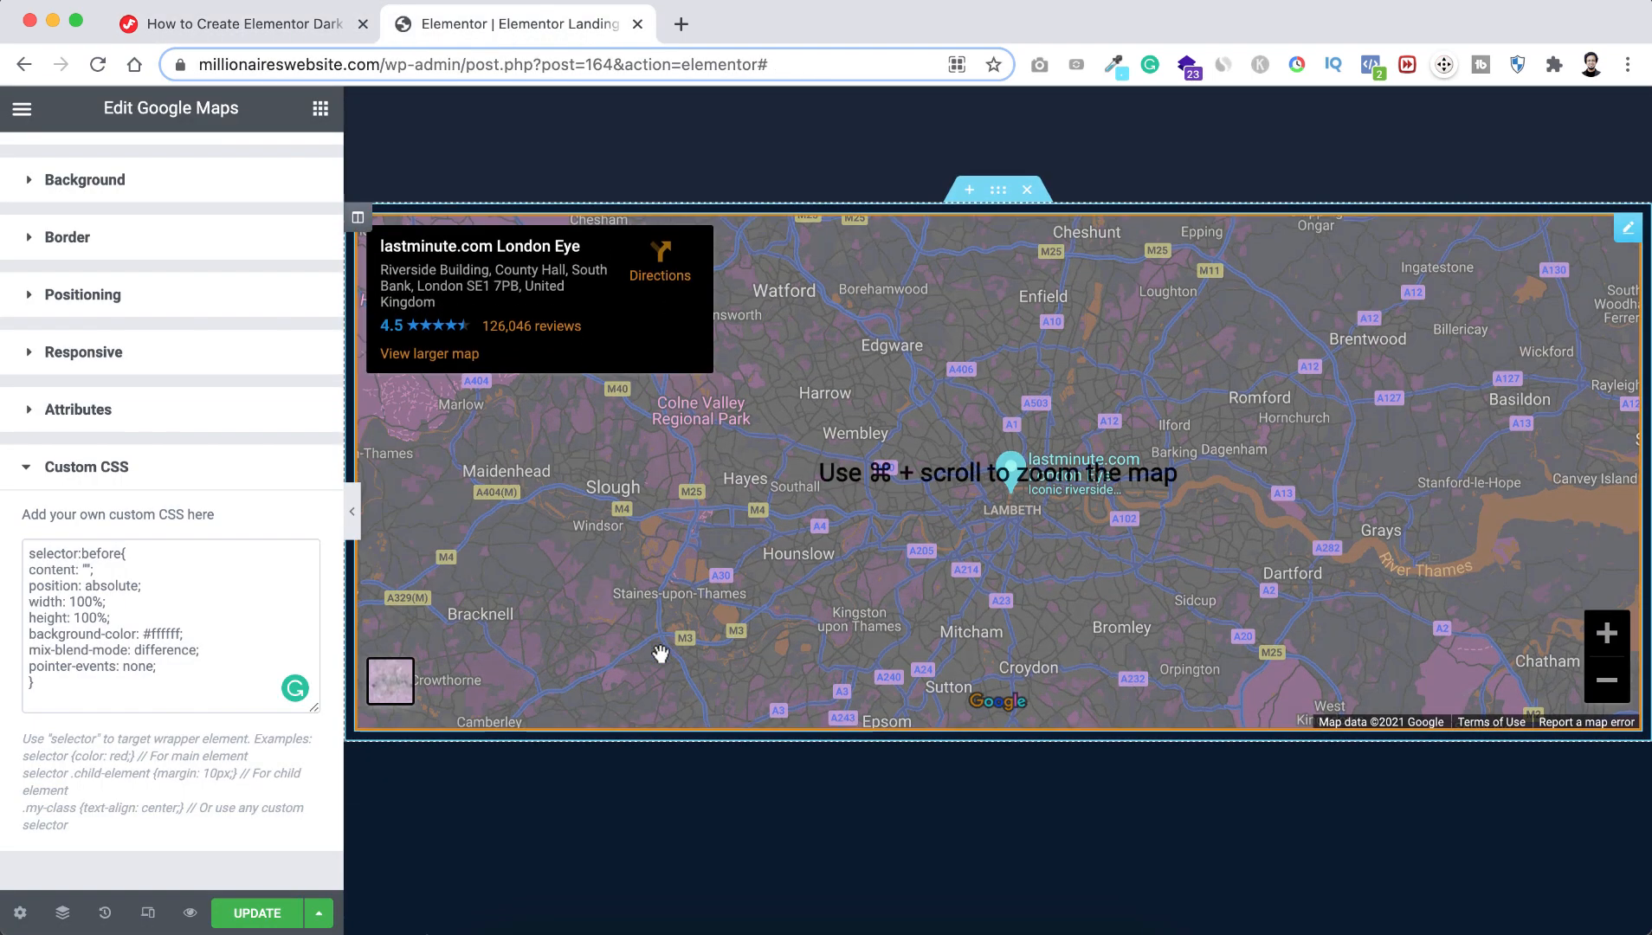
{"action": "scroll", "scroll_direction": "down", "scroll_amount": 3}
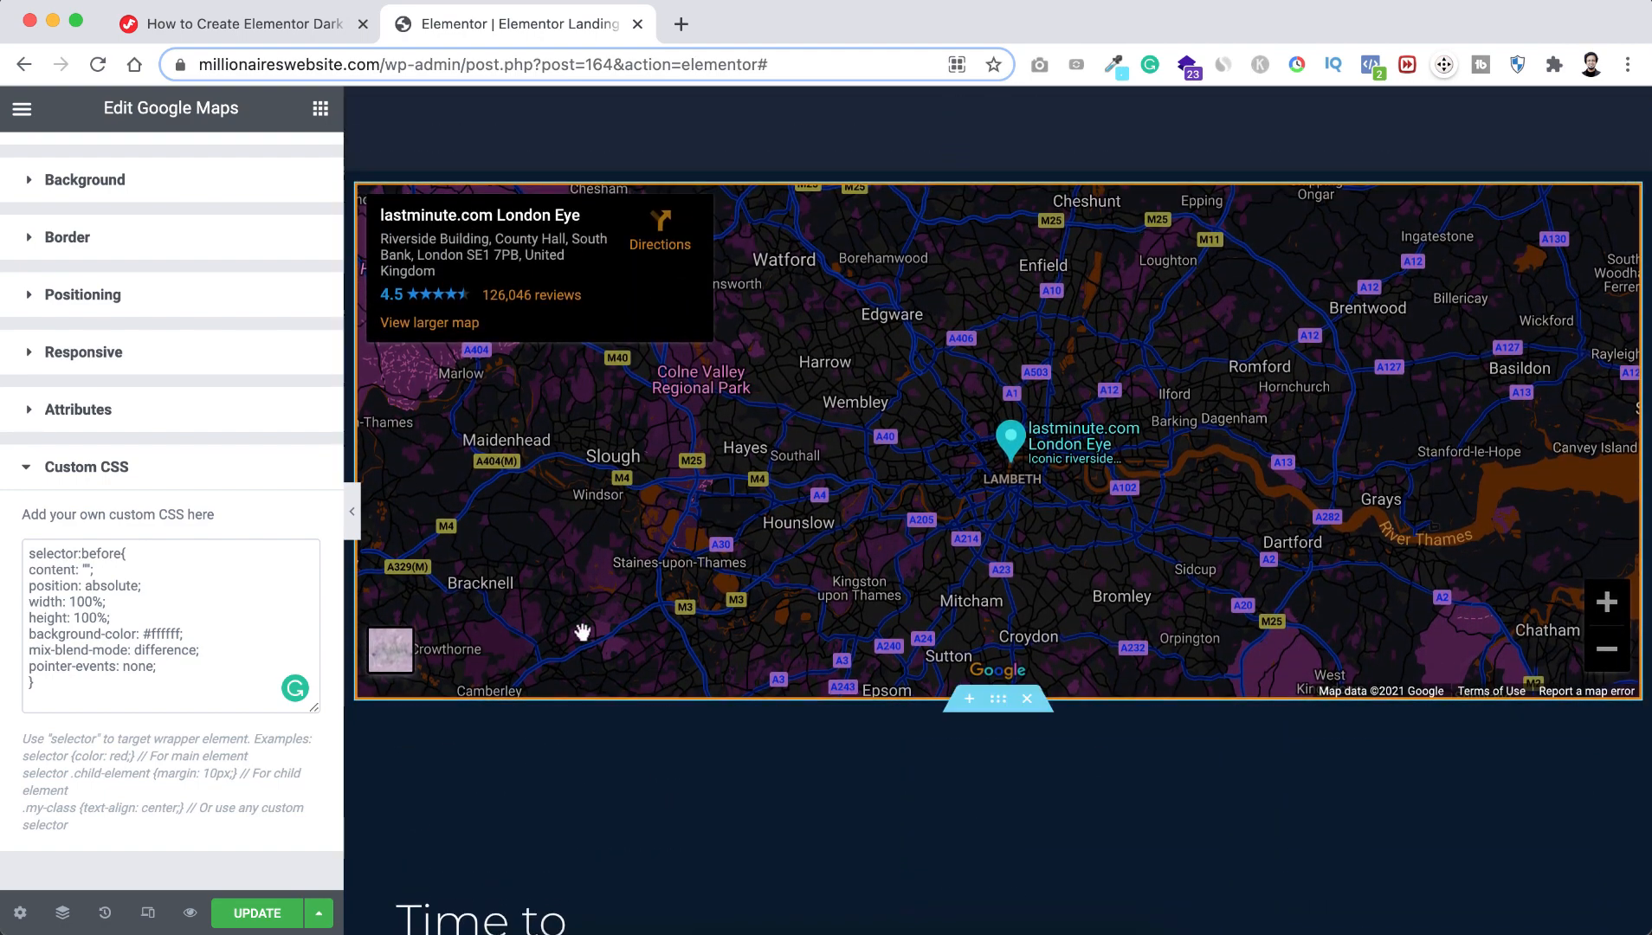
{"action": "scroll", "scroll_direction": "down", "scroll_amount": 3}
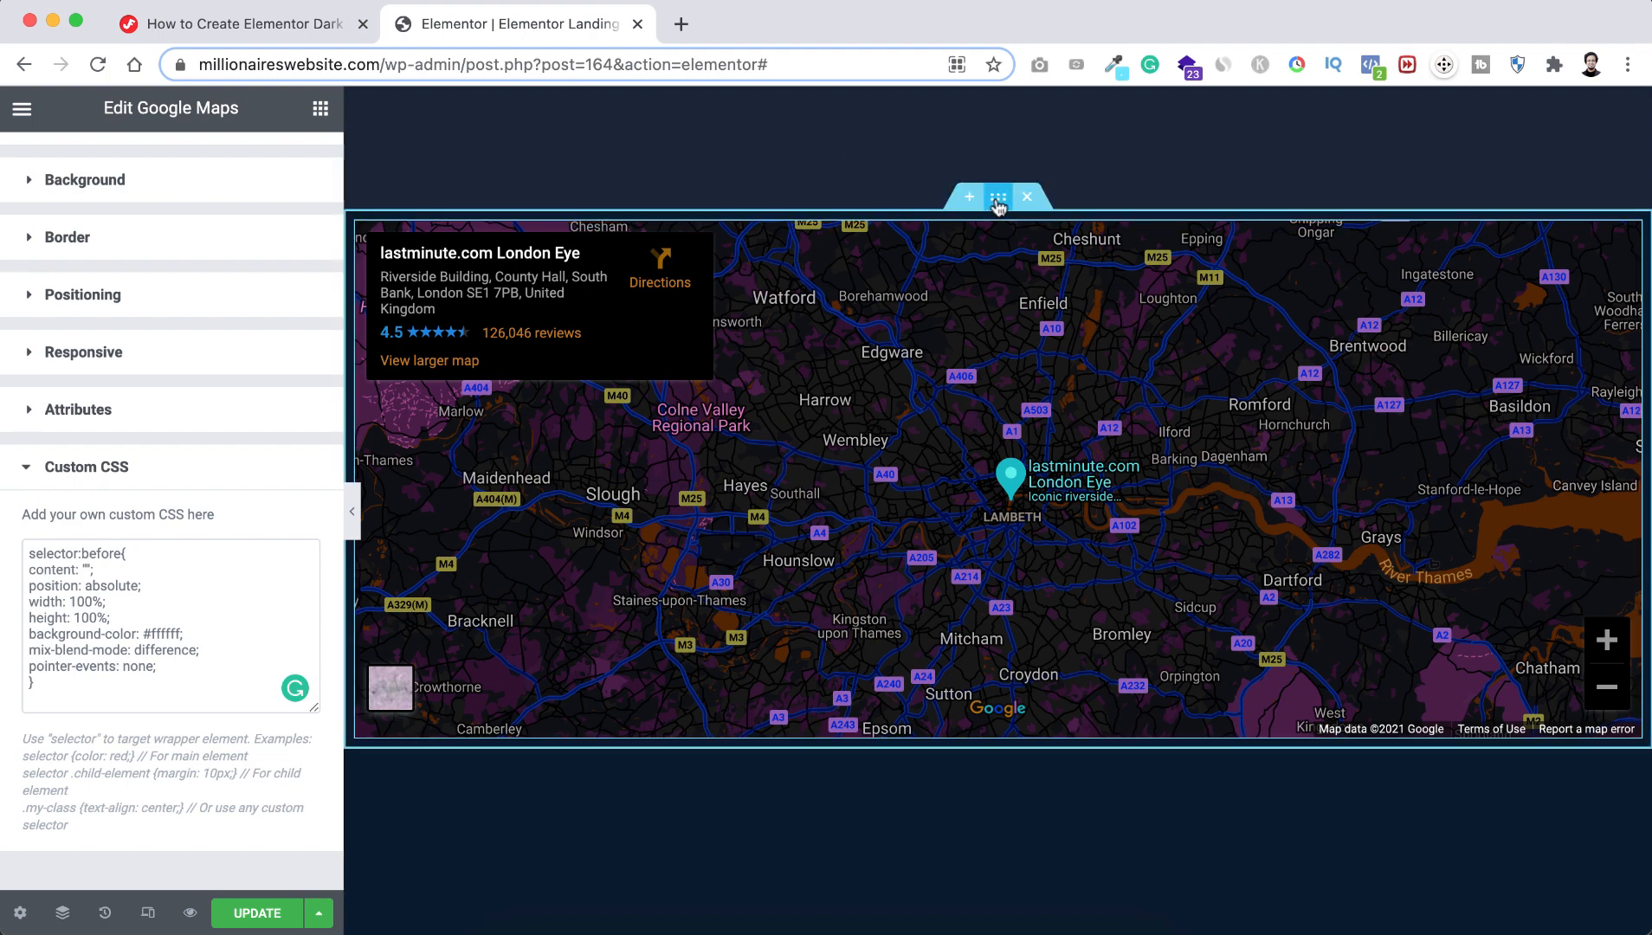
Set the map section's Style > Background to Classic with a light-blue colour.
{"action": "left_click", "coordinate": [998, 196]}
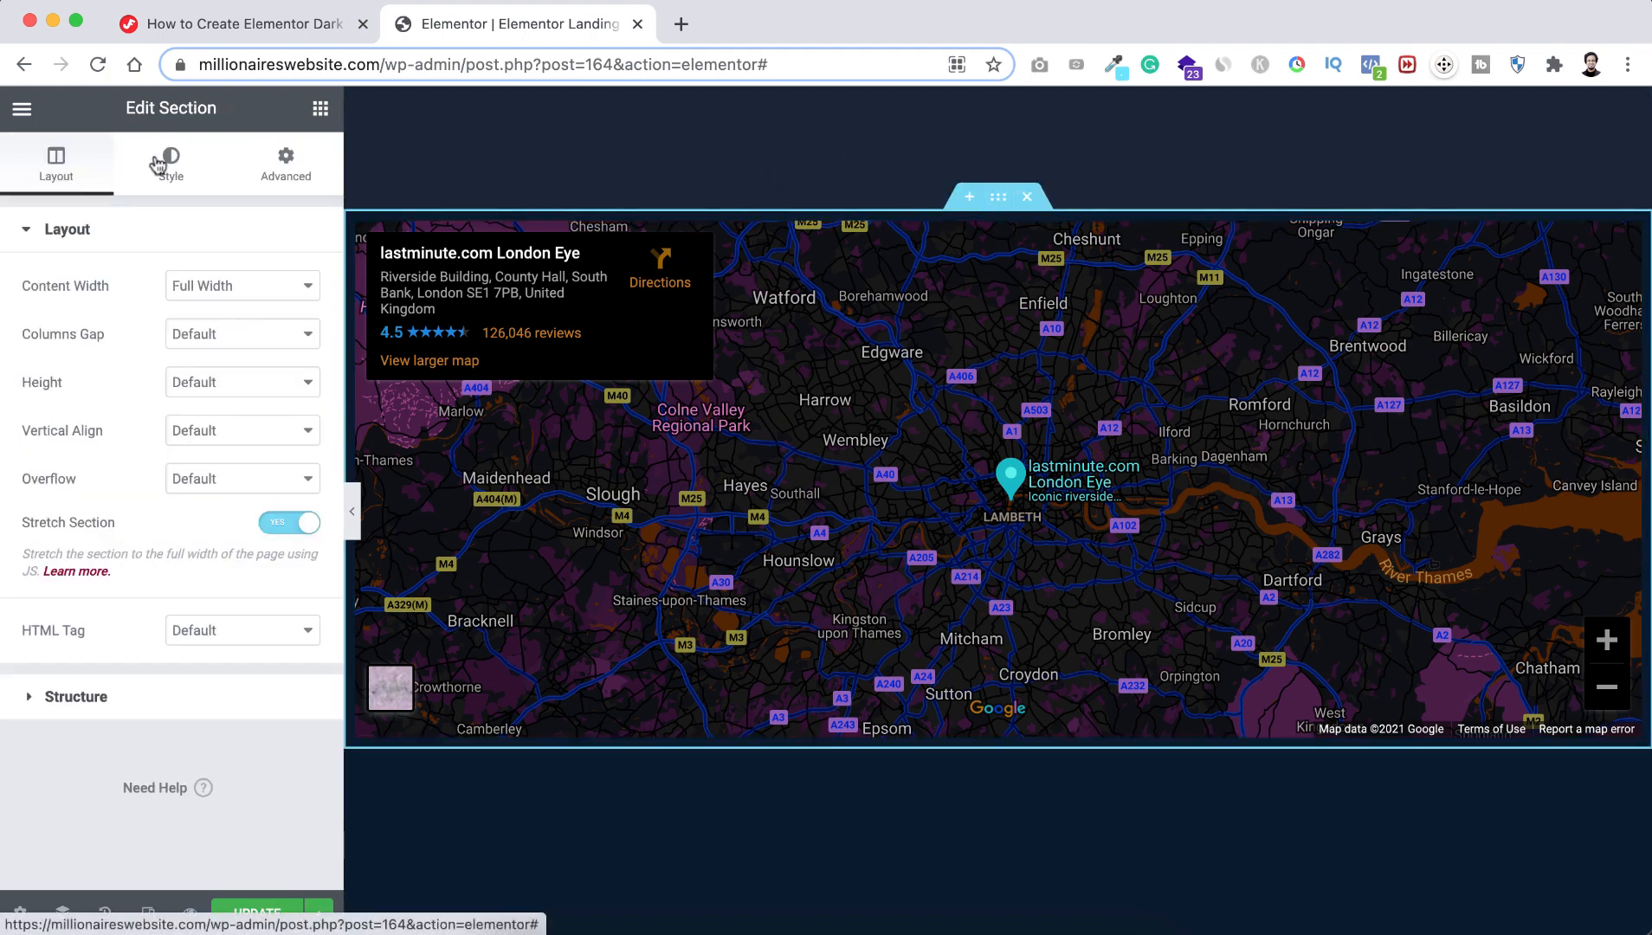
{"action": "left_click", "coordinate": [170, 164]}
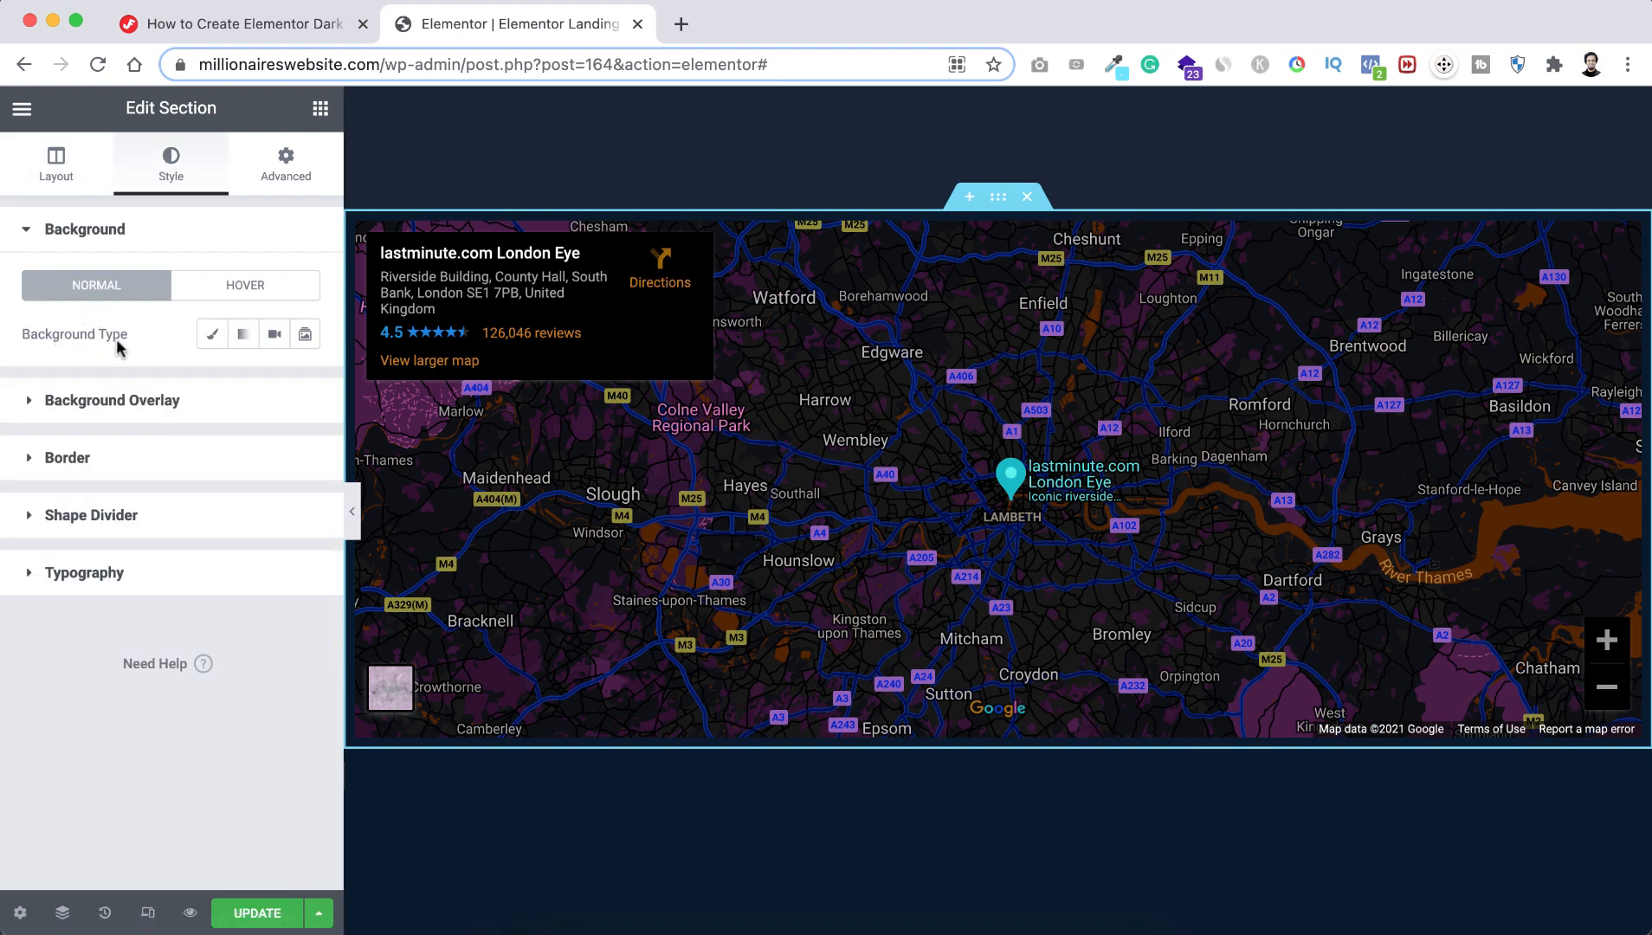
{"action": "left_click", "coordinate": [212, 334]}
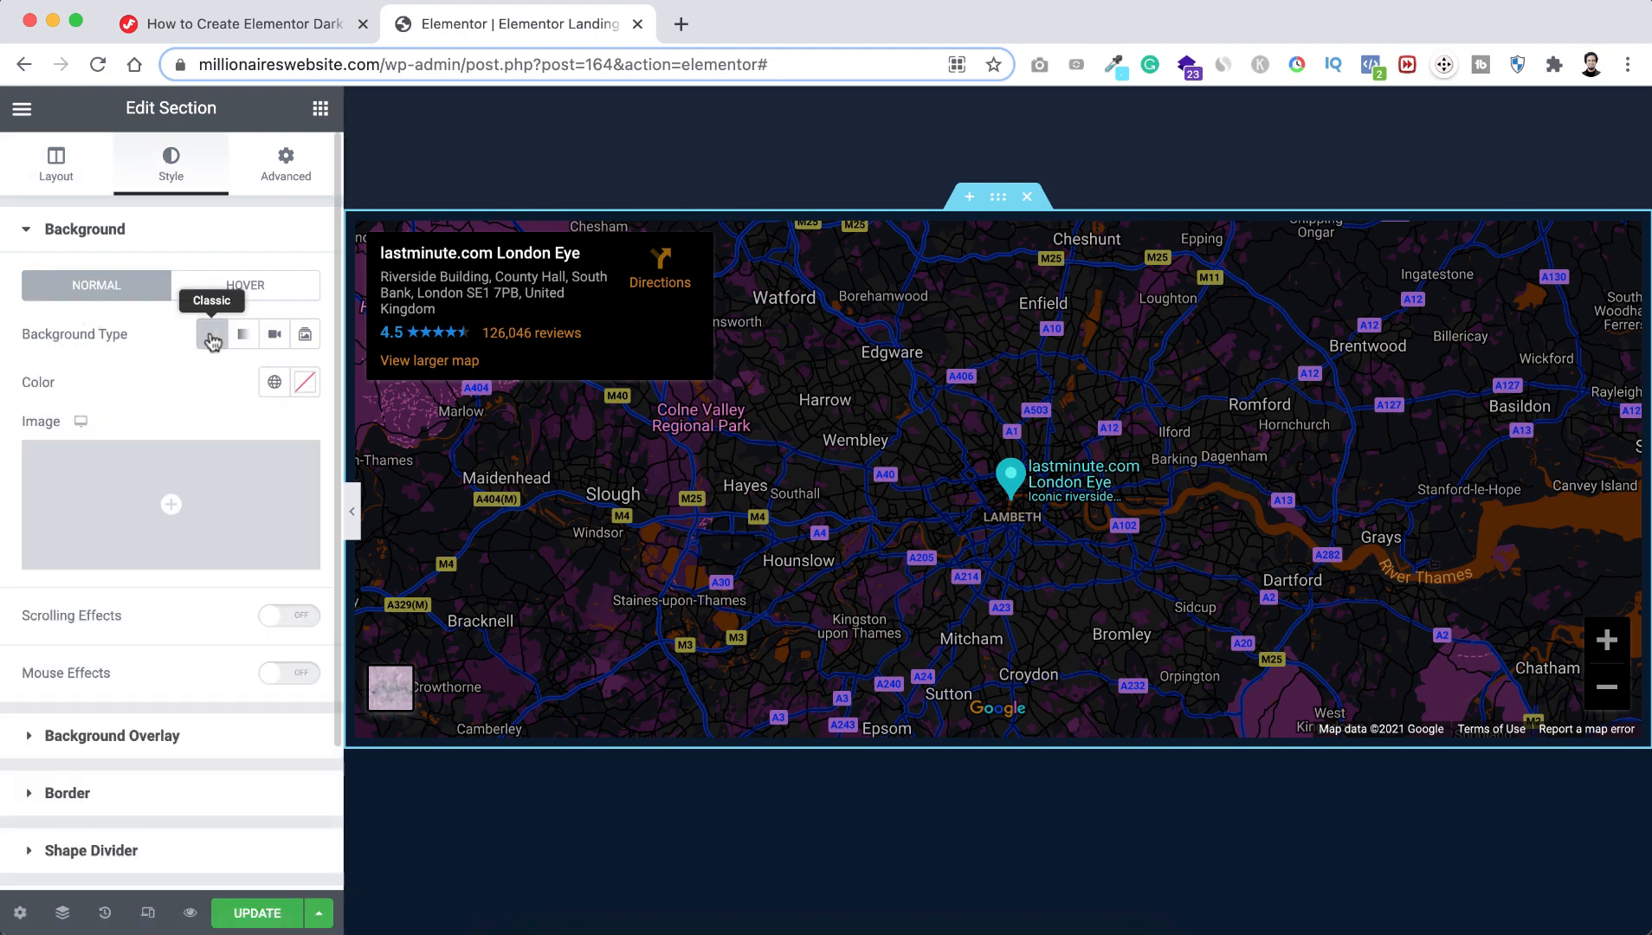
{"action": "left_click", "coordinate": [305, 381]}
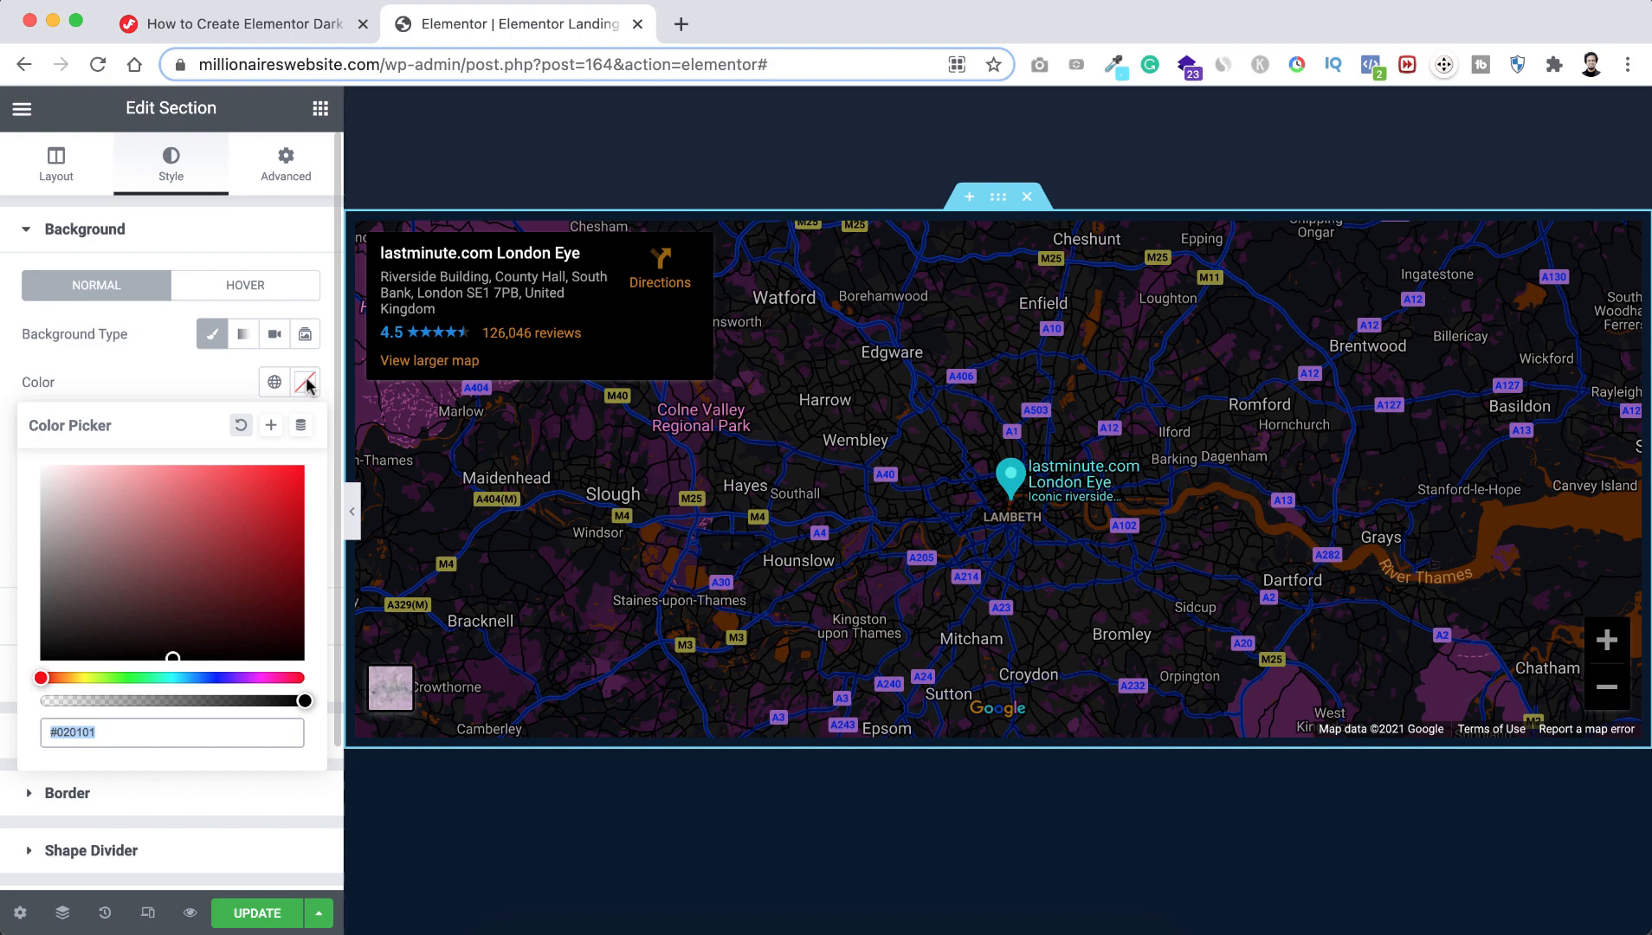
{"action": "scroll", "scroll_direction": "down", "scroll_amount": 3}
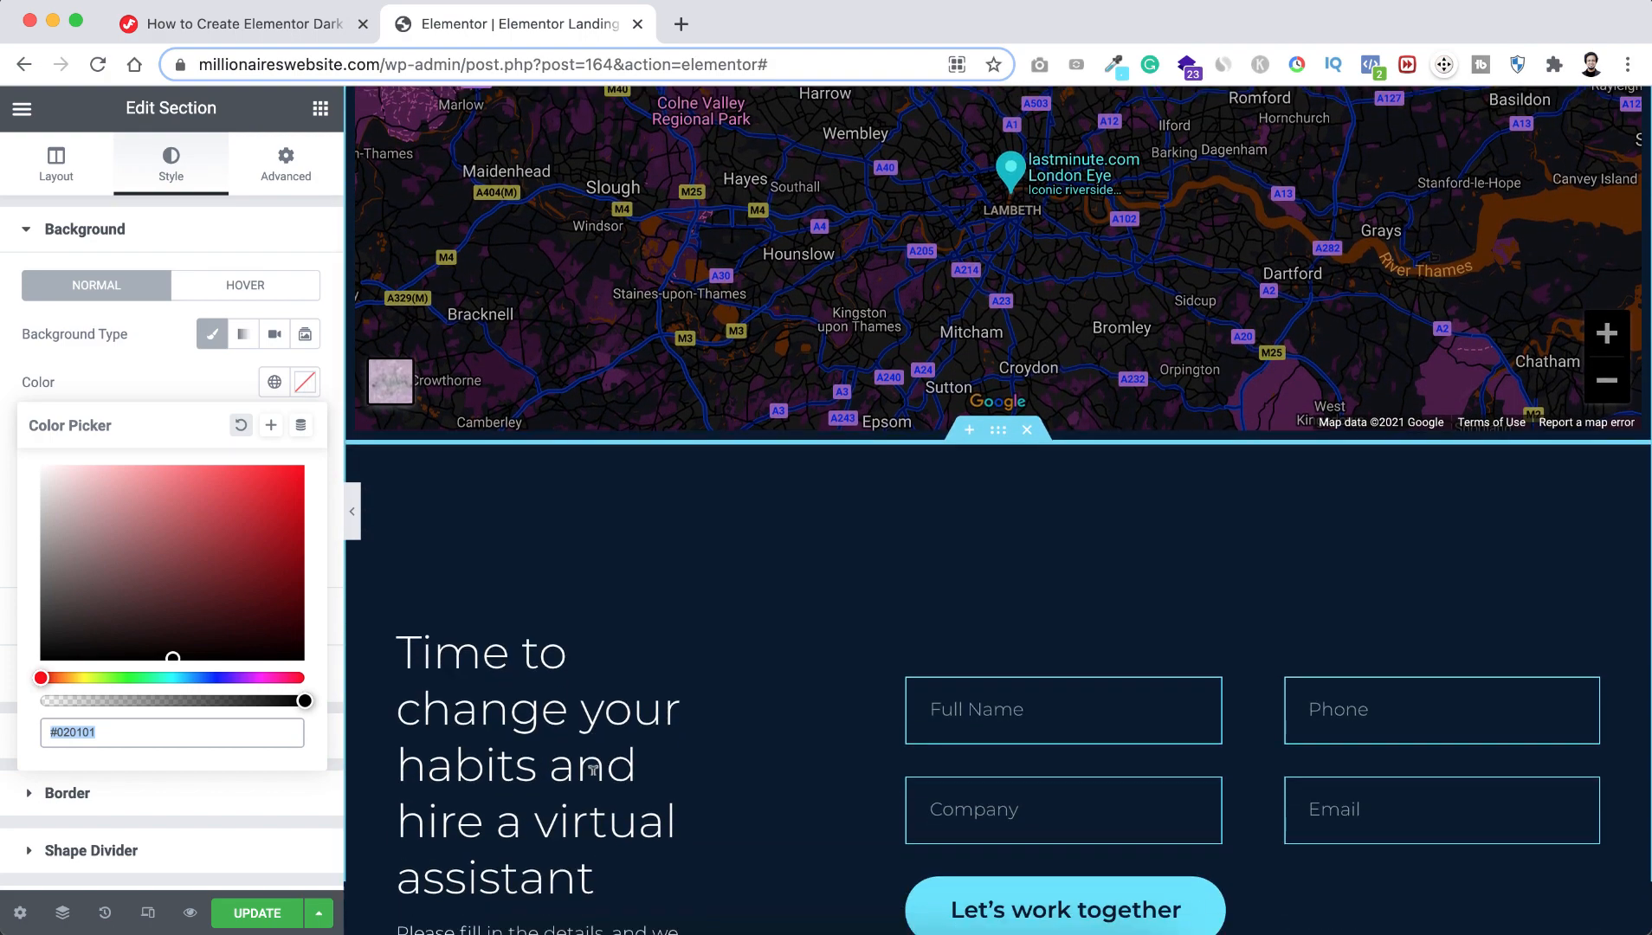
{"action": "scroll", "scroll_direction": "down", "scroll_amount": 3}
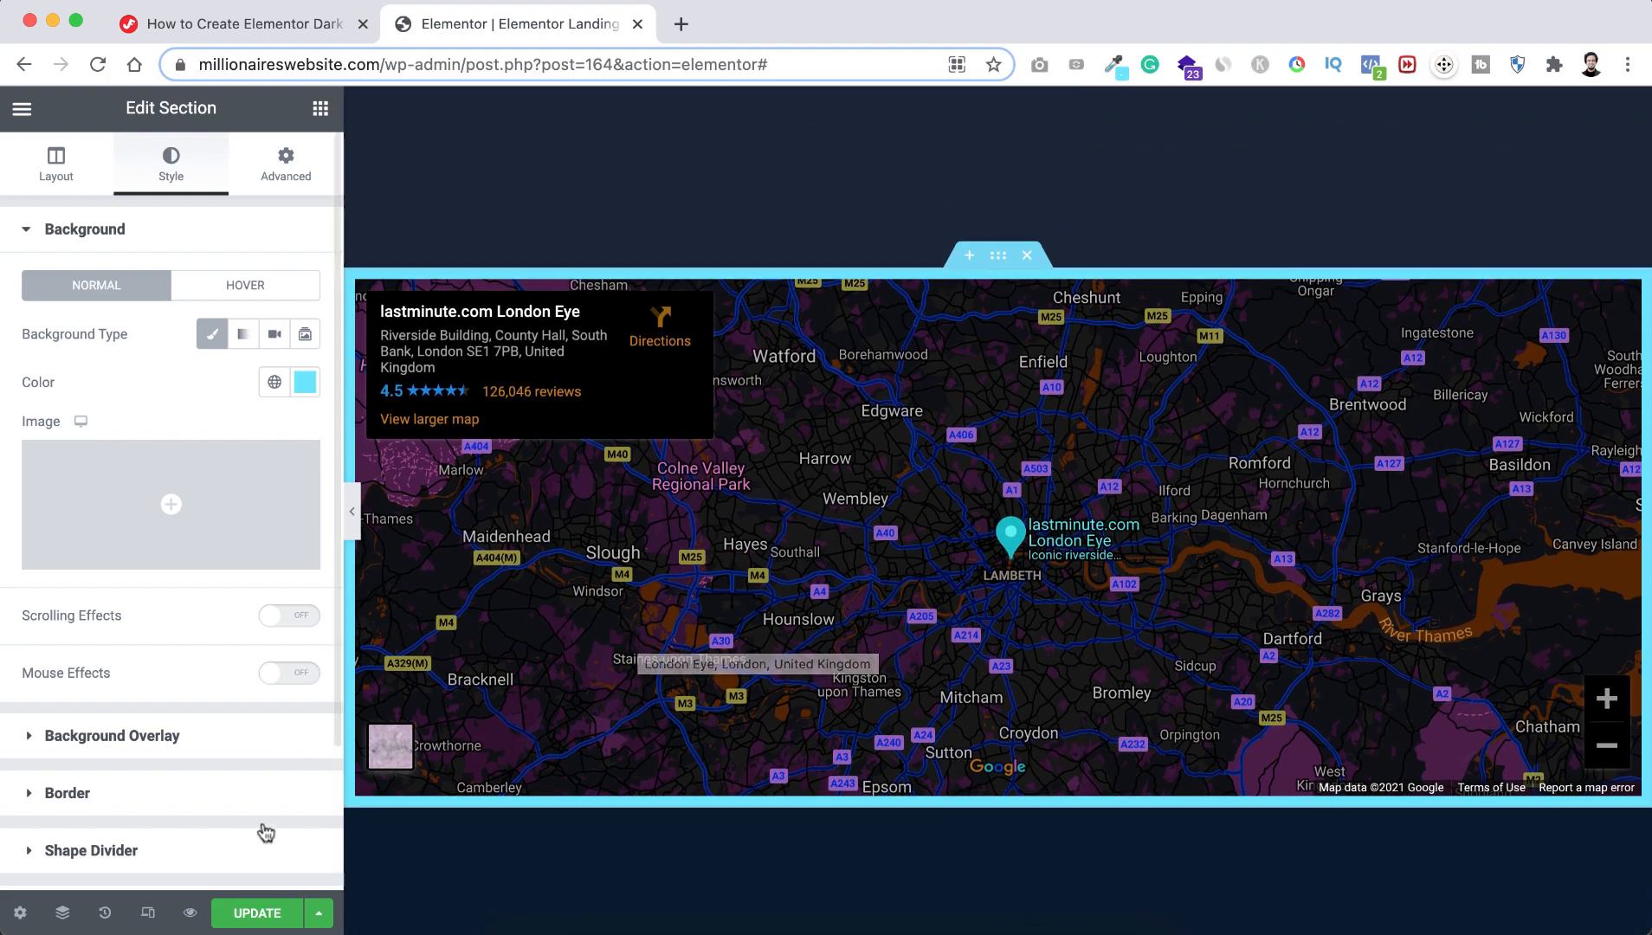
{"action": "left_click", "coordinate": [256, 912]}
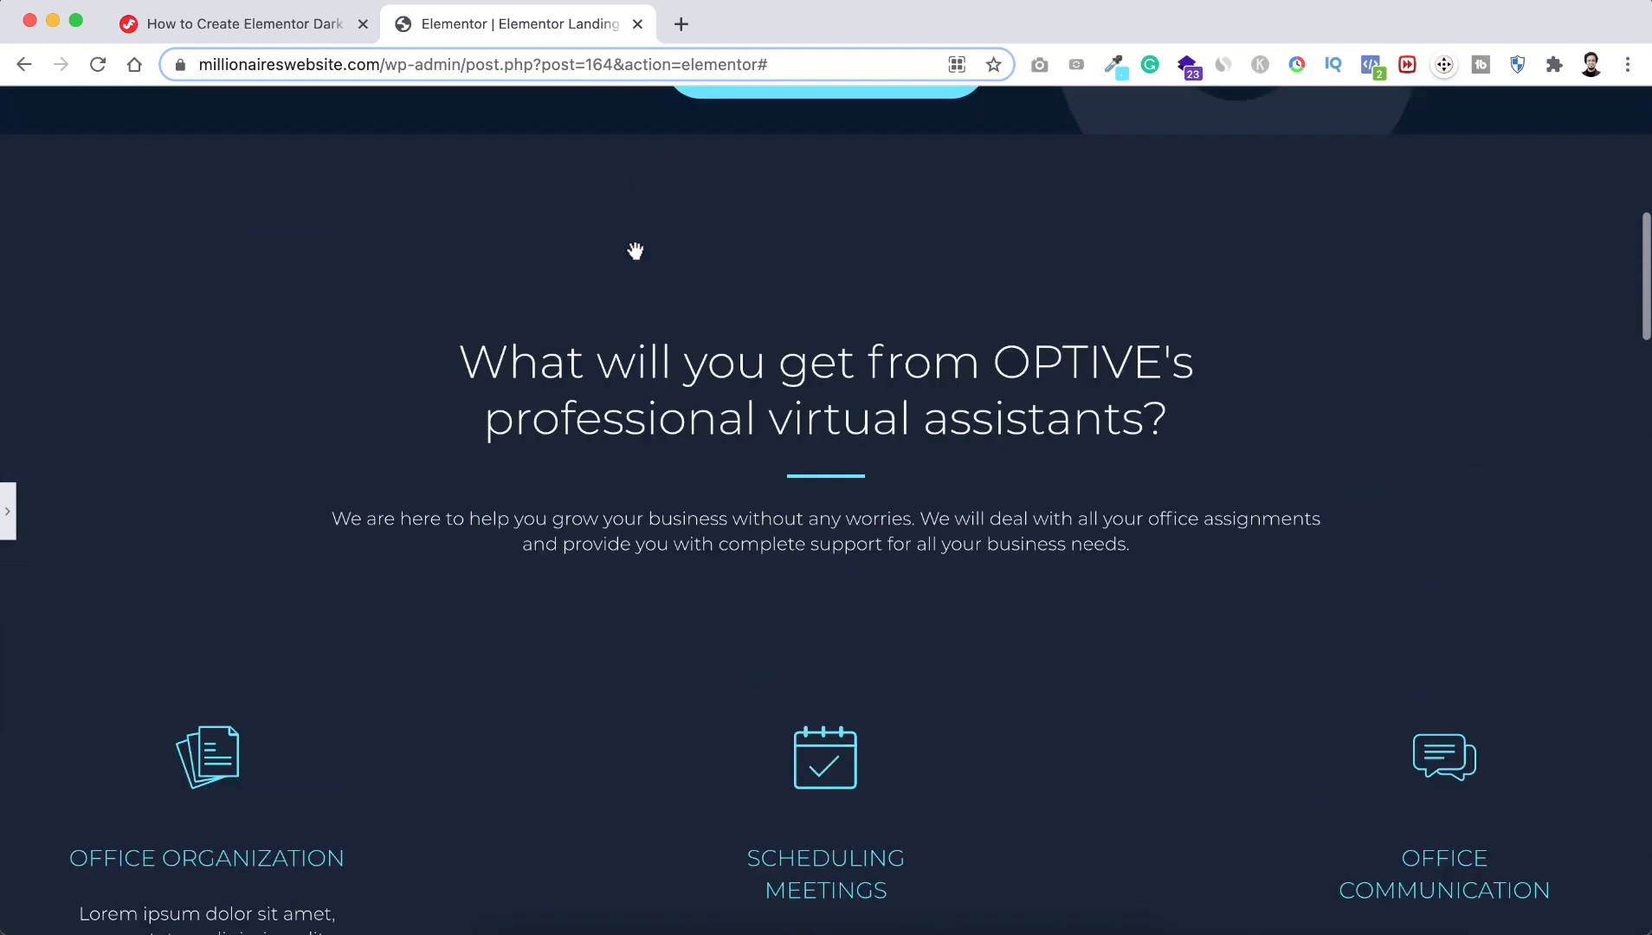
Scroll the page preview past the company logos to the light-blue-bordered dark map above the contact form.
{"action": "scroll", "scroll_direction": "up", "scroll_amount": 3}
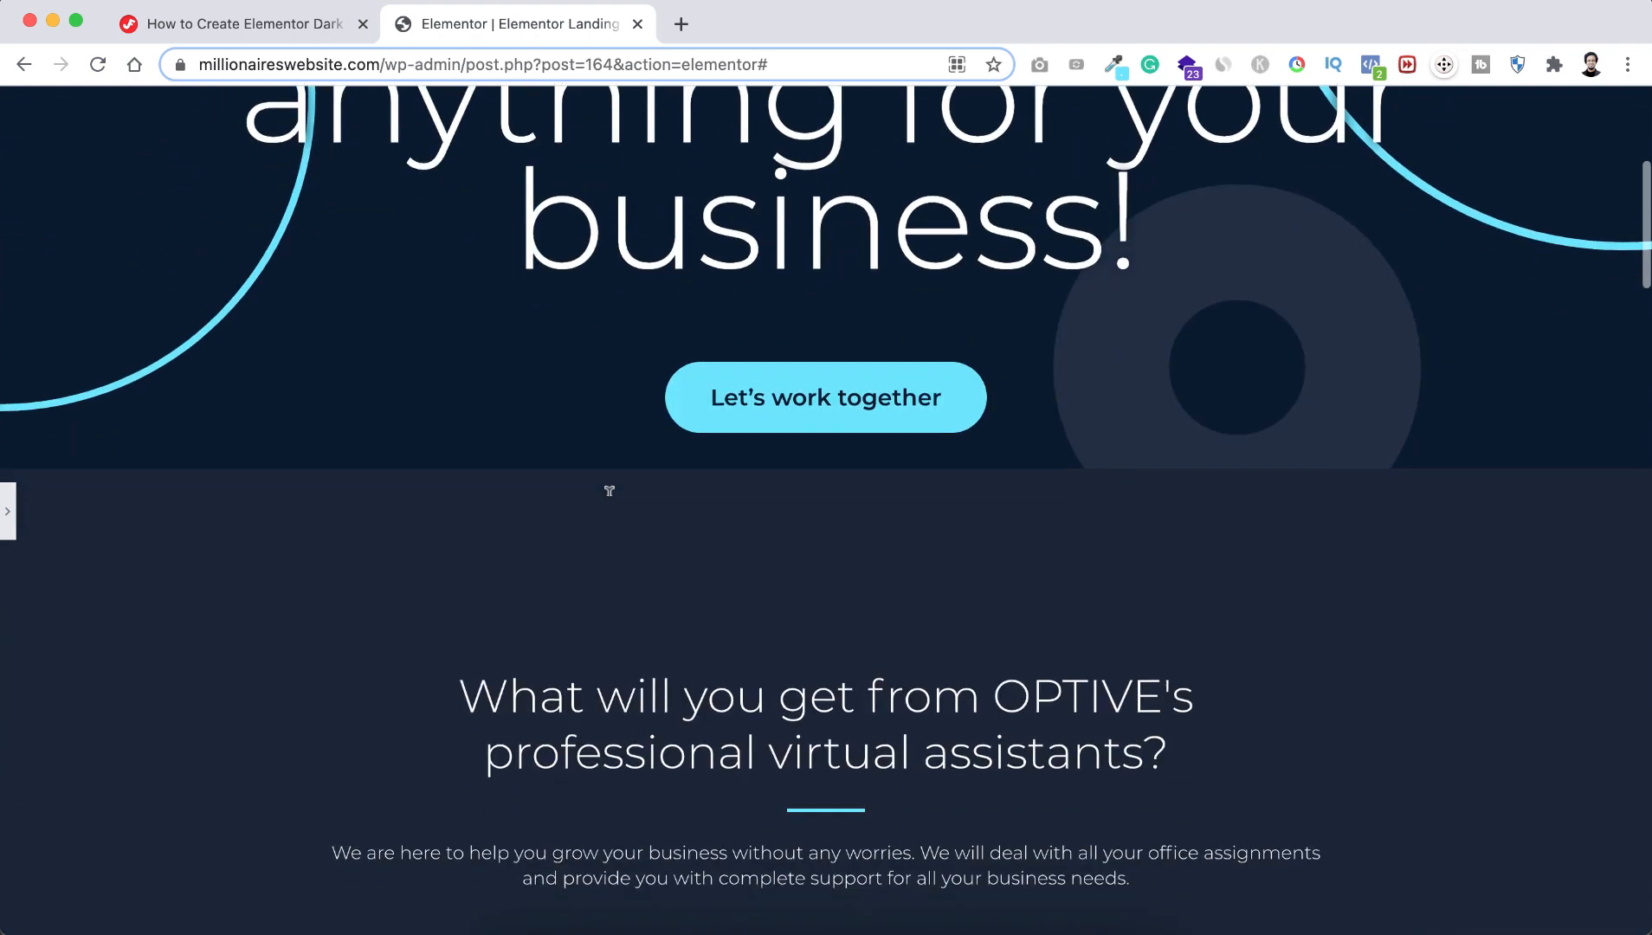
{"action": "scroll", "scroll_direction": "down", "scroll_amount": 3}
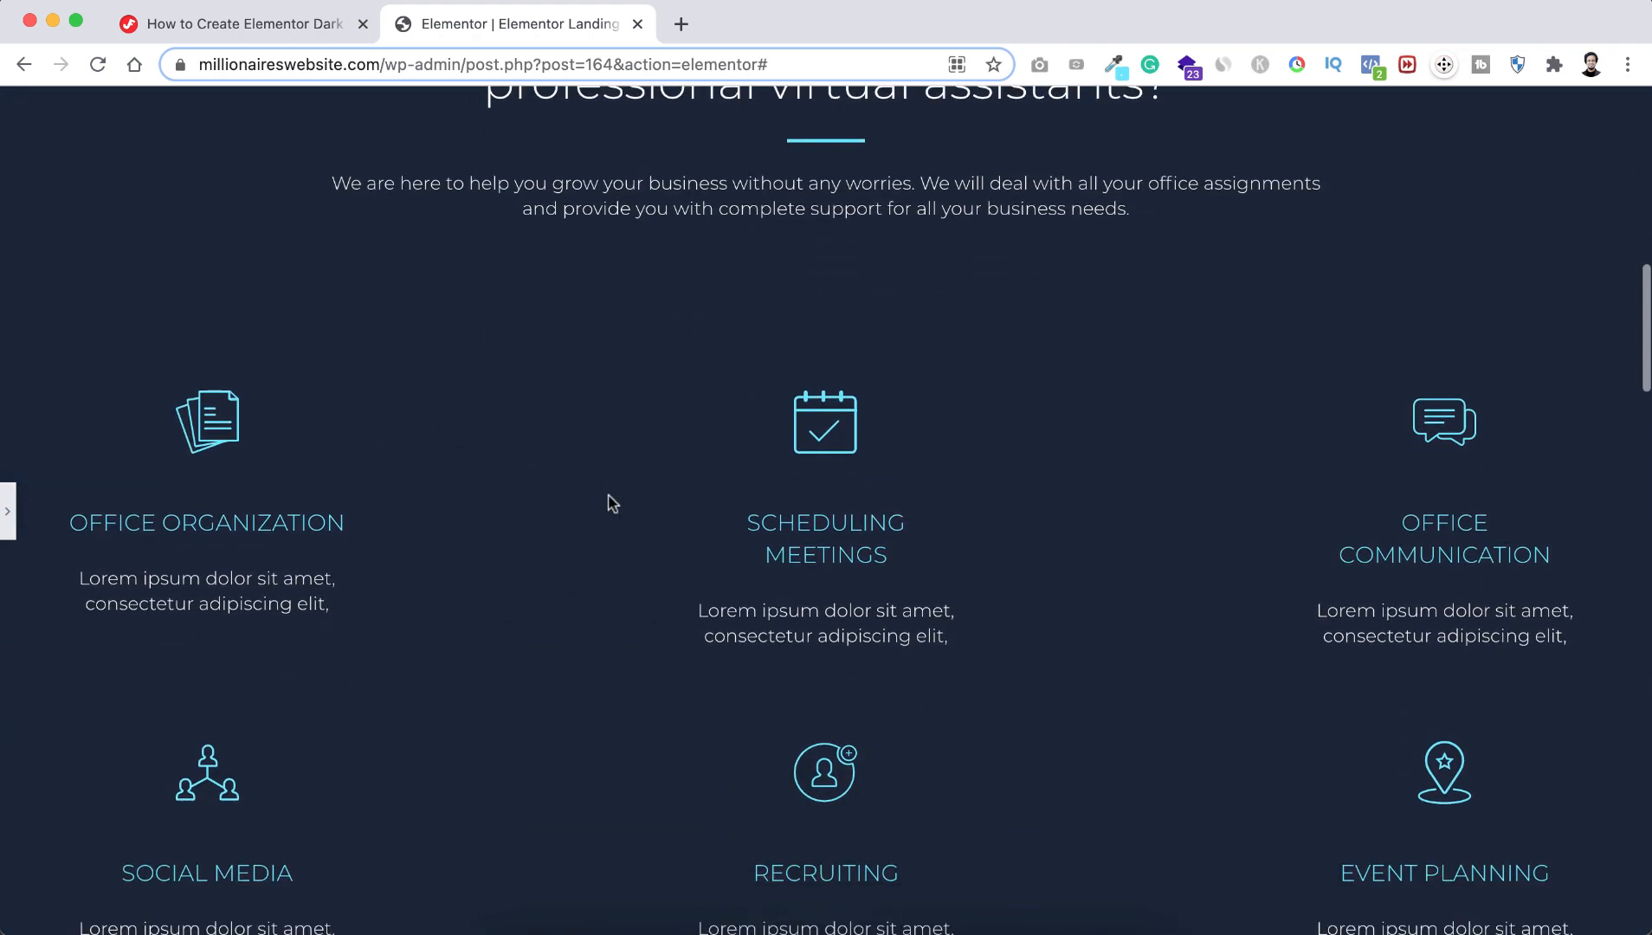
{"action": "scroll", "scroll_direction": "down", "scroll_amount": 3}
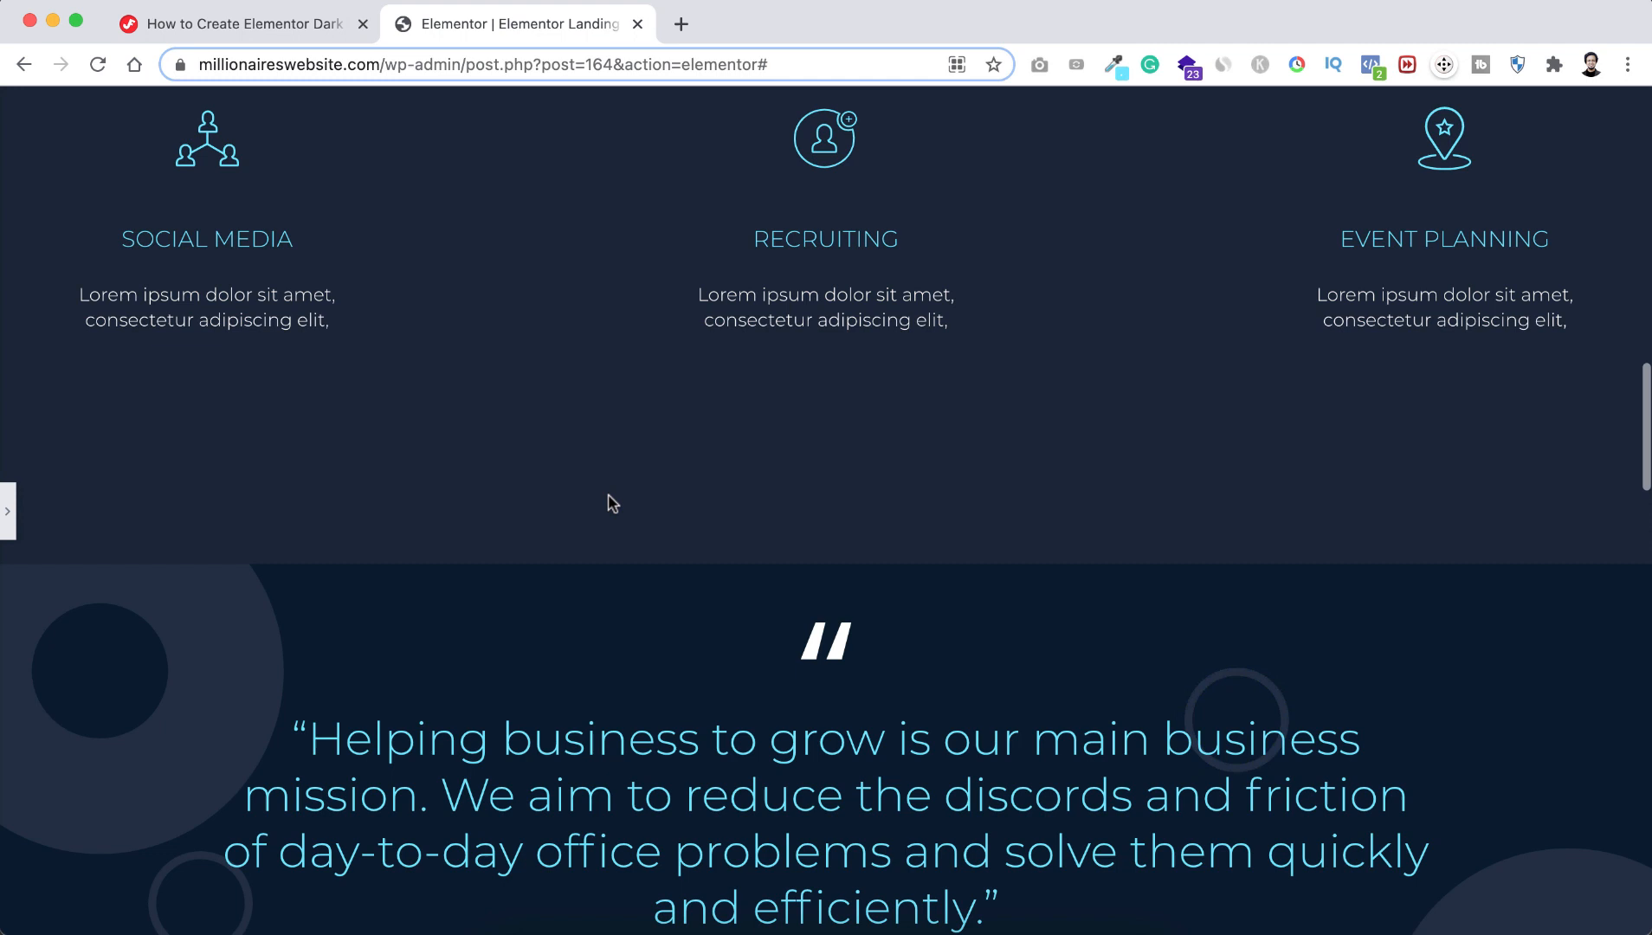
{"action": "scroll", "scroll_direction": "down", "scroll_amount": 3}
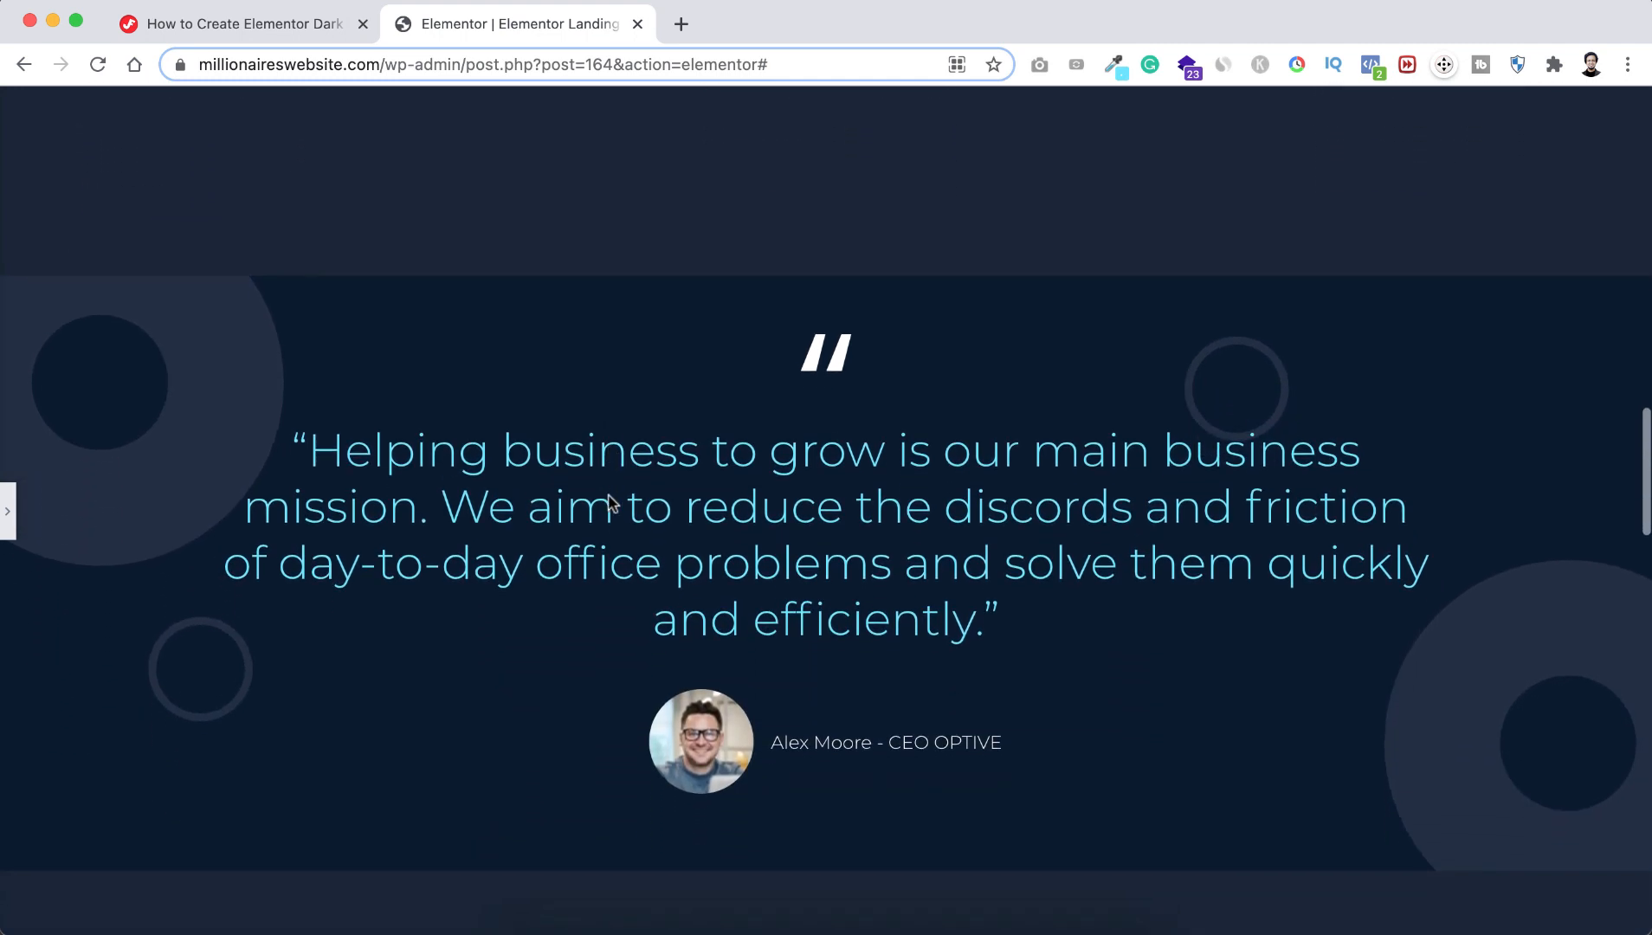
{"action": "scroll", "scroll_direction": "down", "scroll_amount": 3}
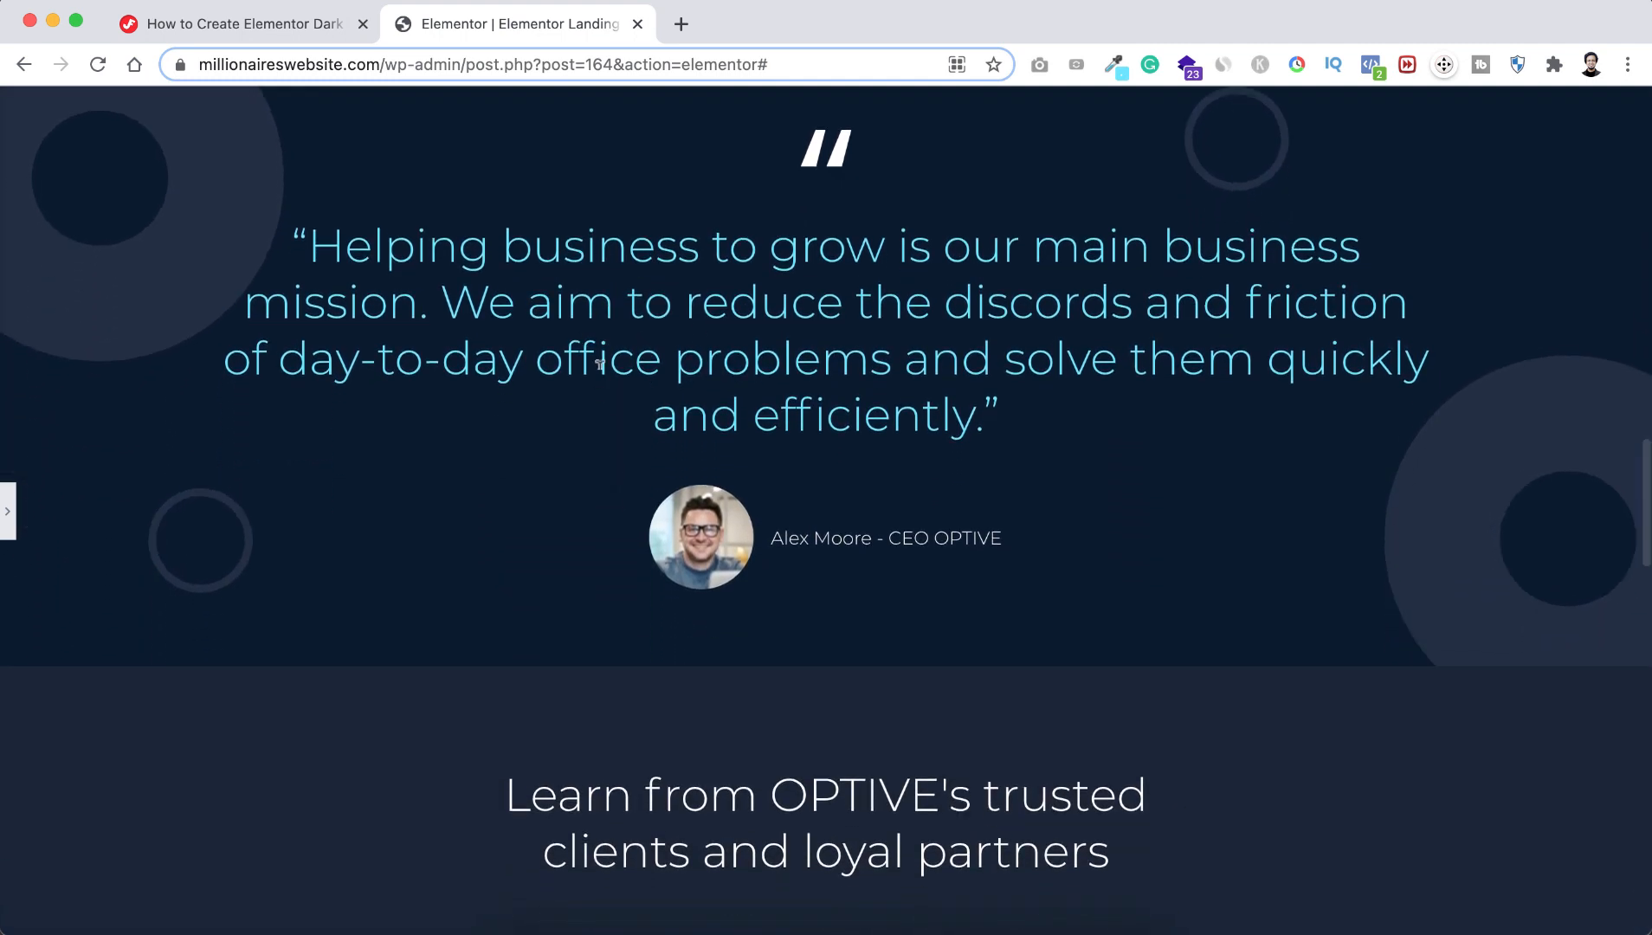
{"action": "scroll", "scroll_direction": "down", "scroll_amount": 3}
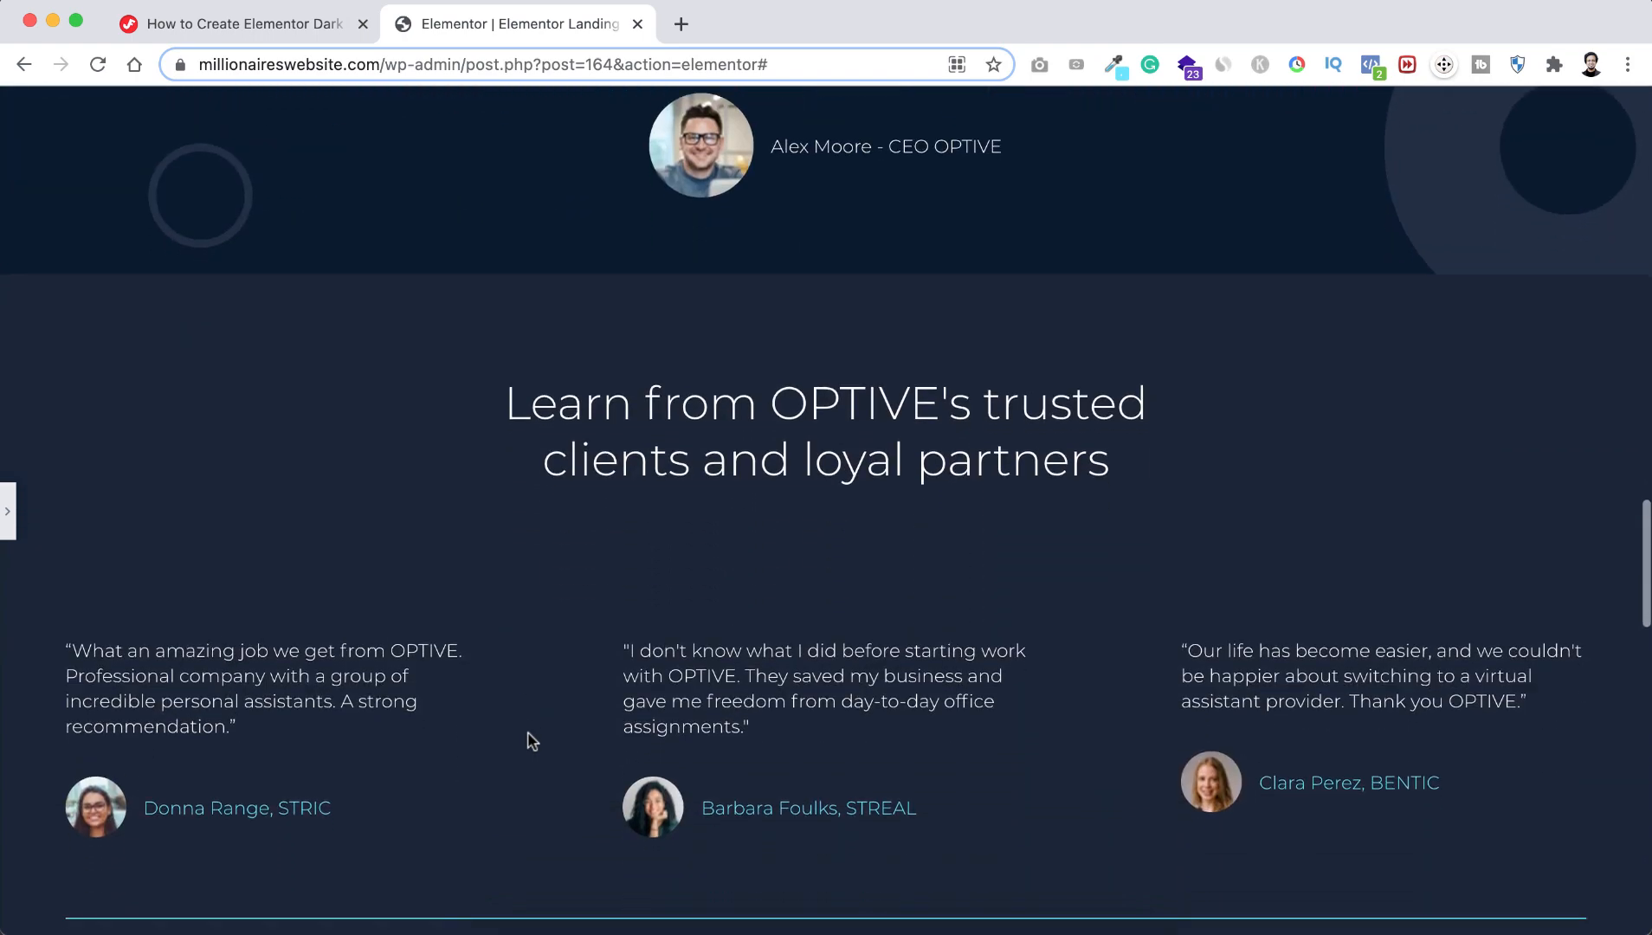
{"action": "scroll", "scroll_direction": "down", "scroll_amount": 3}
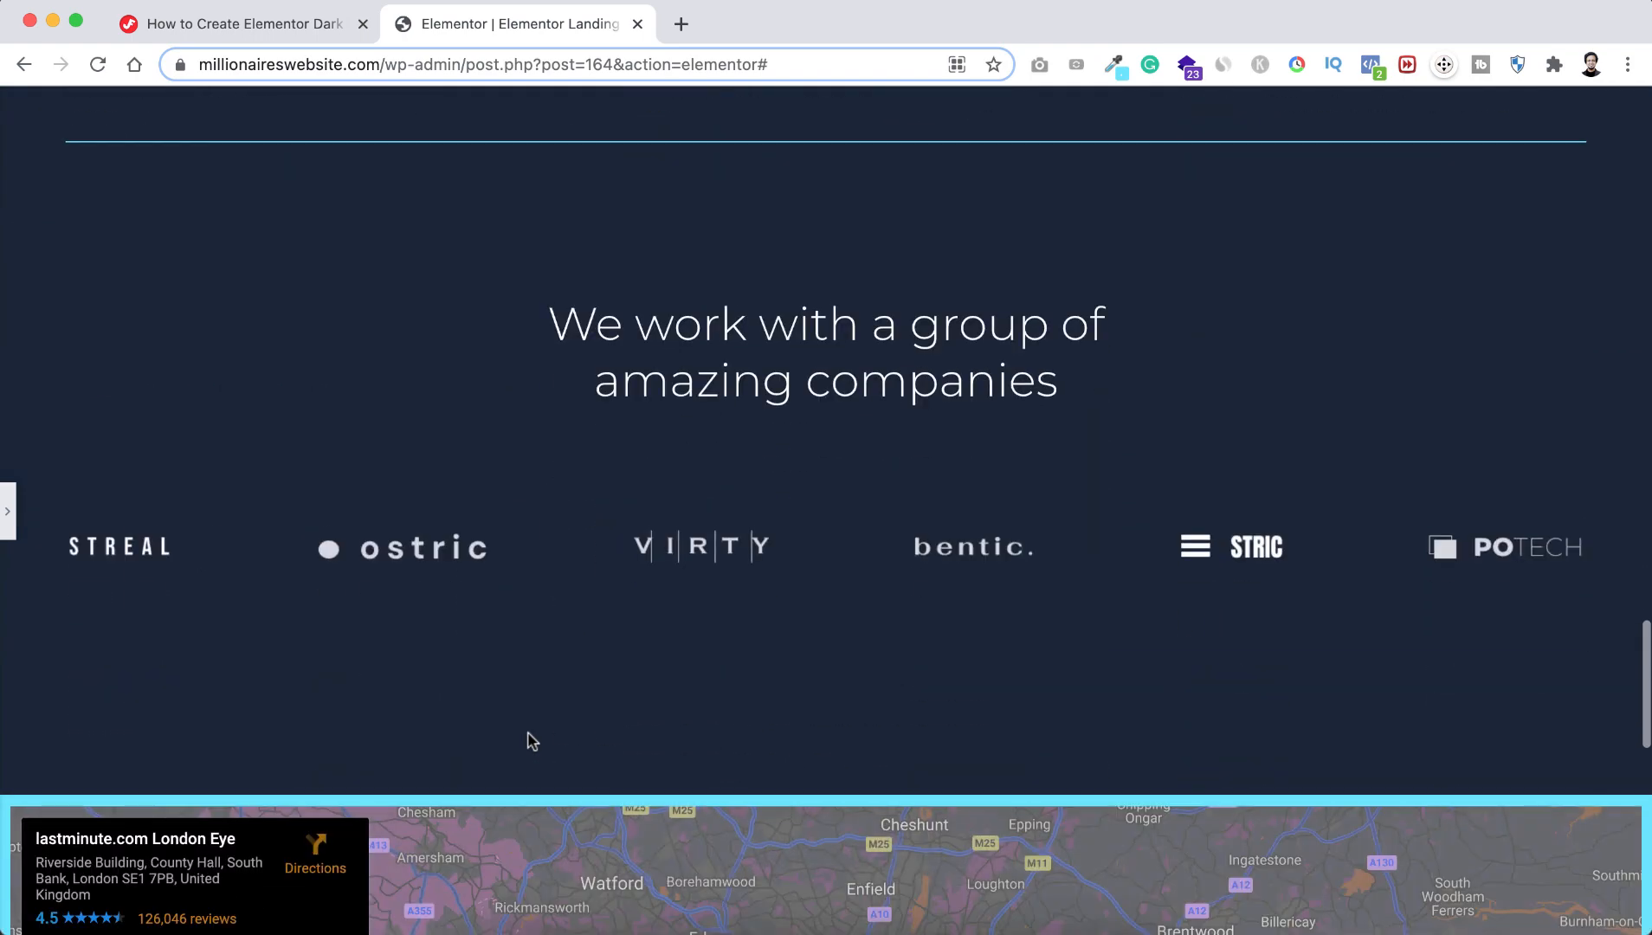
{"action": "scroll", "scroll_direction": "down", "scroll_amount": 3}
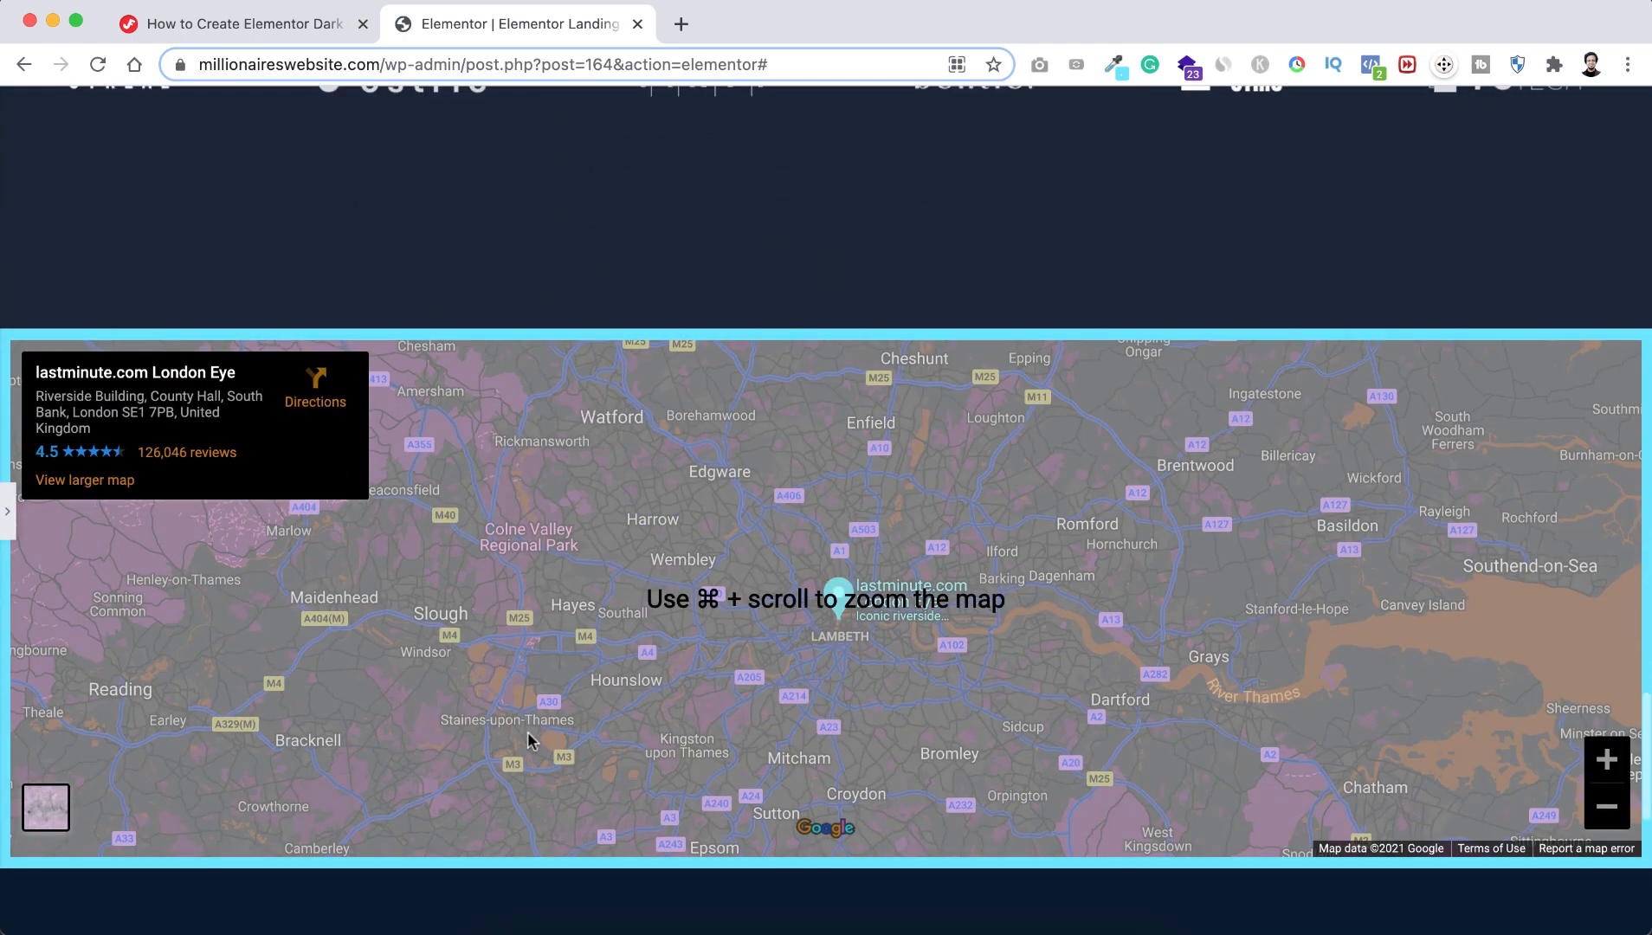
{"action": "scroll", "scroll_direction": "down", "scroll_amount": 3}
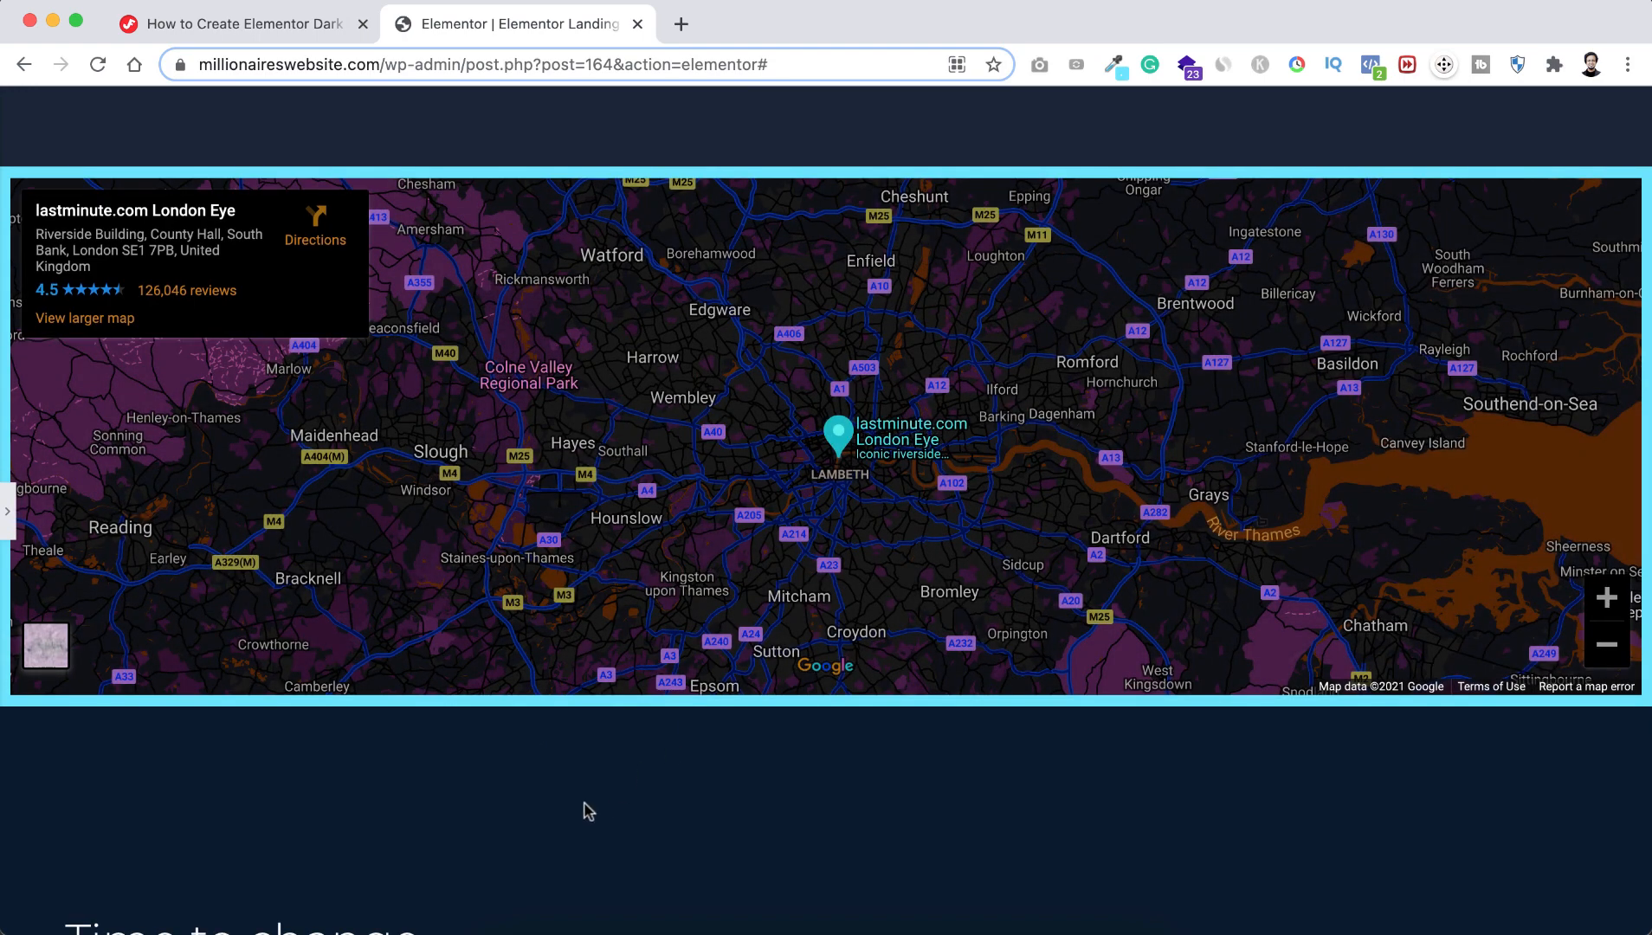
{"action": "scroll", "scroll_direction": "down", "scroll_amount": 3}
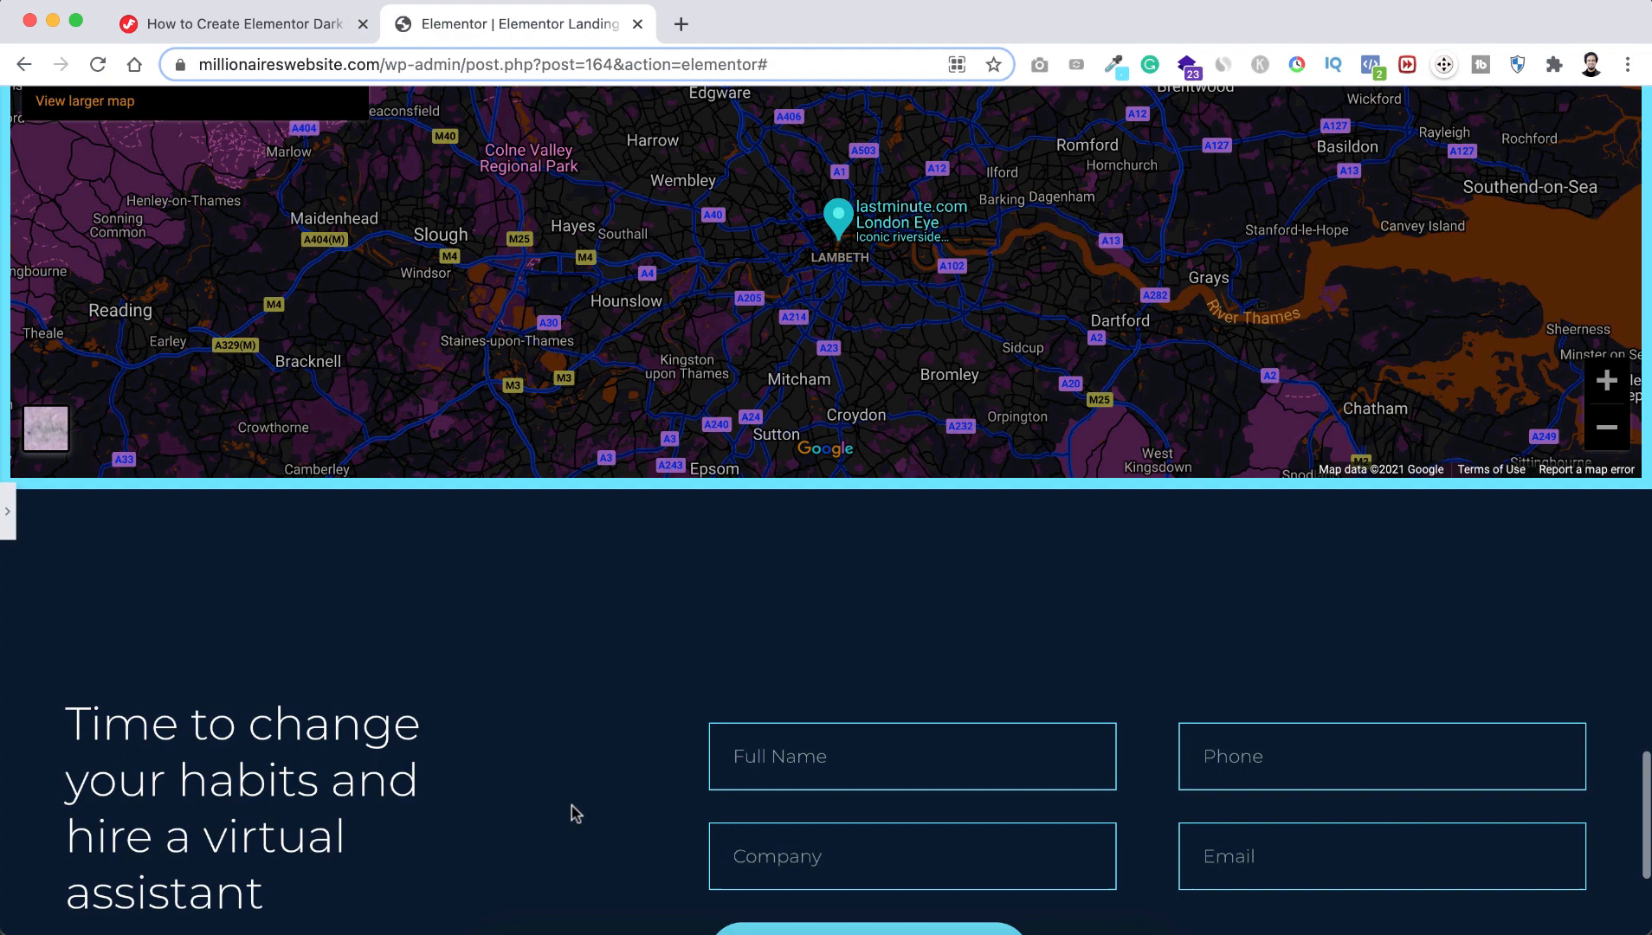